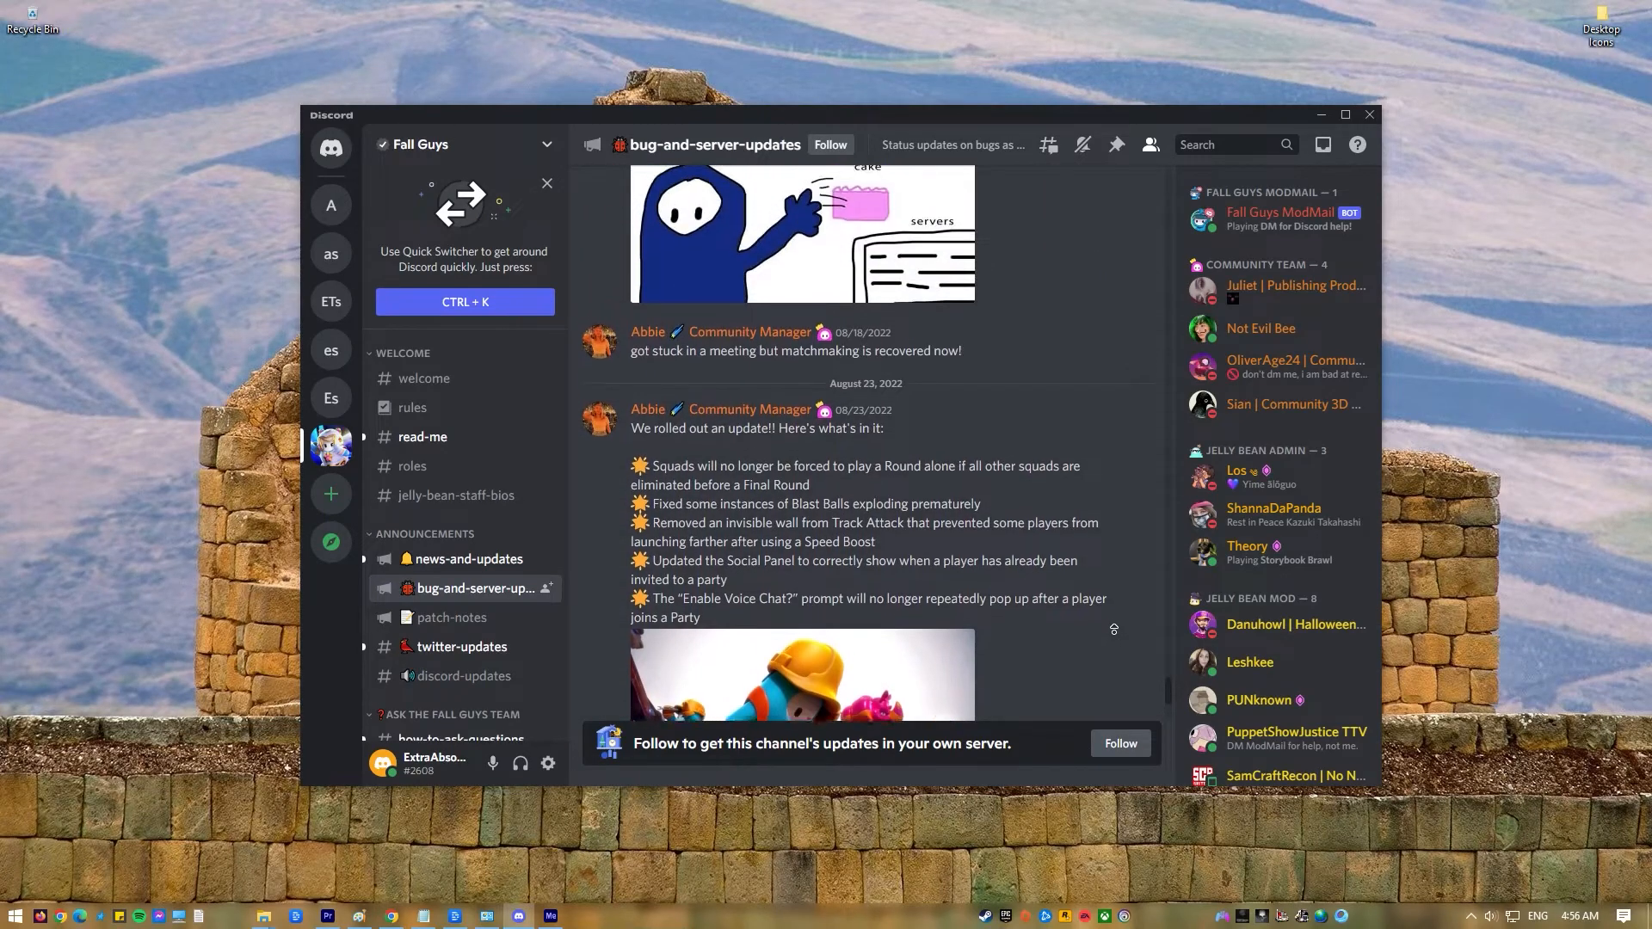
# Step: Post a "hey yo!" greeting in the test server's general channel
pyautogui.scroll(-3)
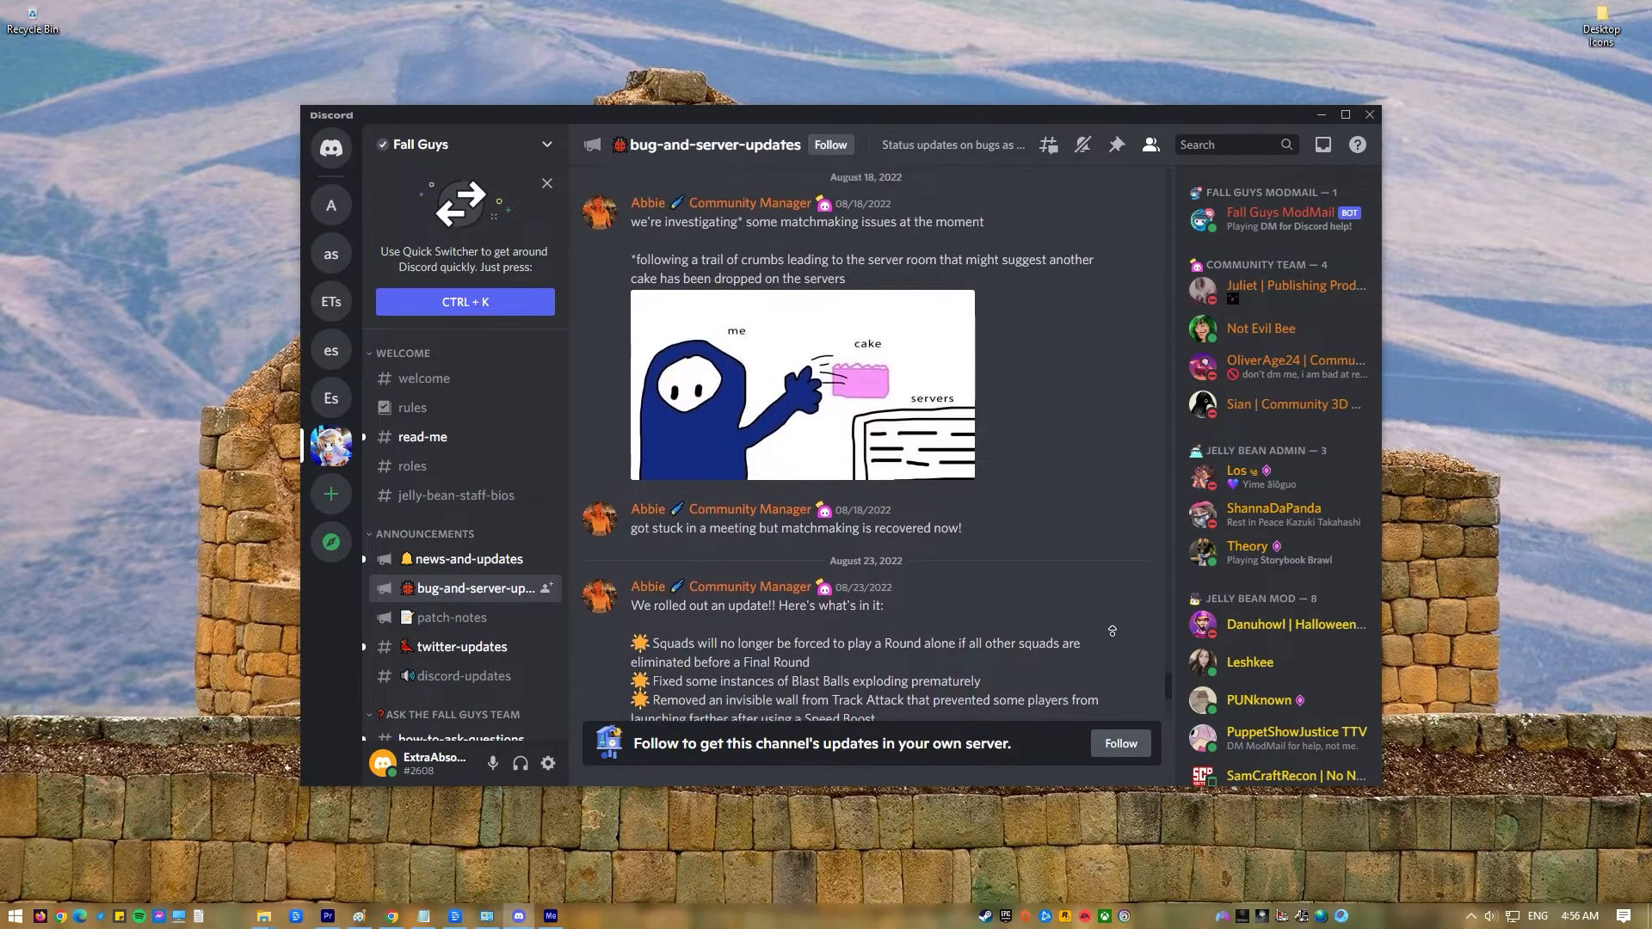
pyautogui.scroll(-3)
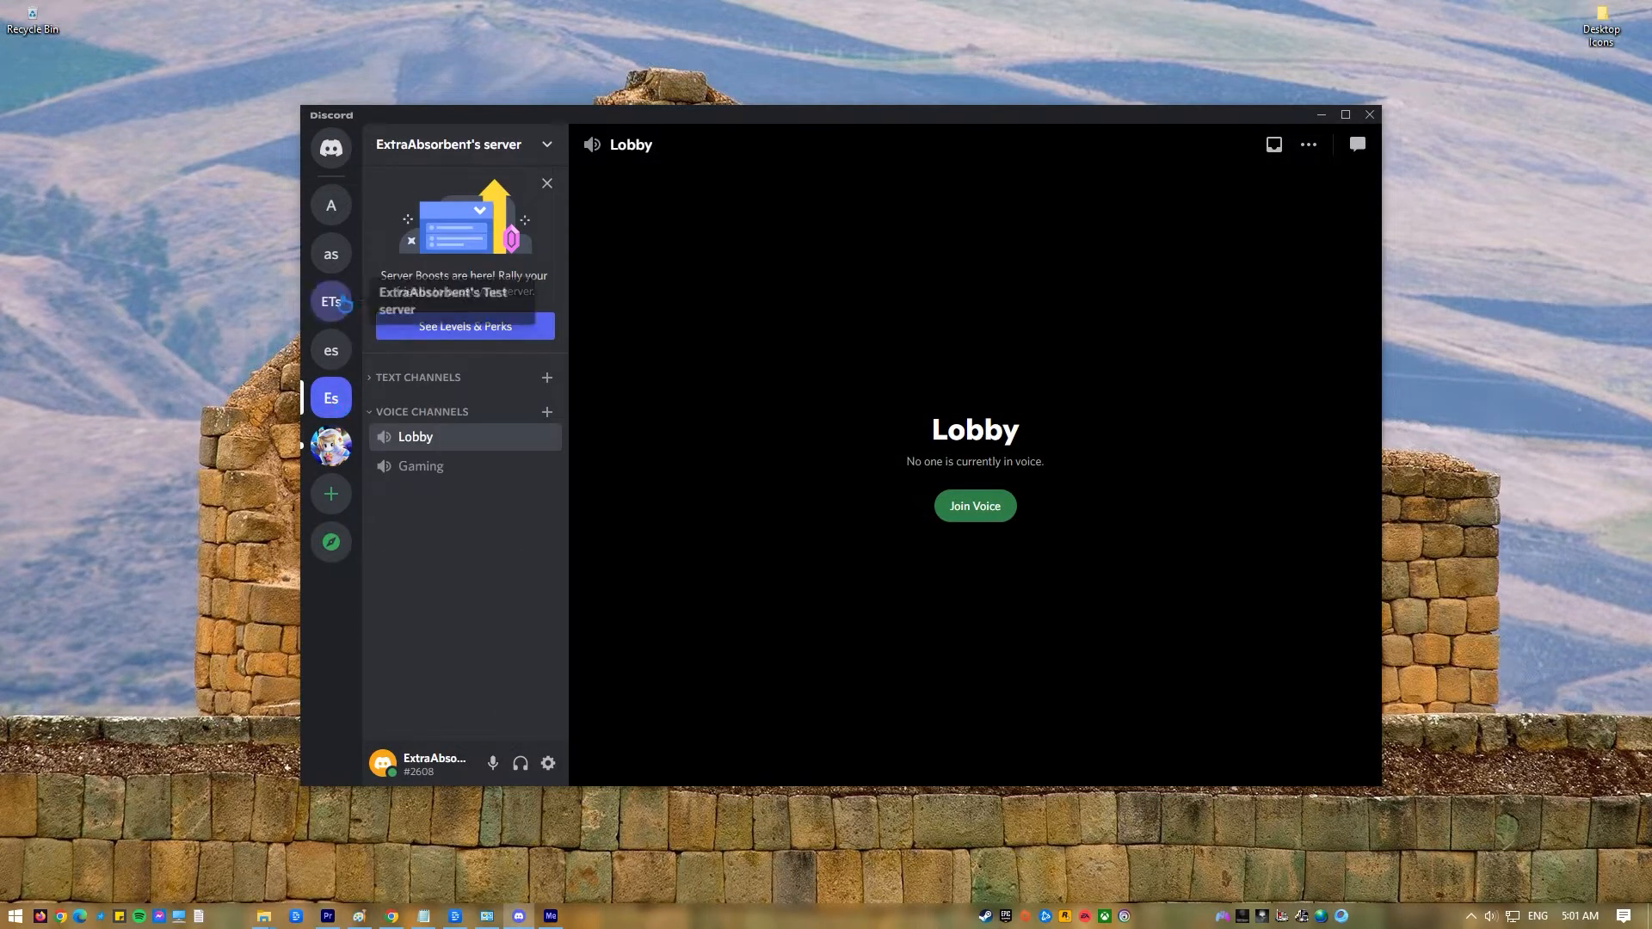
pyautogui.click(330, 302)
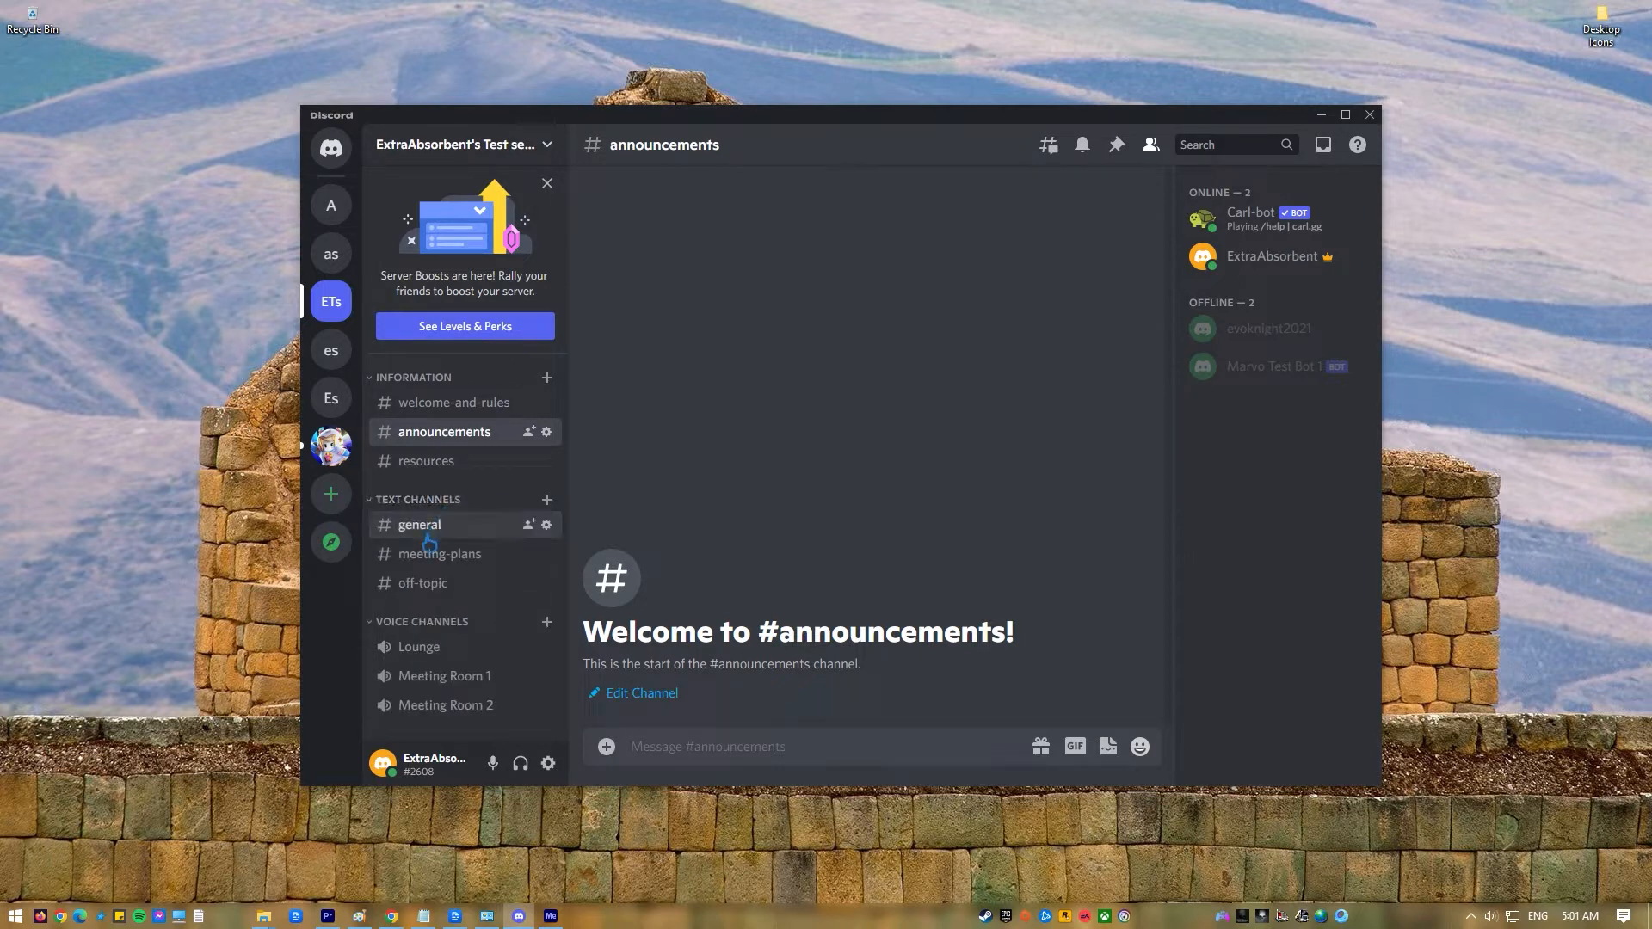
pyautogui.click(419, 524)
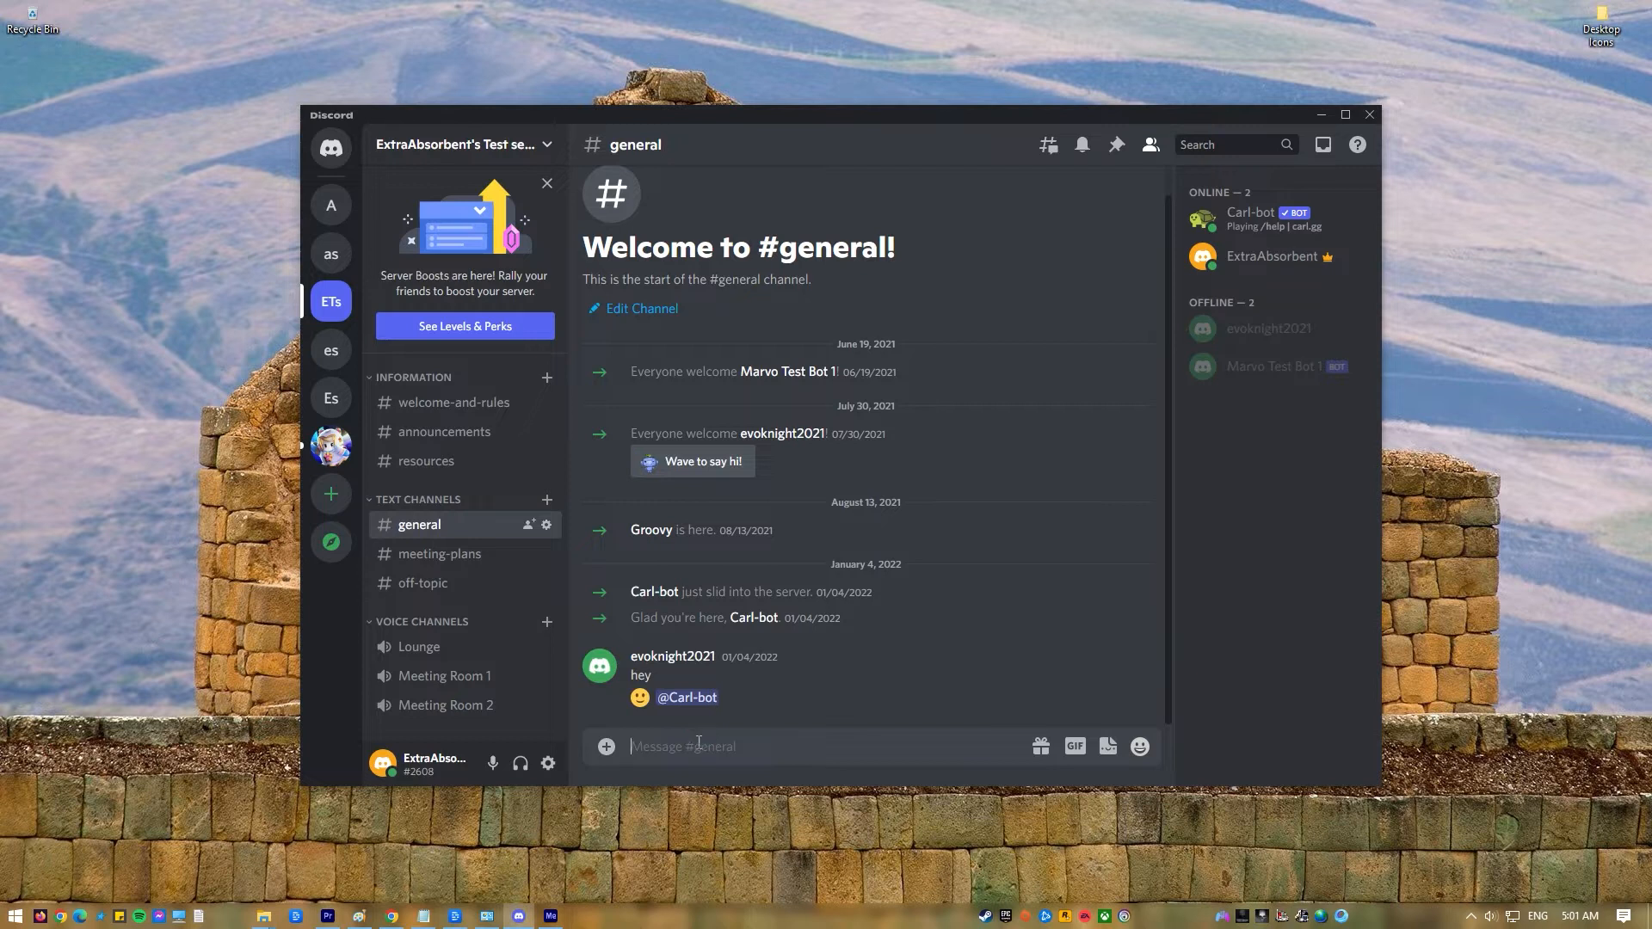
pyautogui.write('hey')
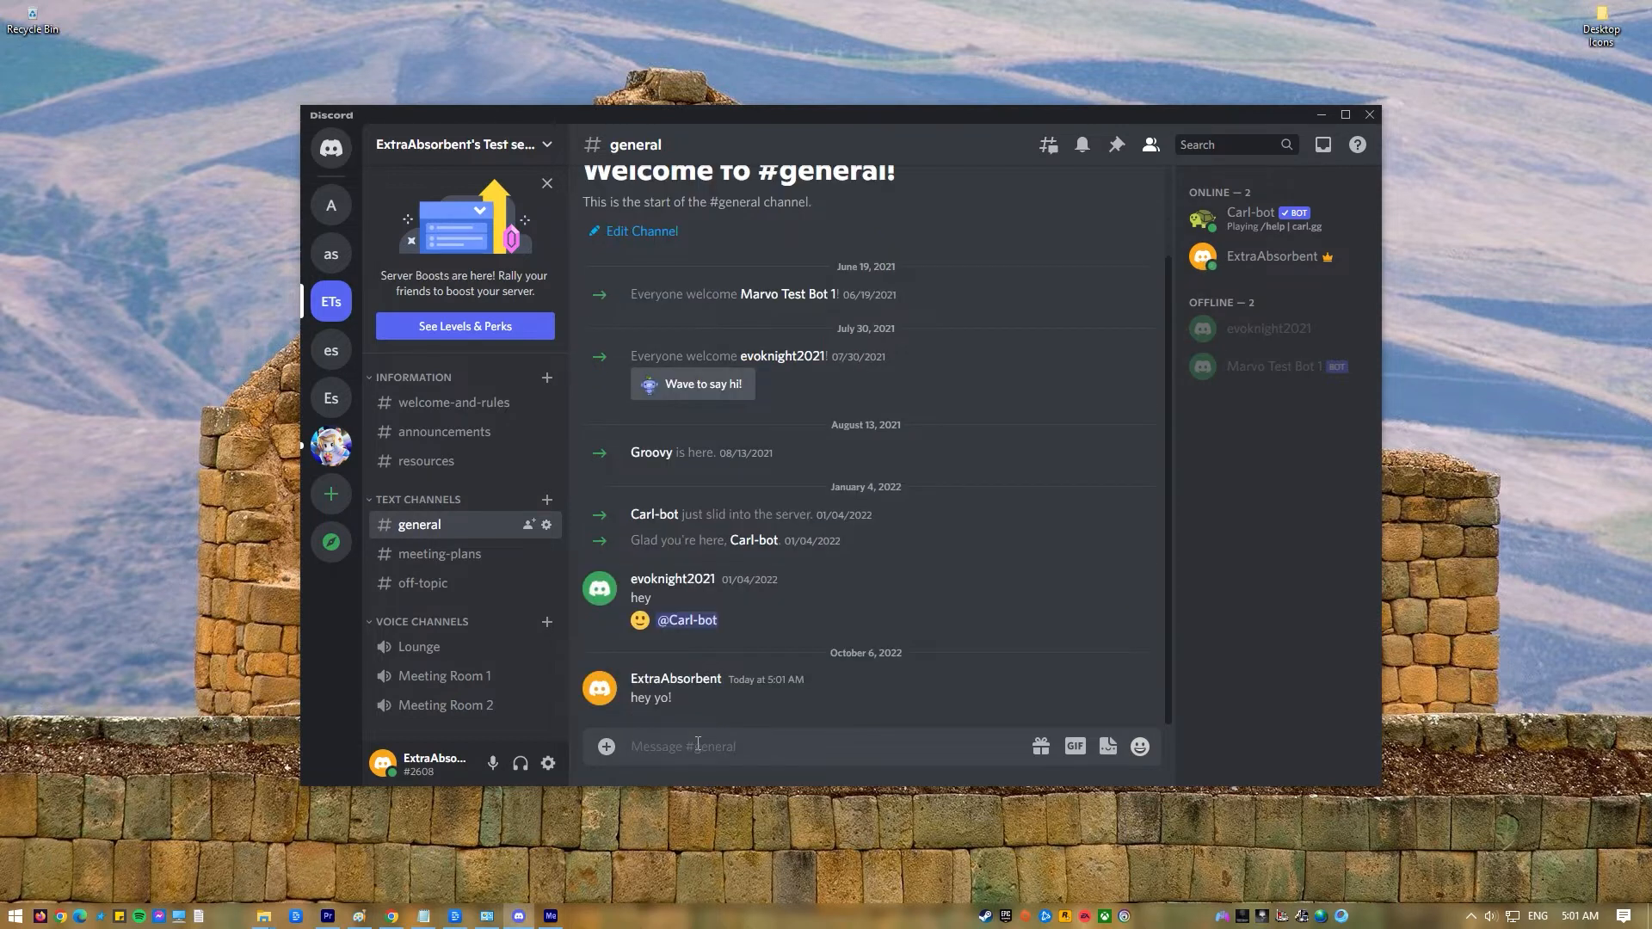
pyautogui.moveTo(789, 724)
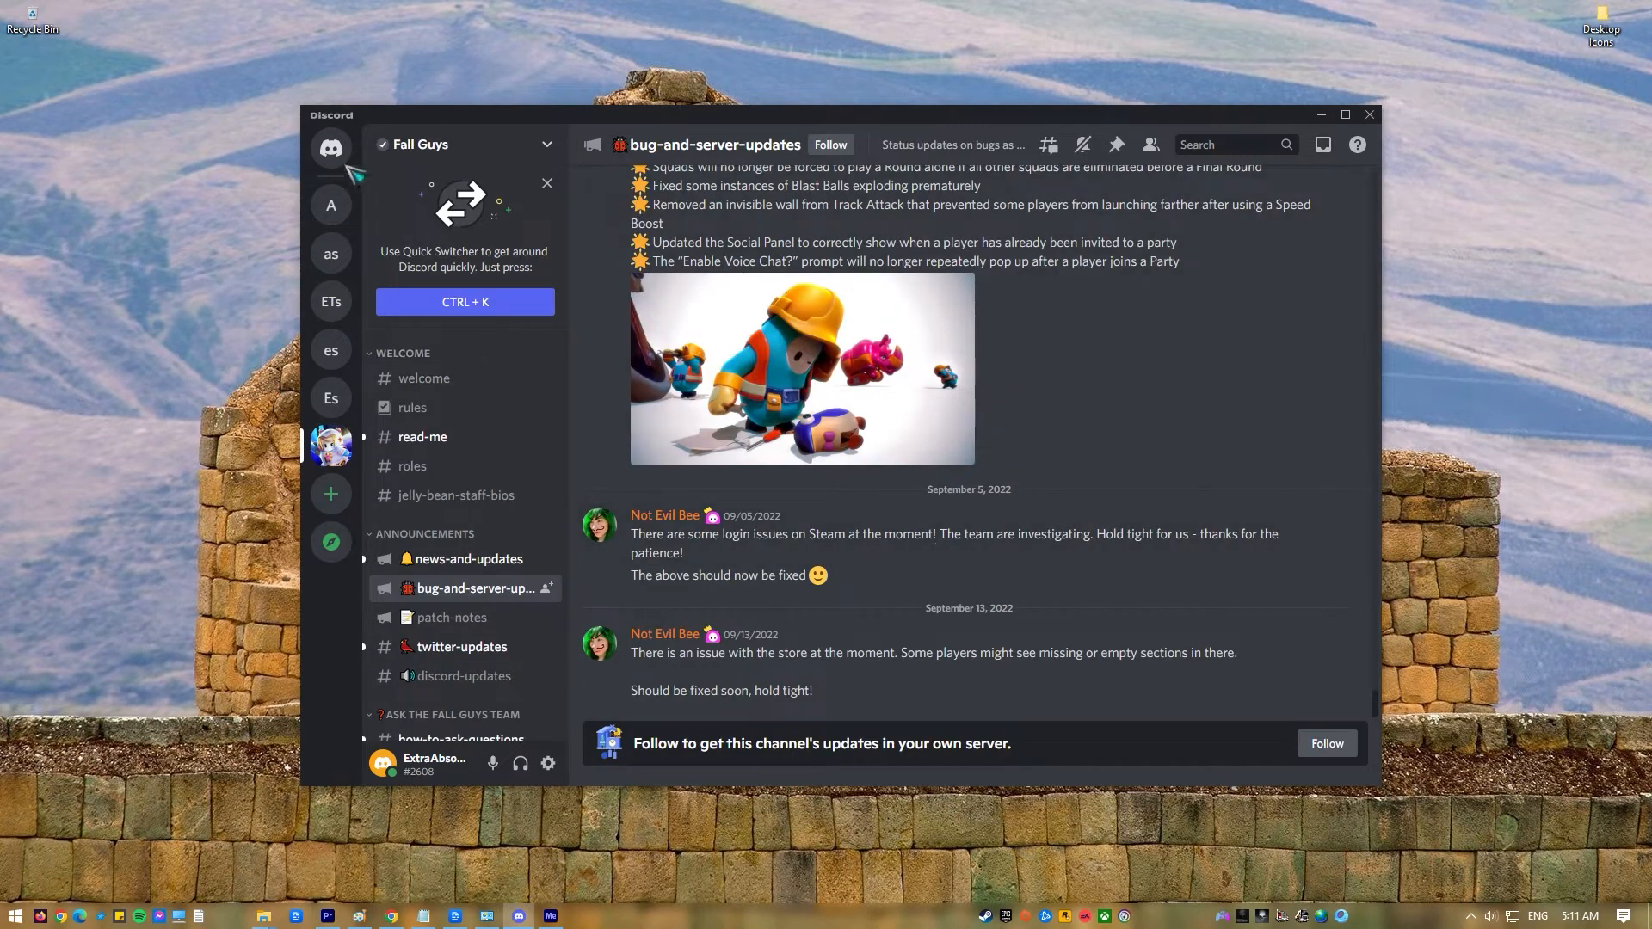
# Step: Close the open direct message conversation from the Direct Messages list via Close DM
pyautogui.click(330, 147)
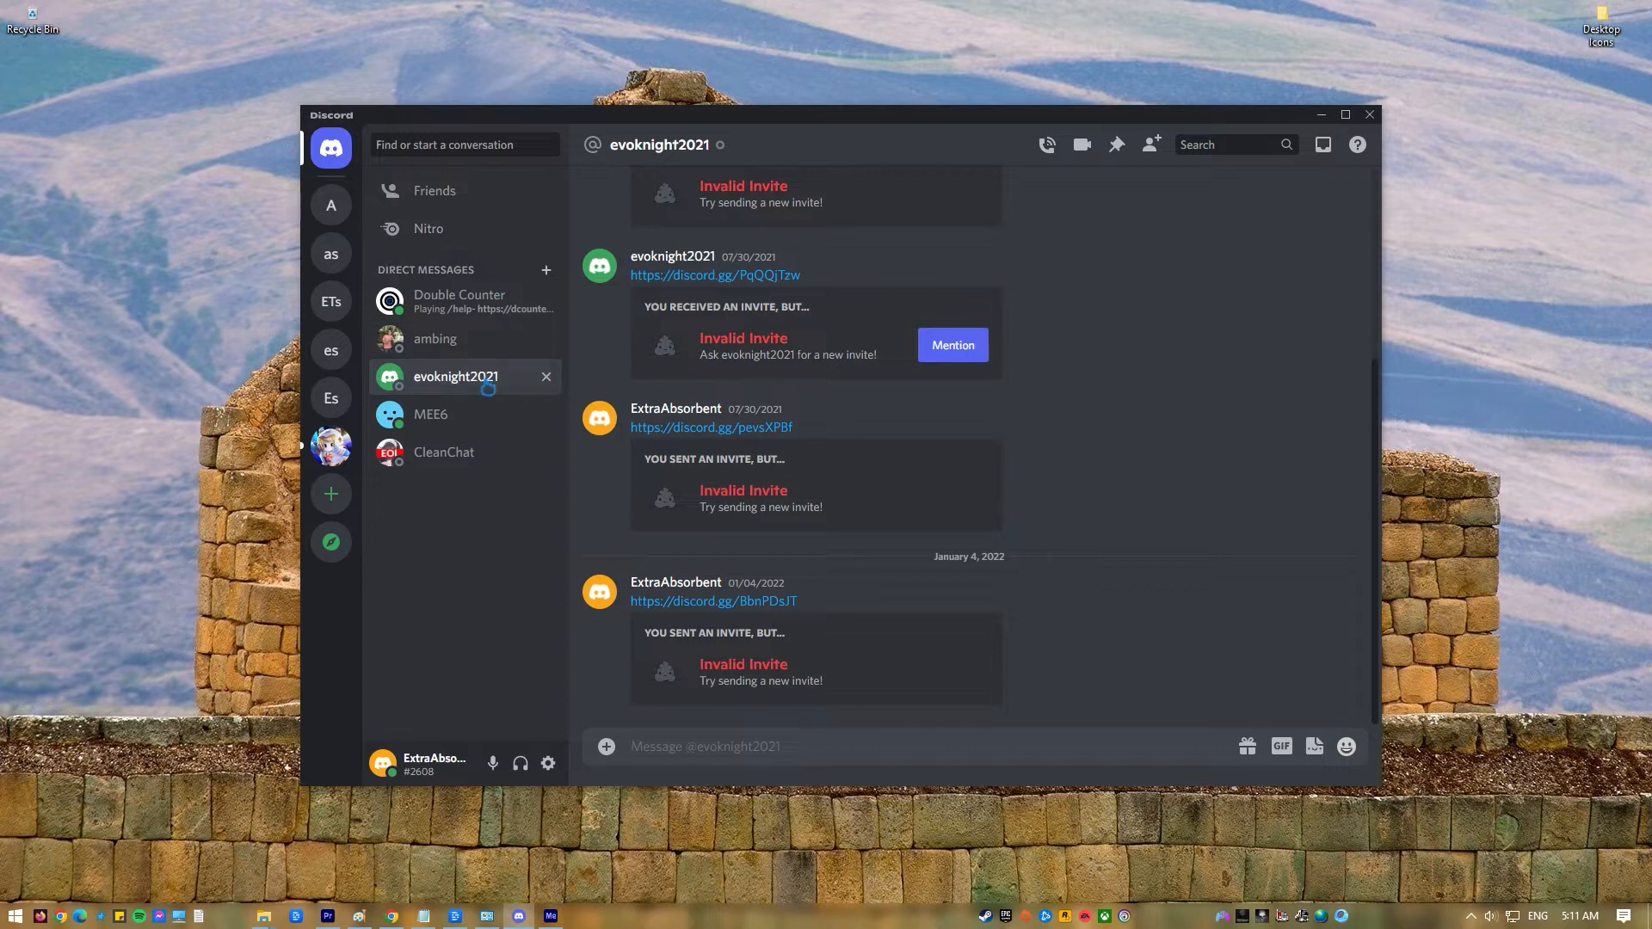
pyautogui.rightClick(455, 376)
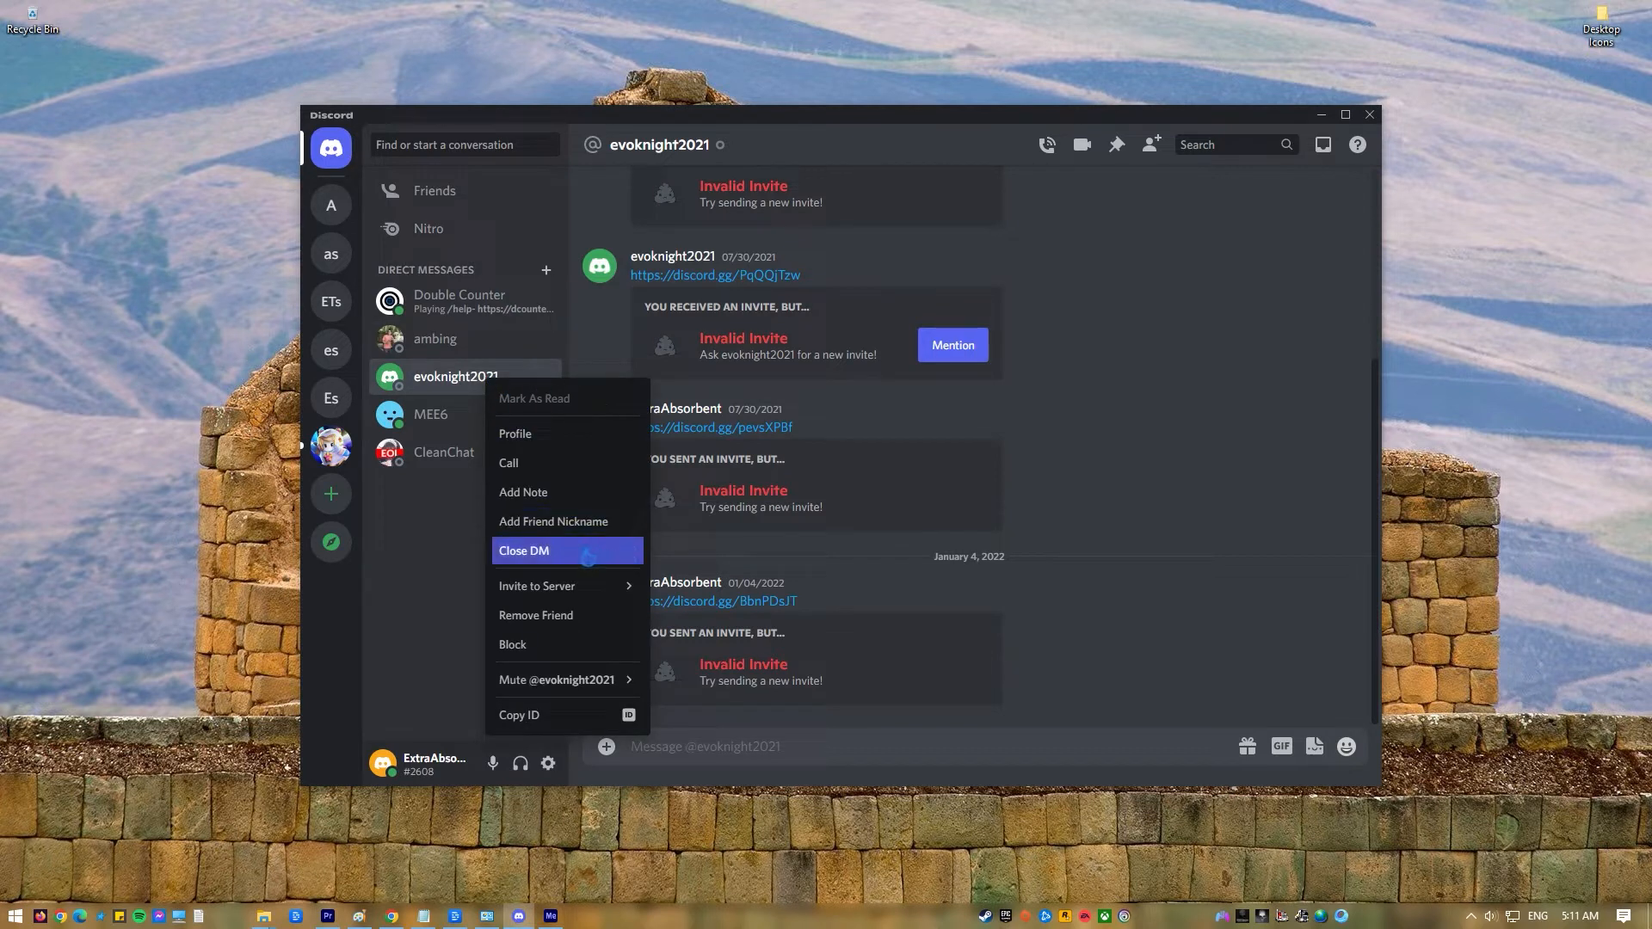
pyautogui.click(524, 550)
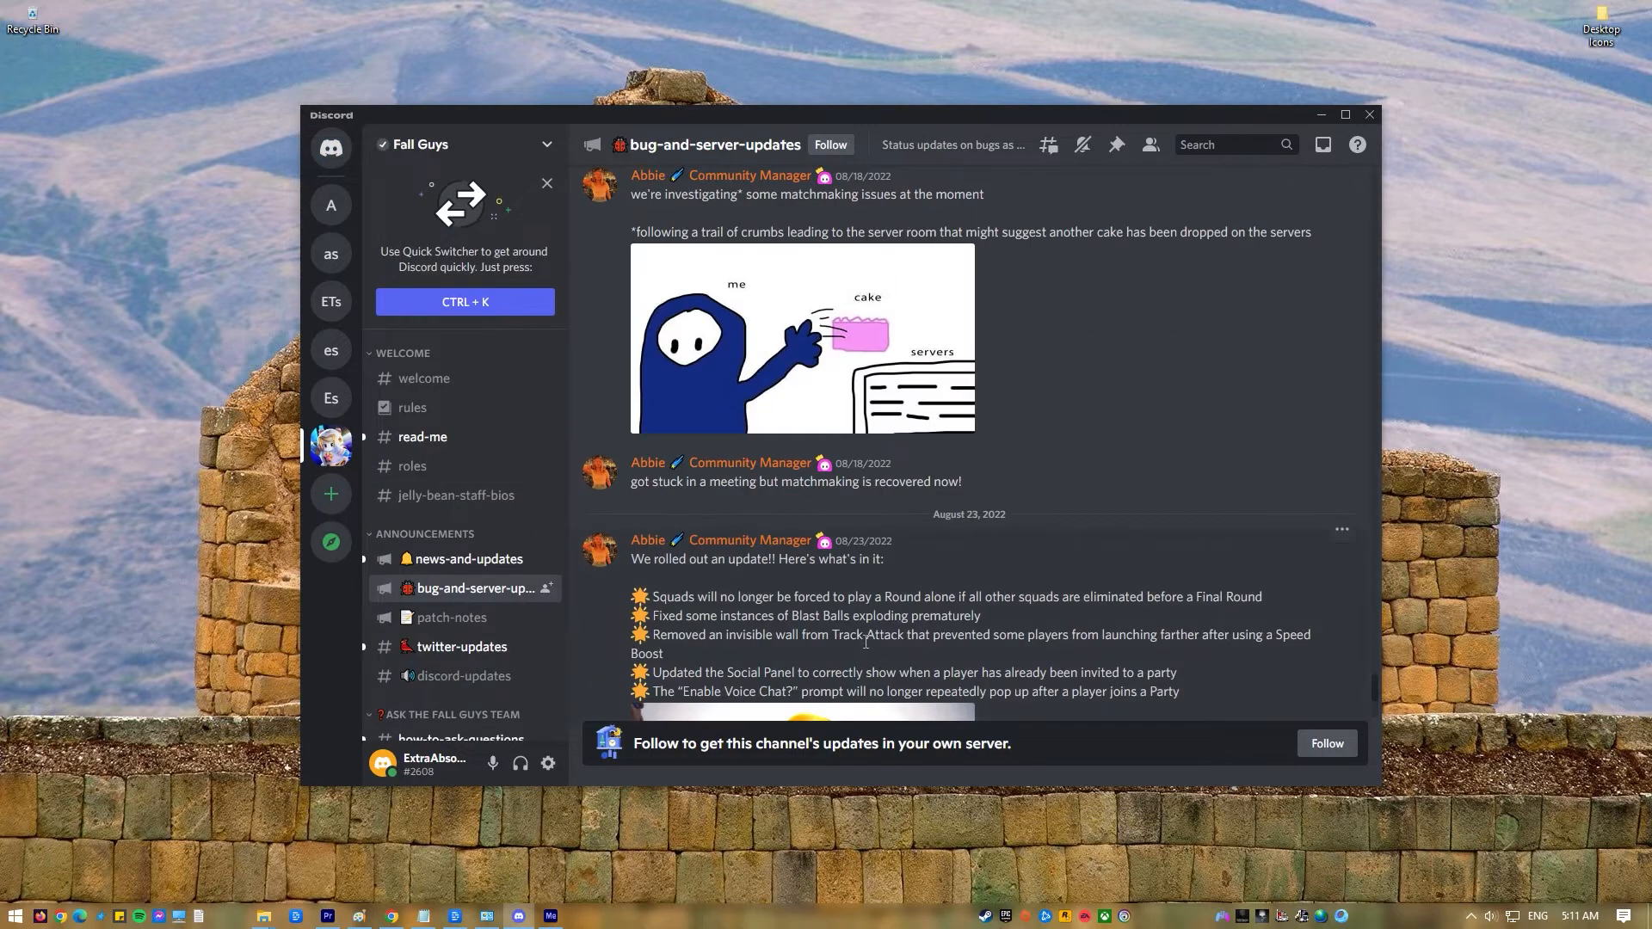
# Step: Send "hey I'm back" as a direct message from the second account
pyautogui.click(413, 466)
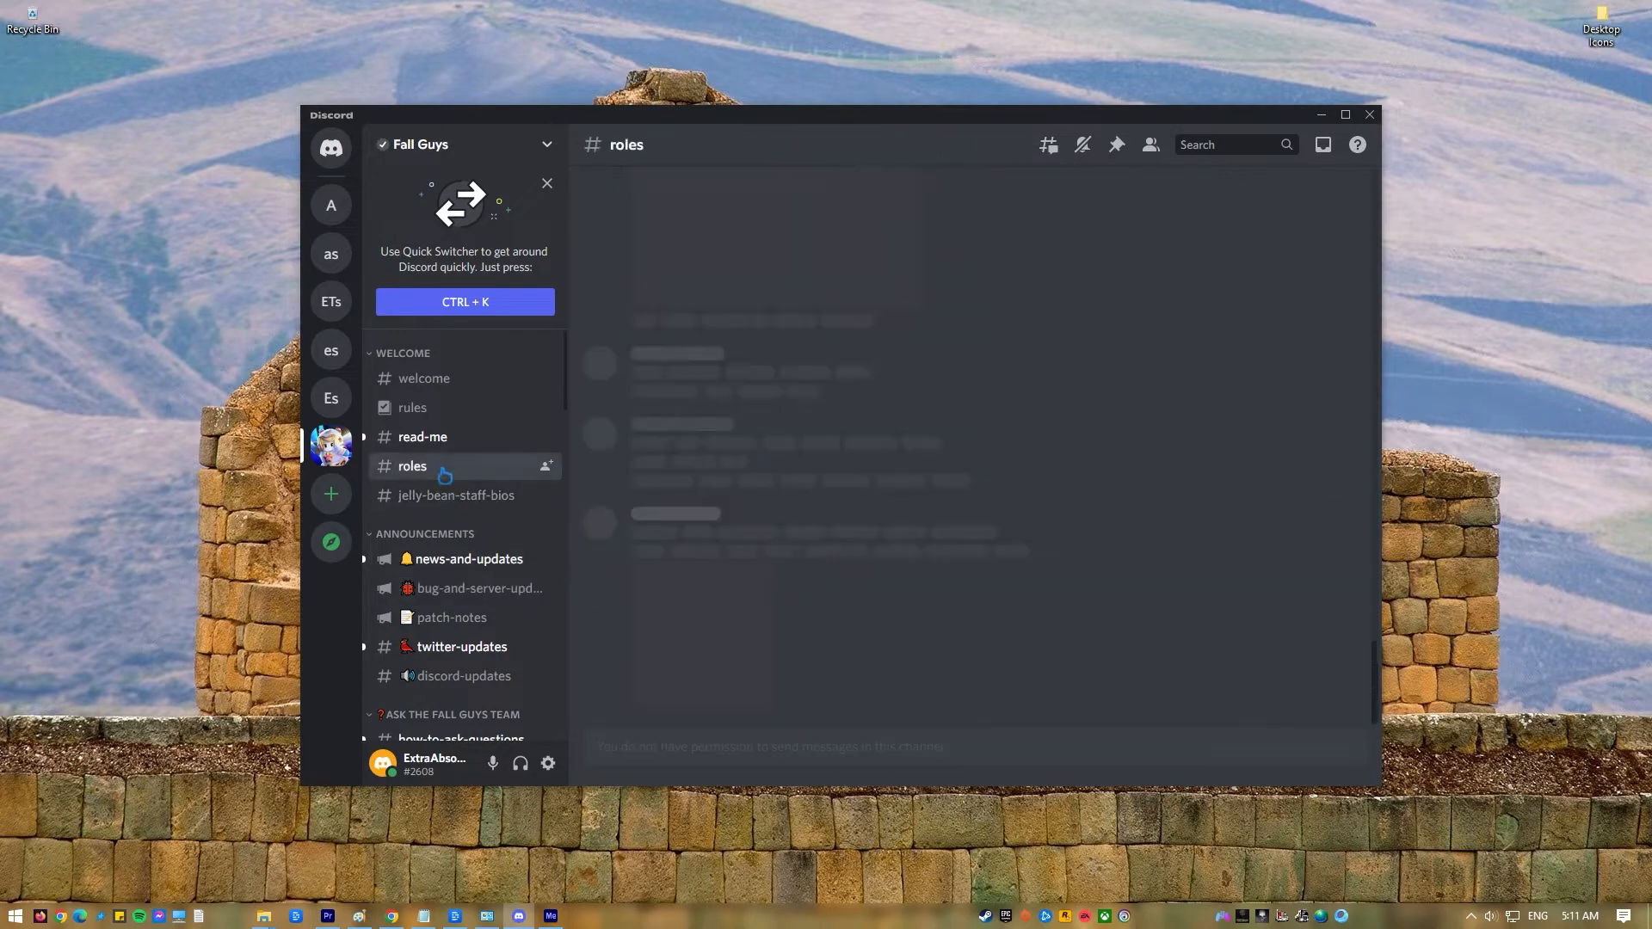
pyautogui.write('hey')
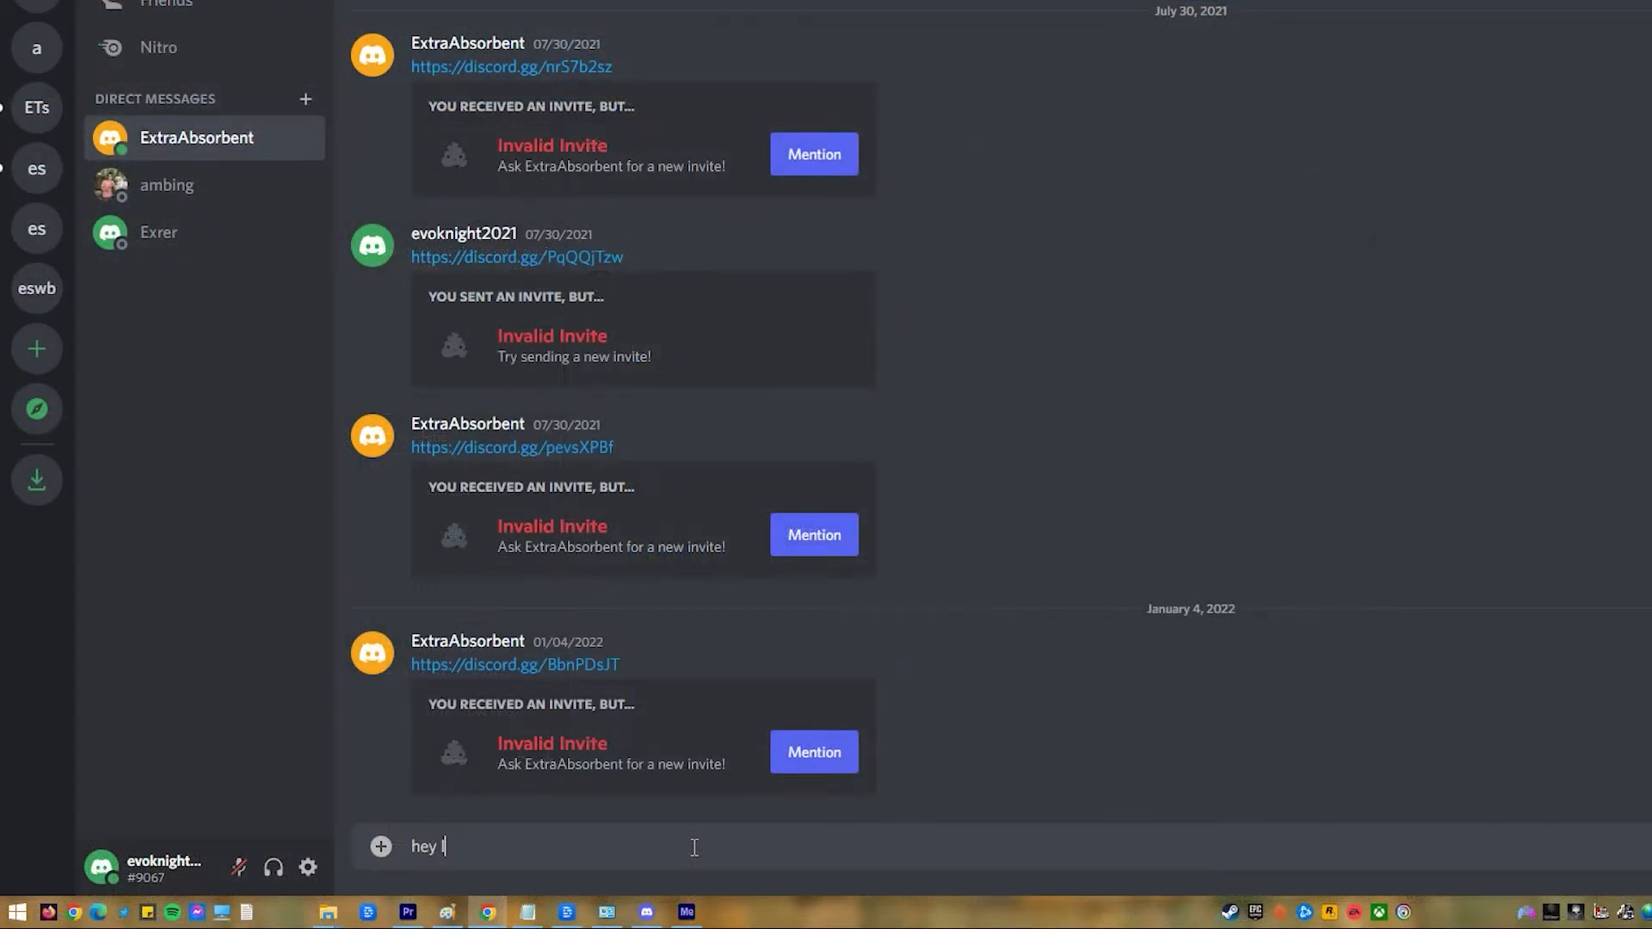
pyautogui.write("I' back")
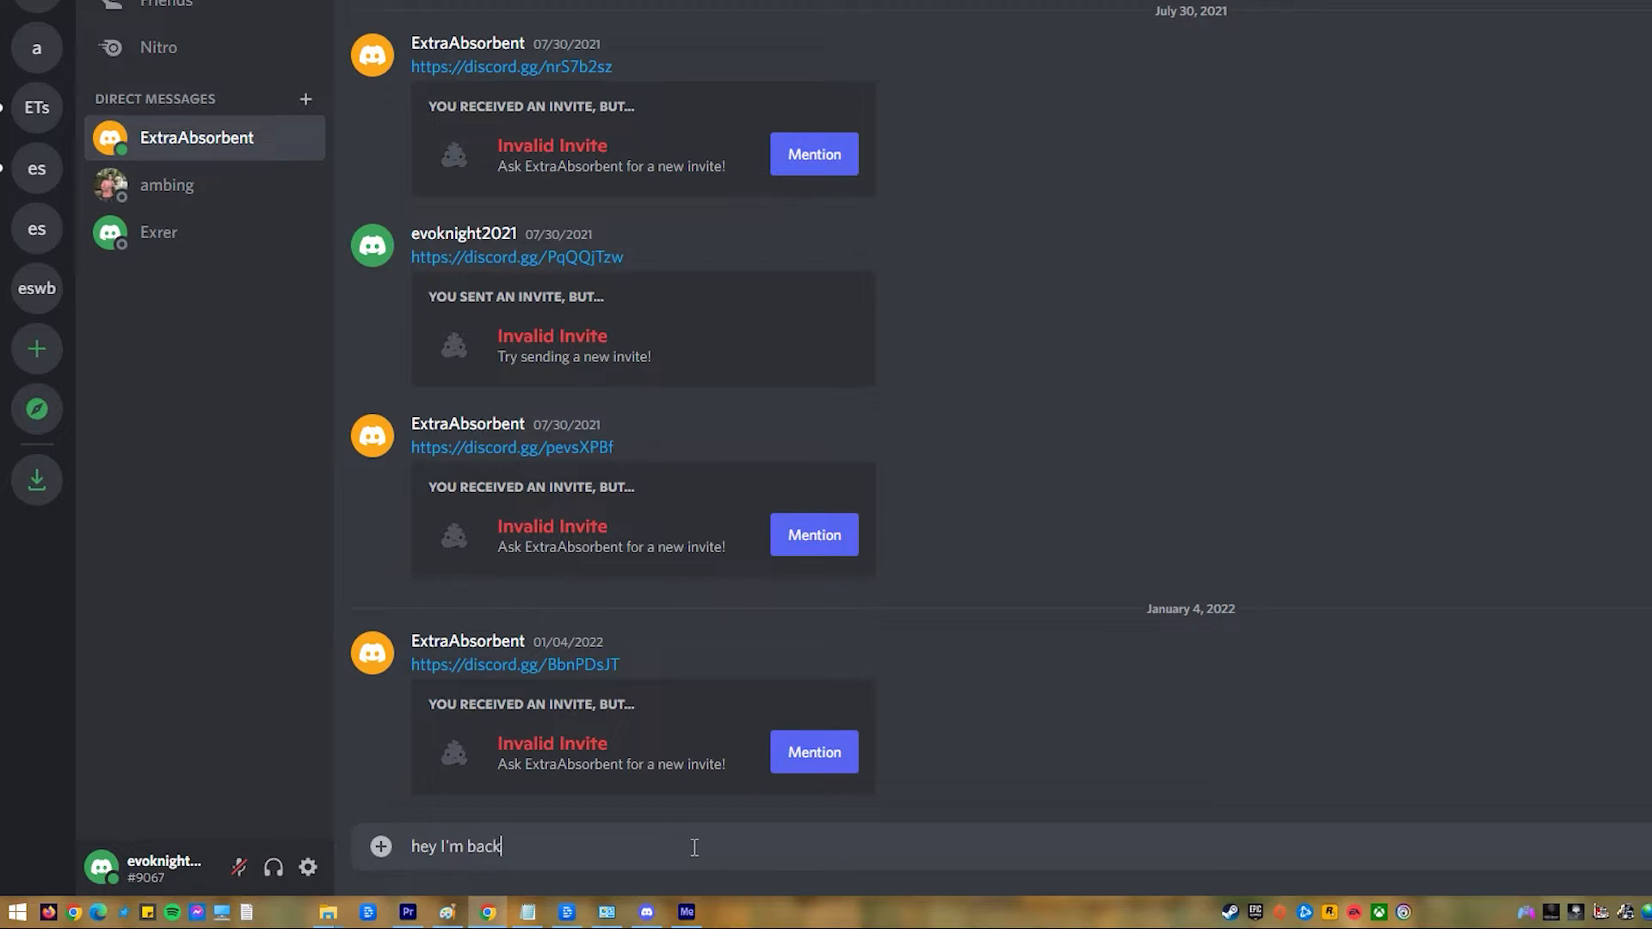
pyautogui.press('enter')
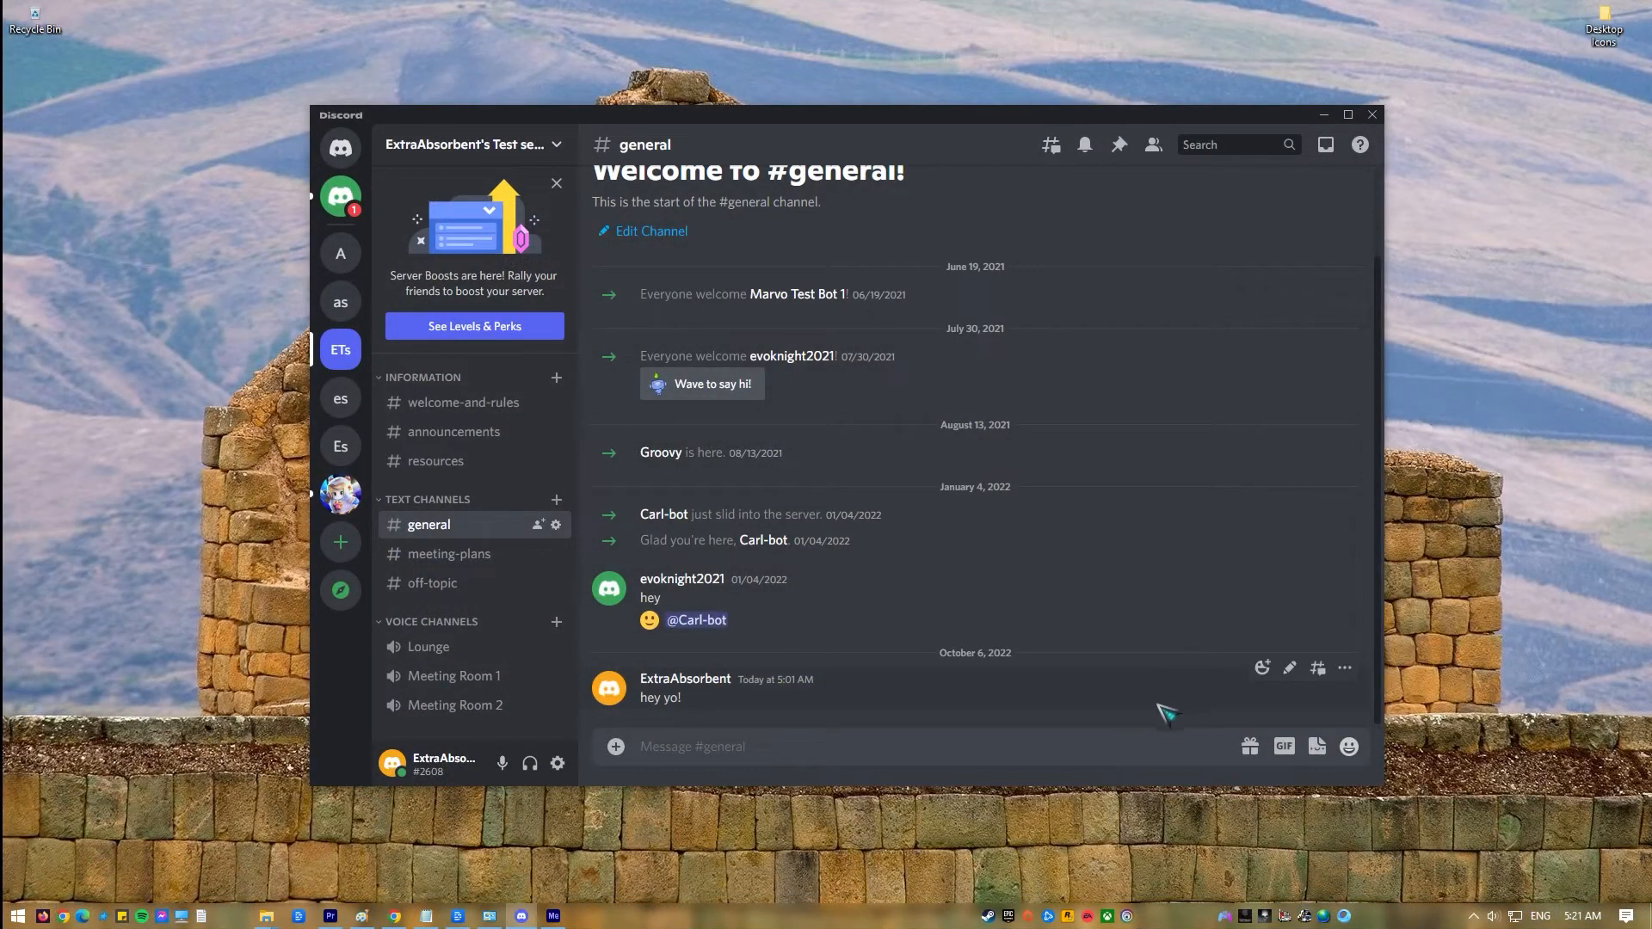
pyautogui.click(341, 147)
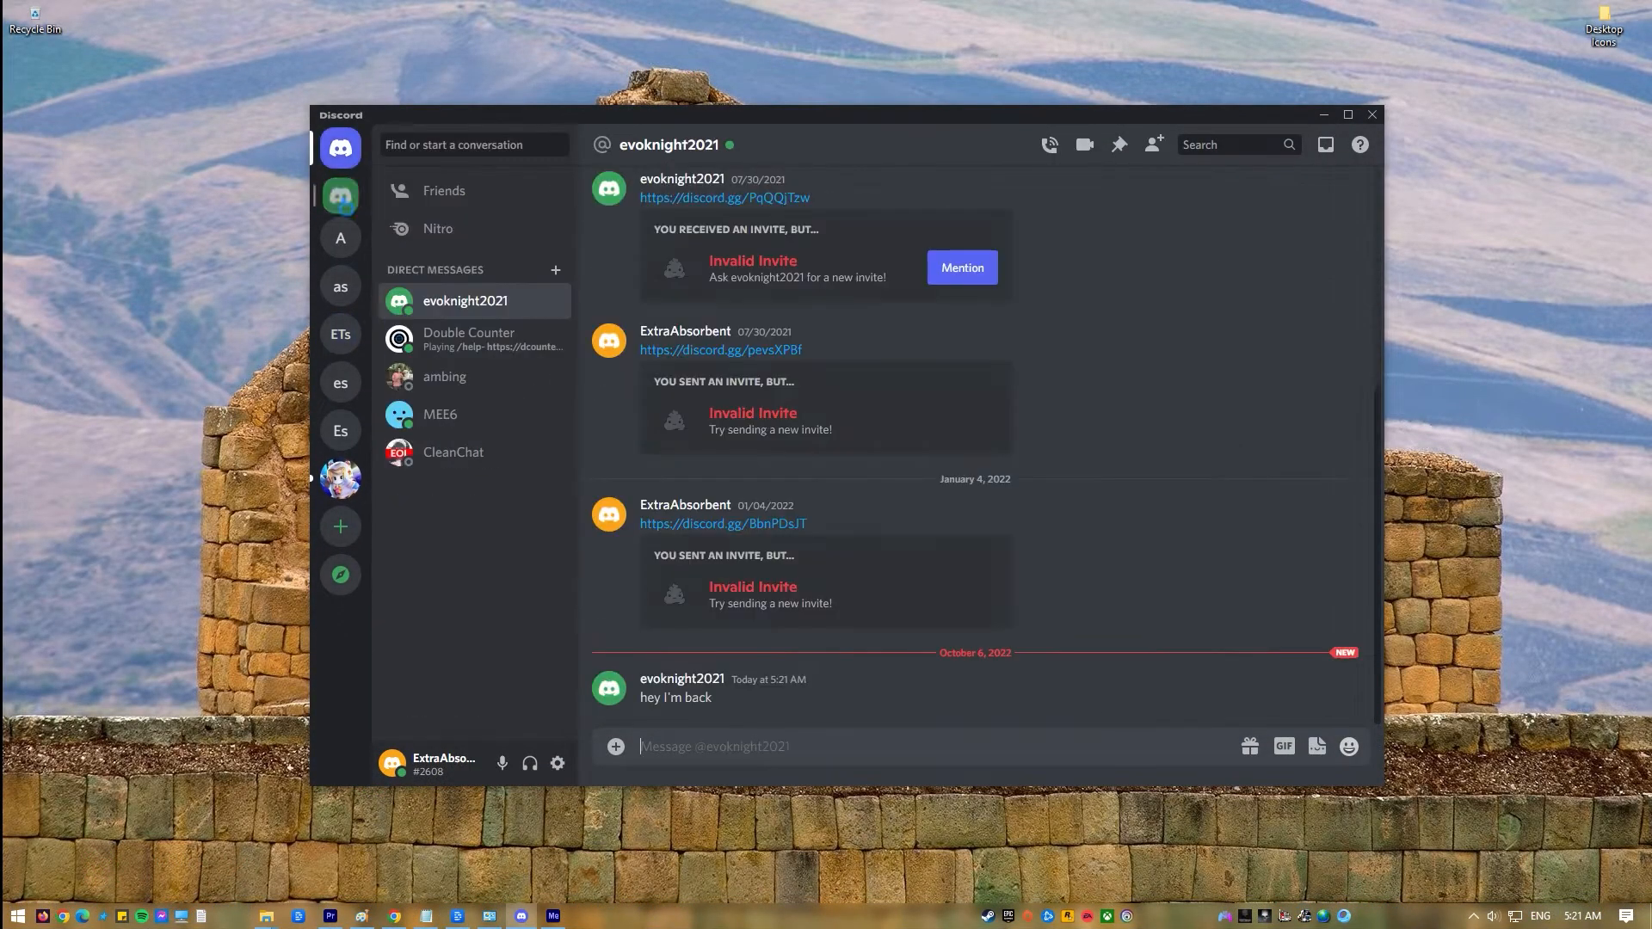
pyautogui.click(1322, 115)
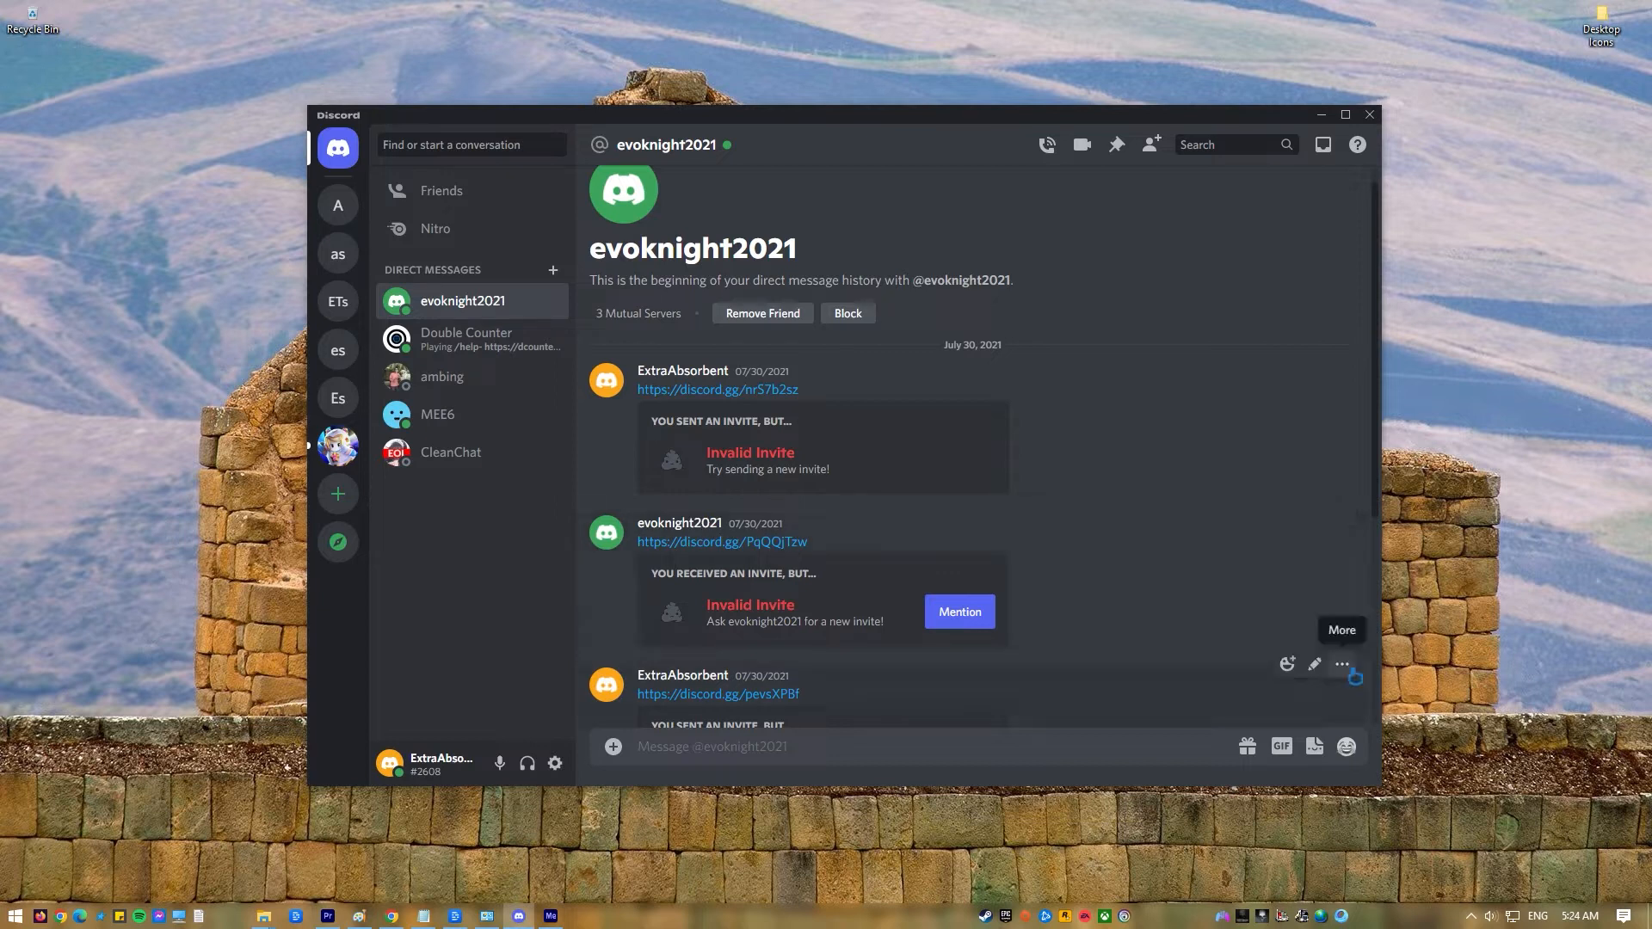
pyautogui.click(1343, 665)
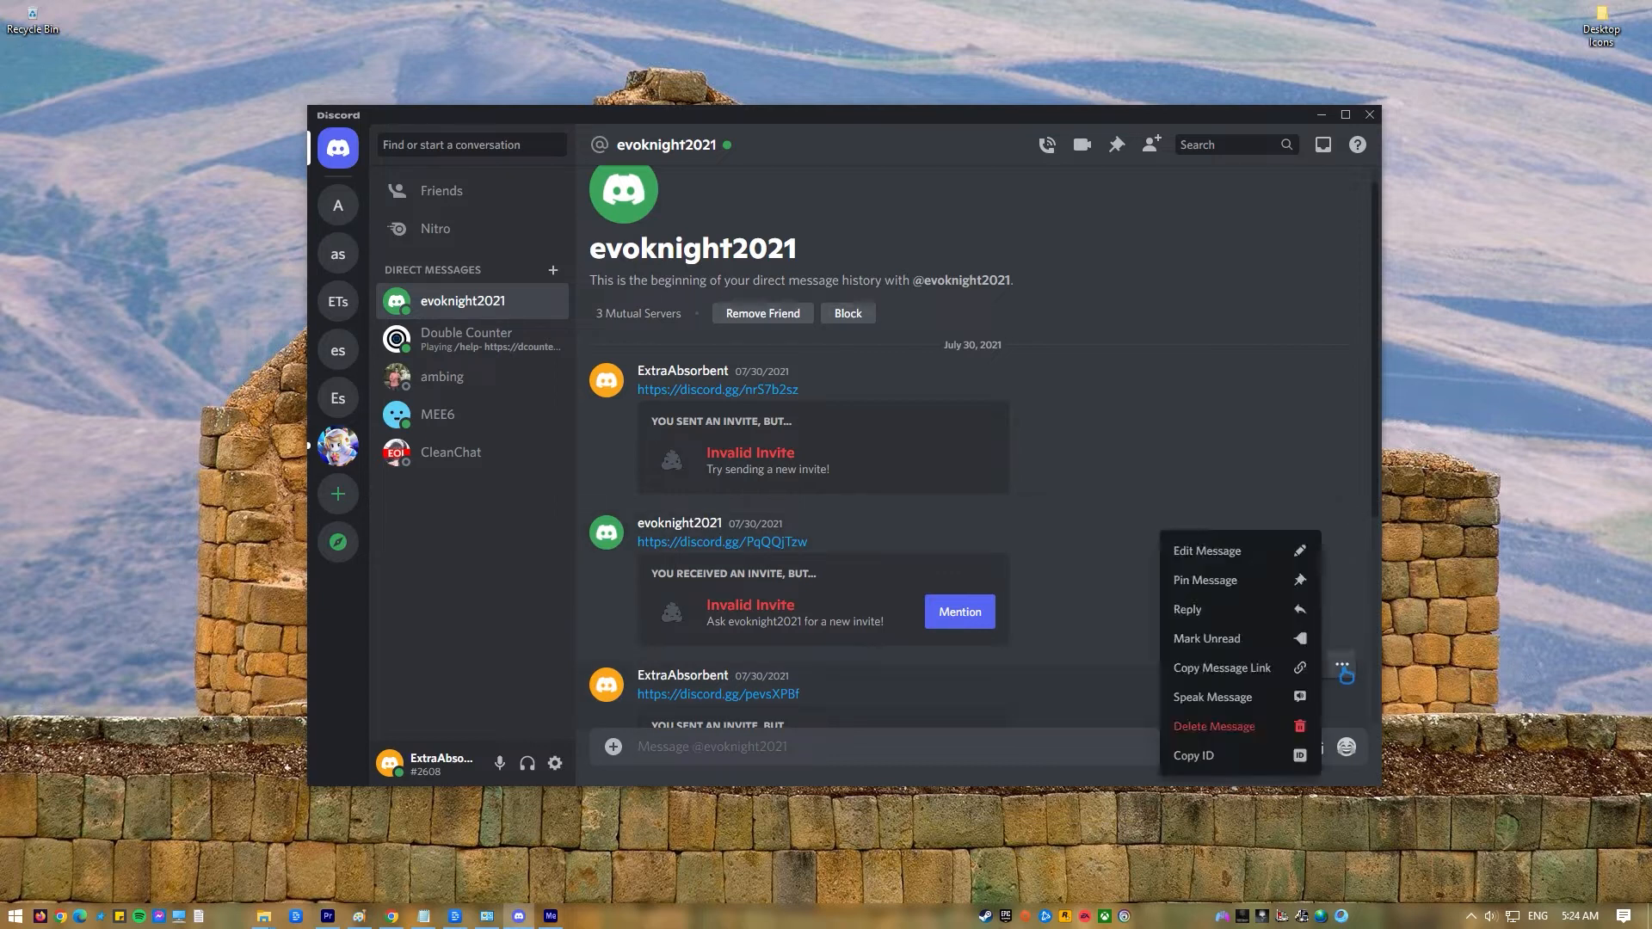
pyautogui.moveTo(1206, 639)
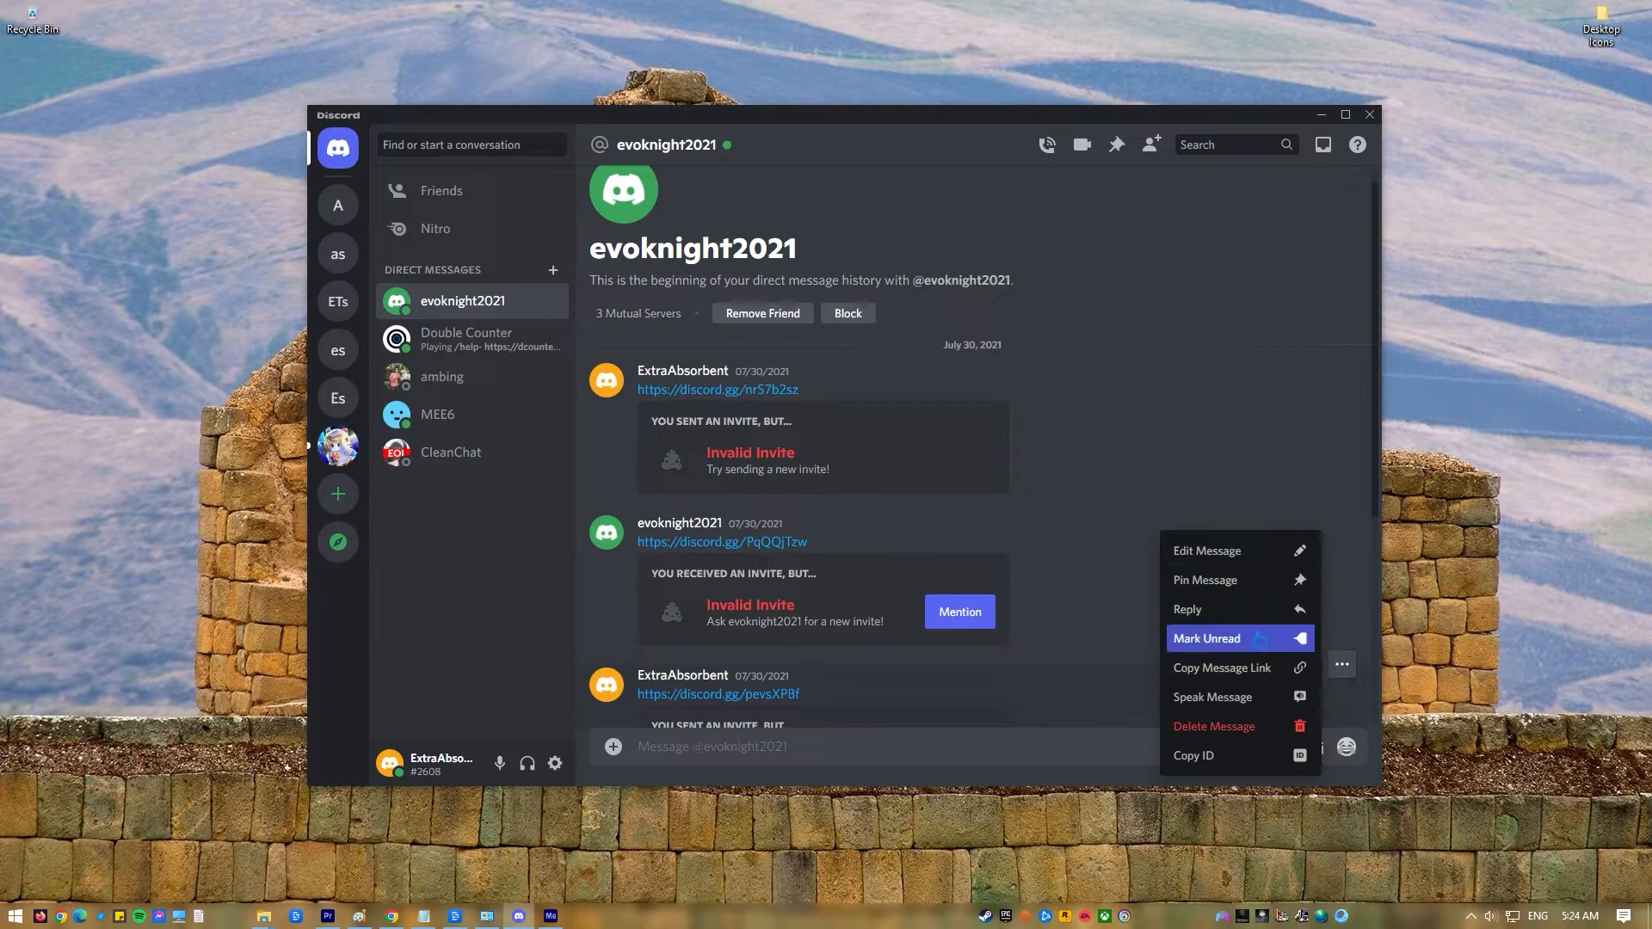
pyautogui.click(1212, 726)
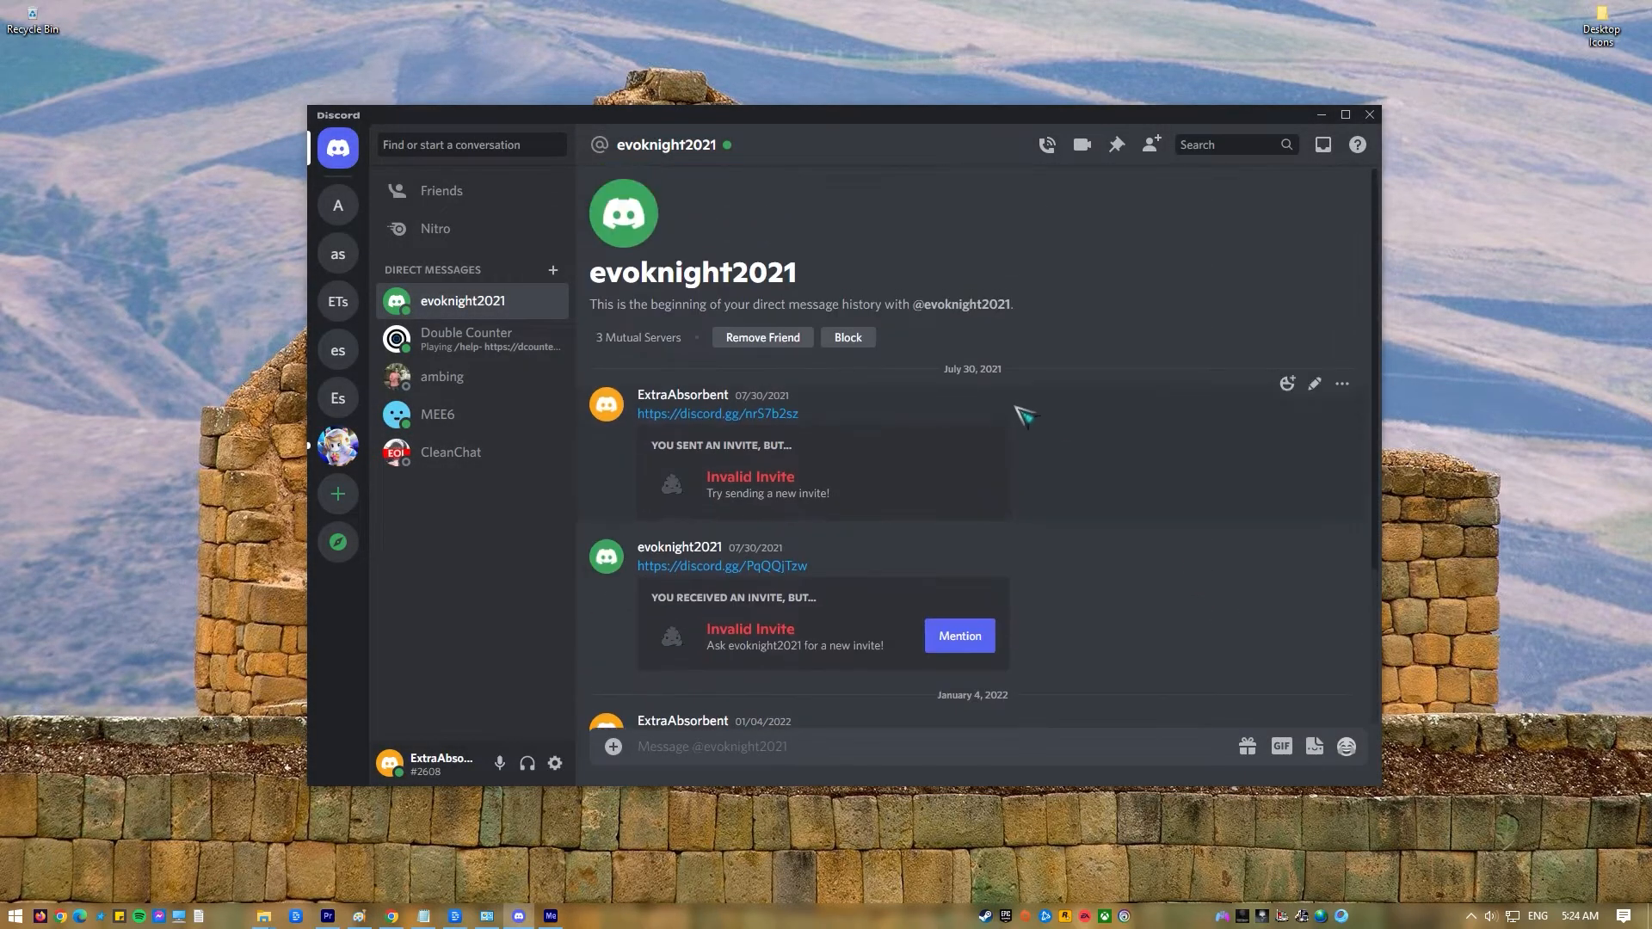
pyautogui.moveTo(1360, 393)
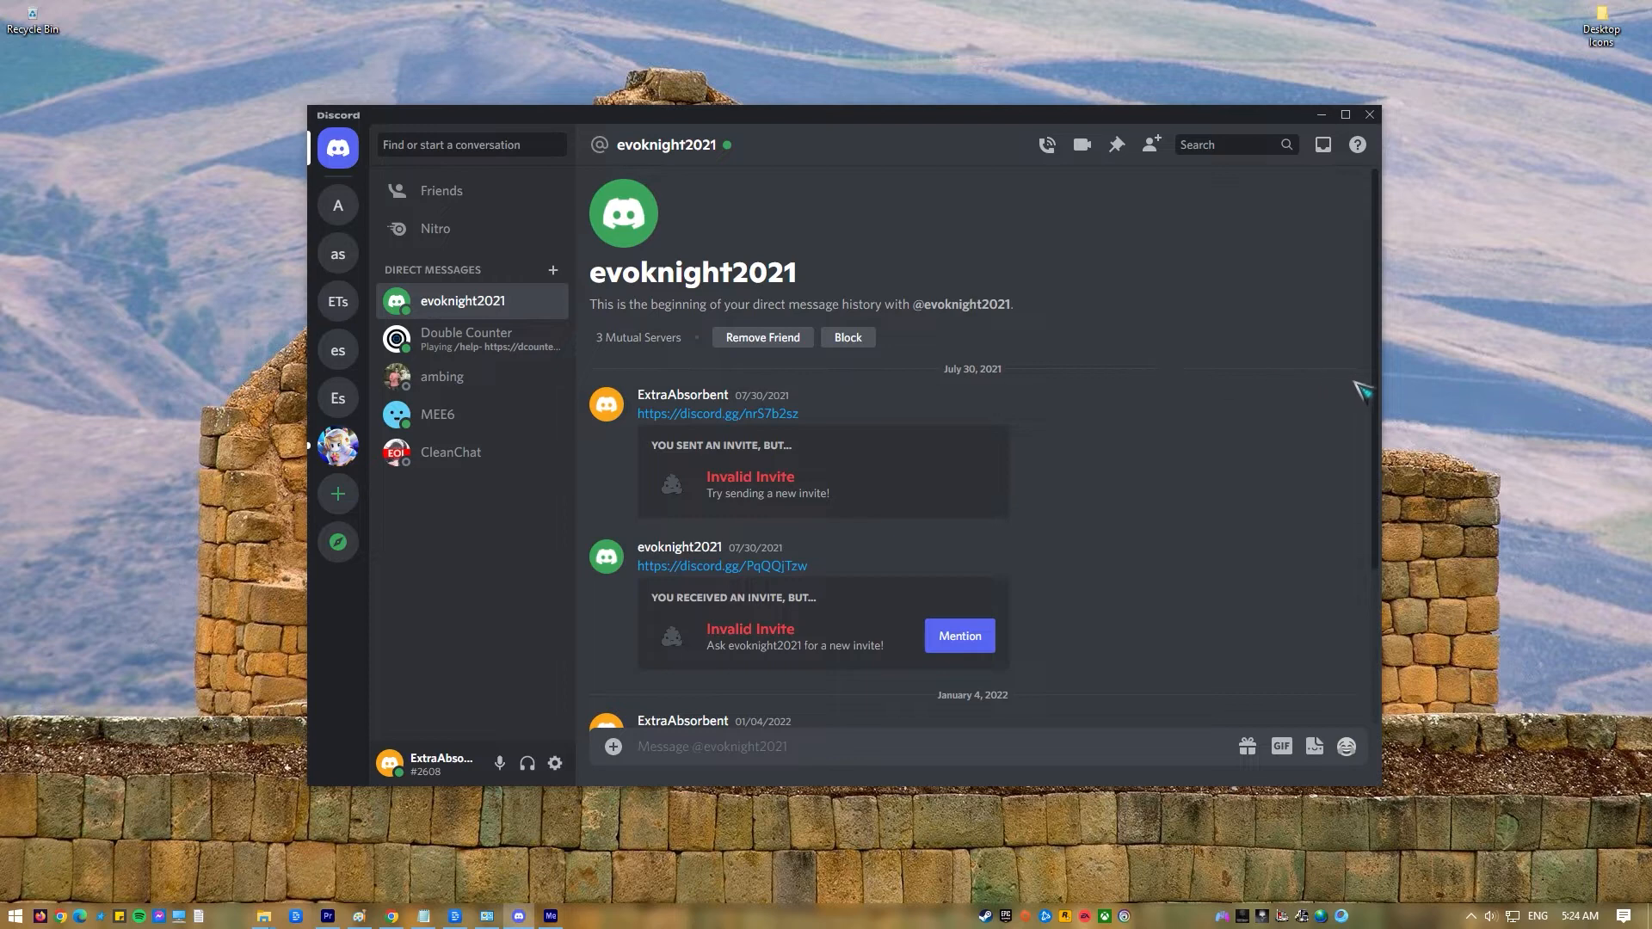
pyautogui.click(1341, 384)
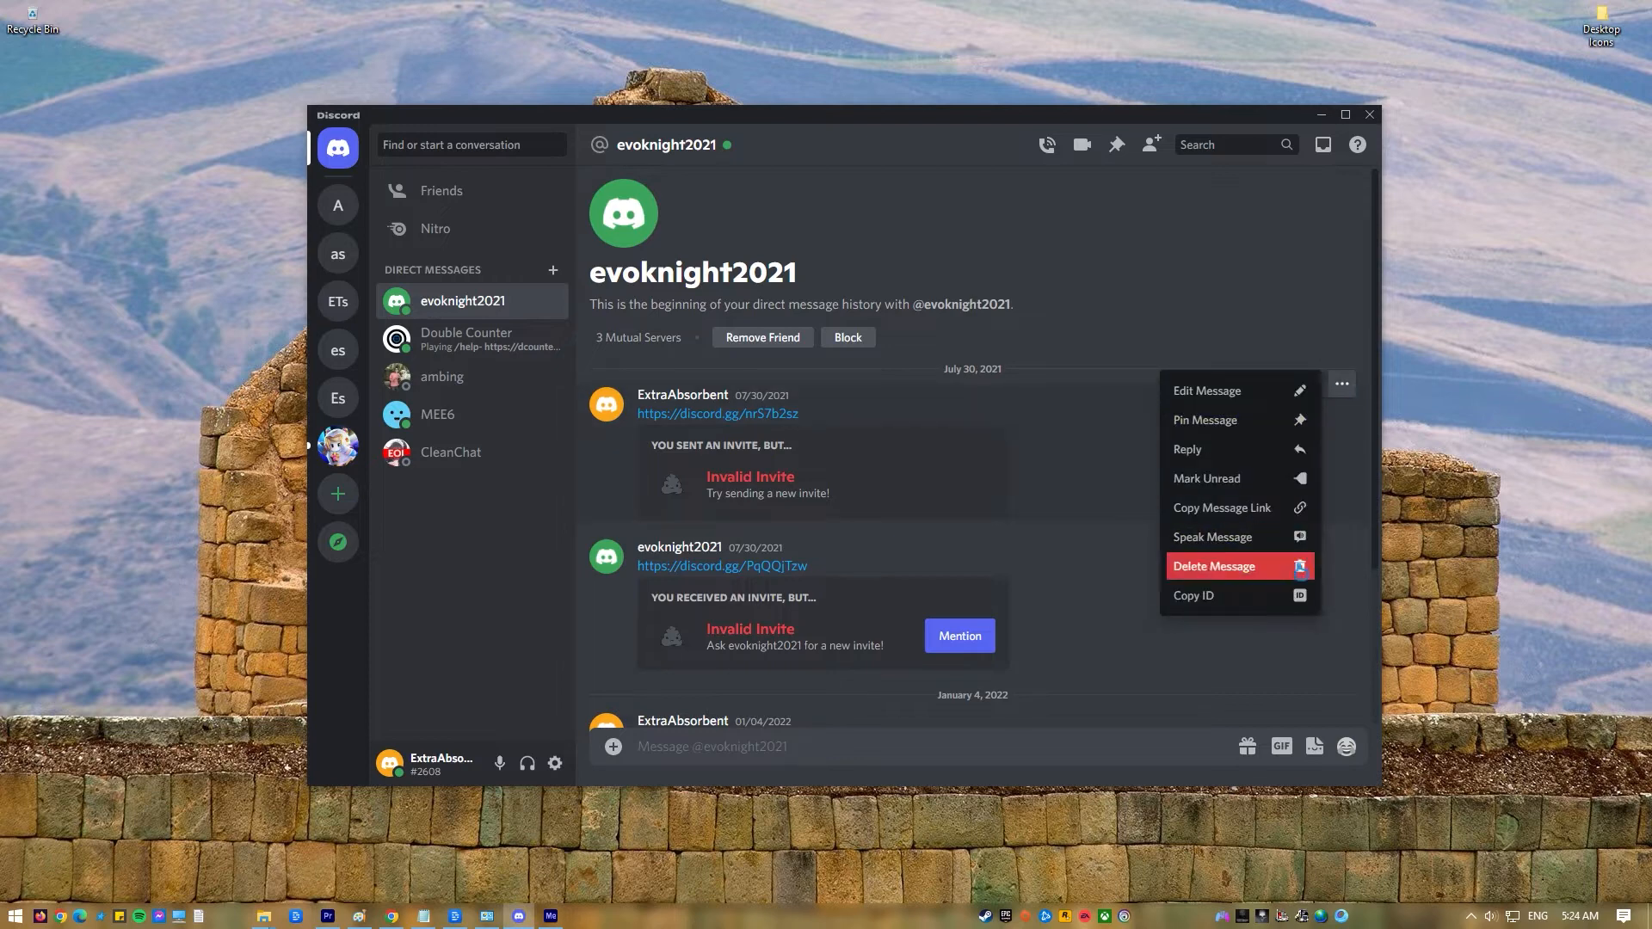
pyautogui.click(1212, 566)
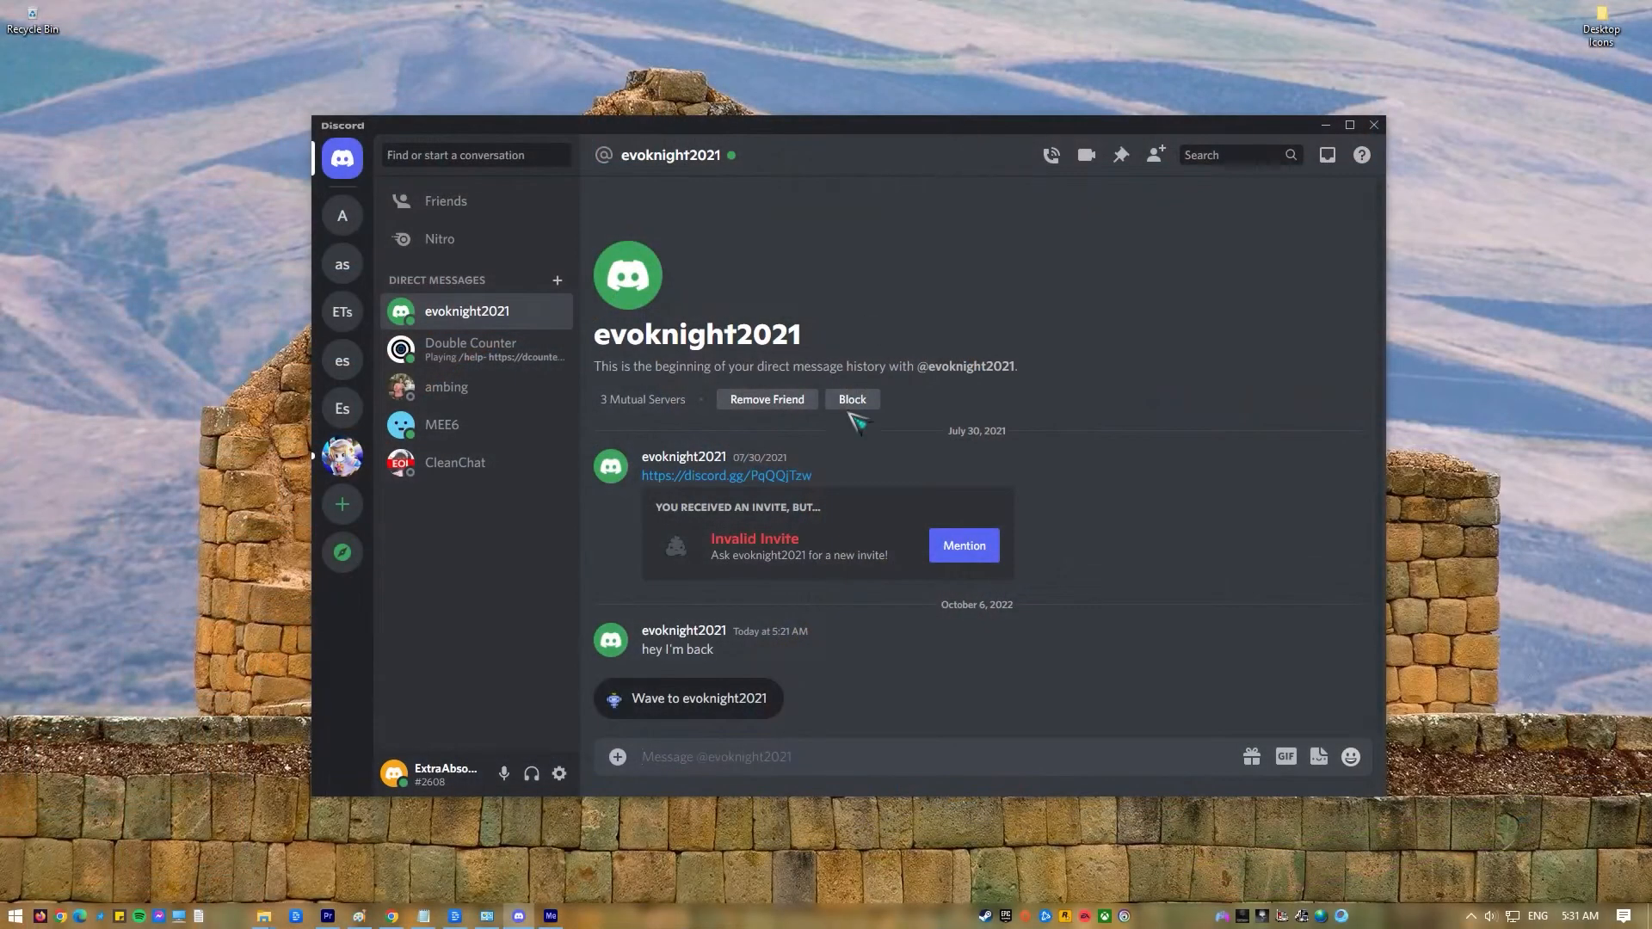
# Step: Delete evoknight2021's nickname-mentioning emoji message from AnotherExtra's general channel and confirm
pyautogui.click(342, 215)
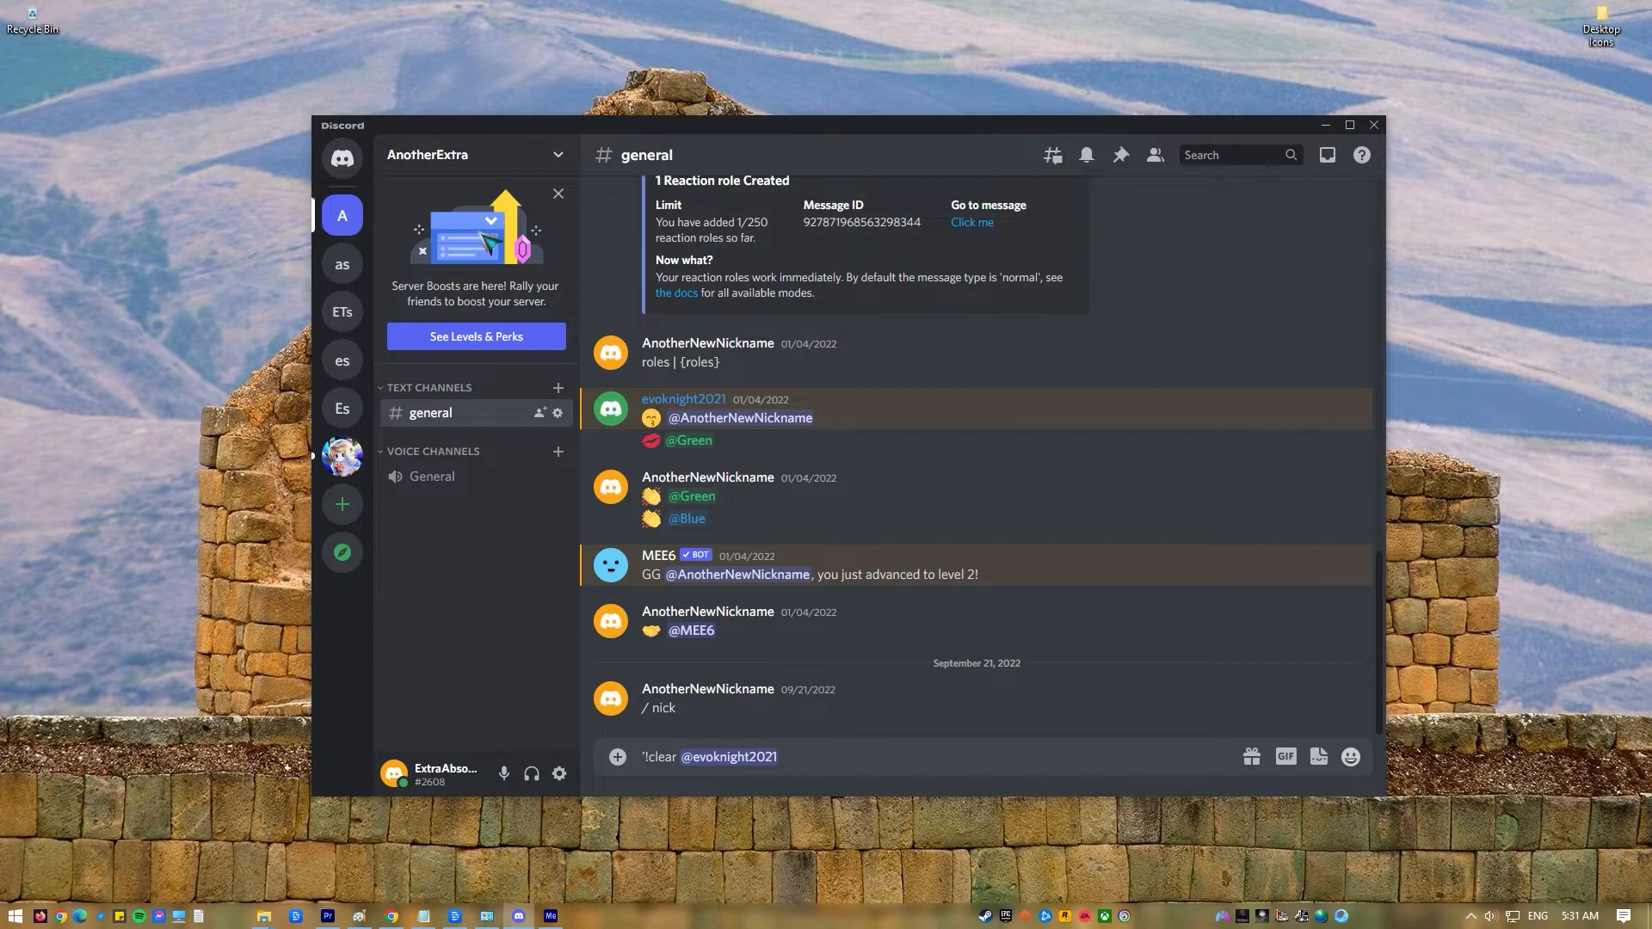
pyautogui.moveTo(1350, 395)
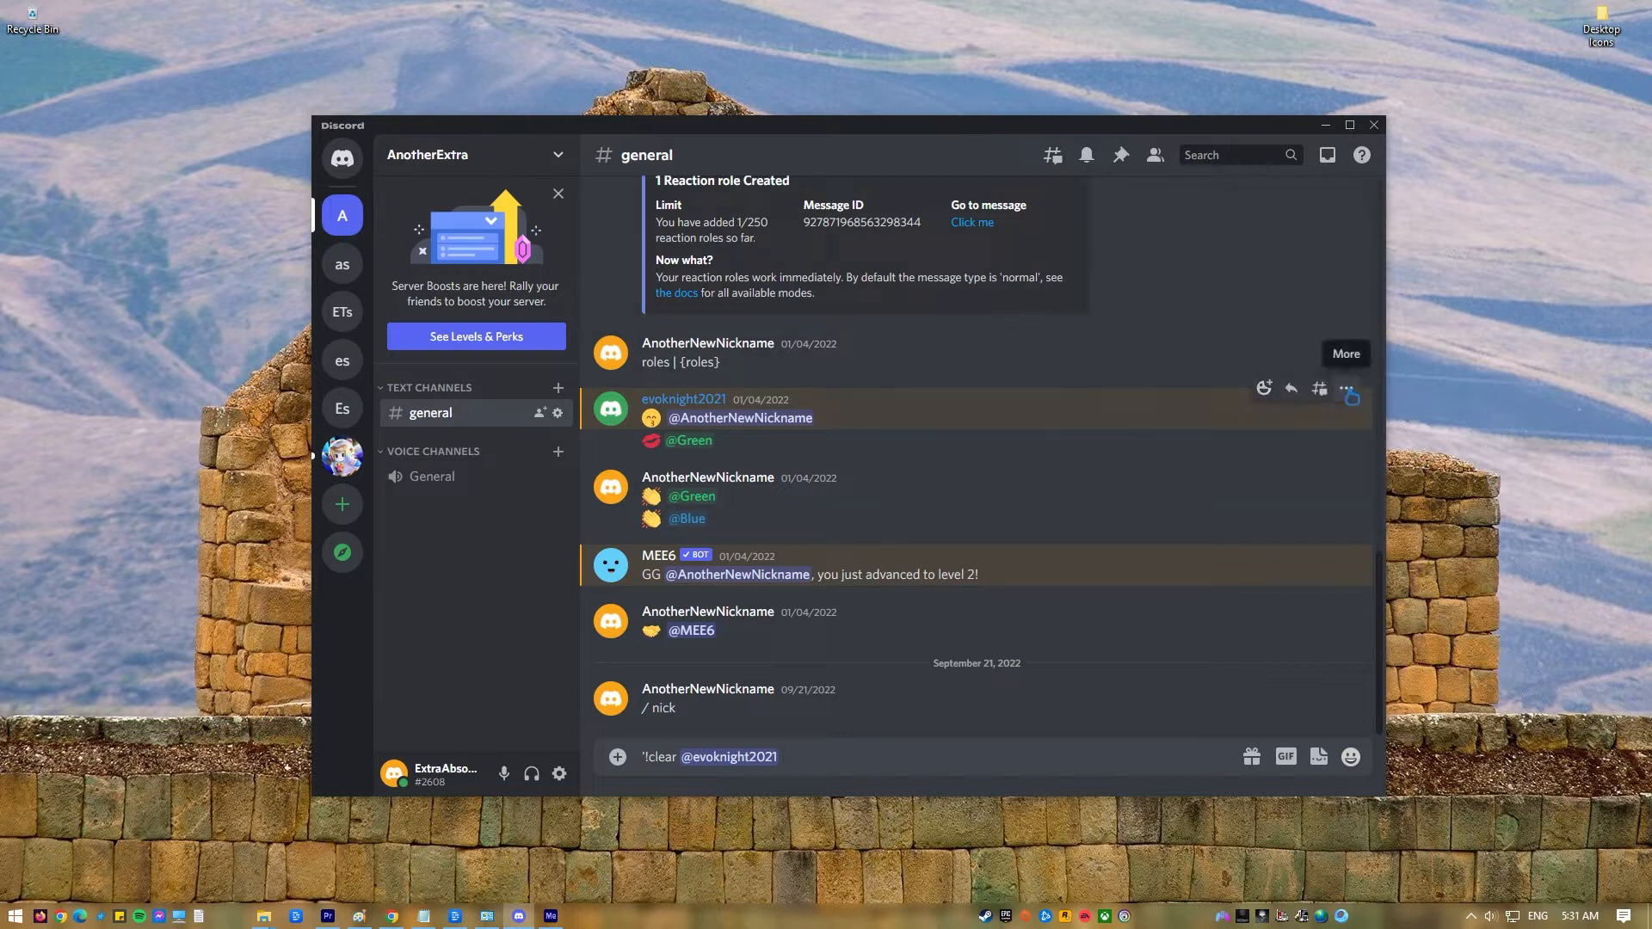
pyautogui.click(1346, 388)
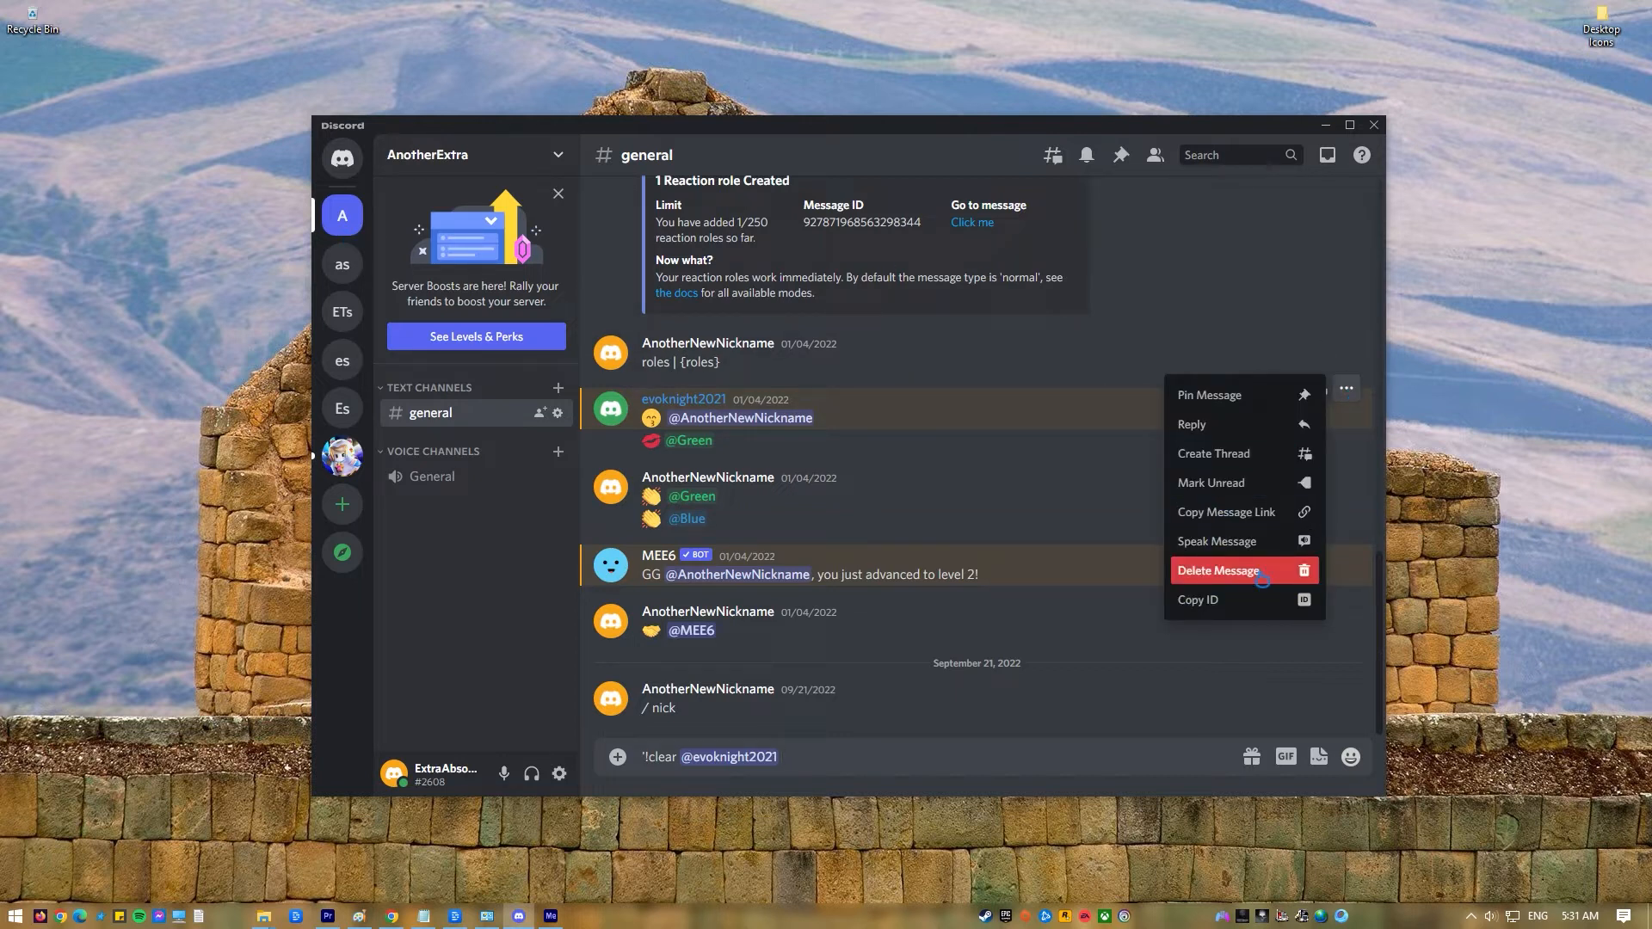
pyautogui.click(1219, 570)
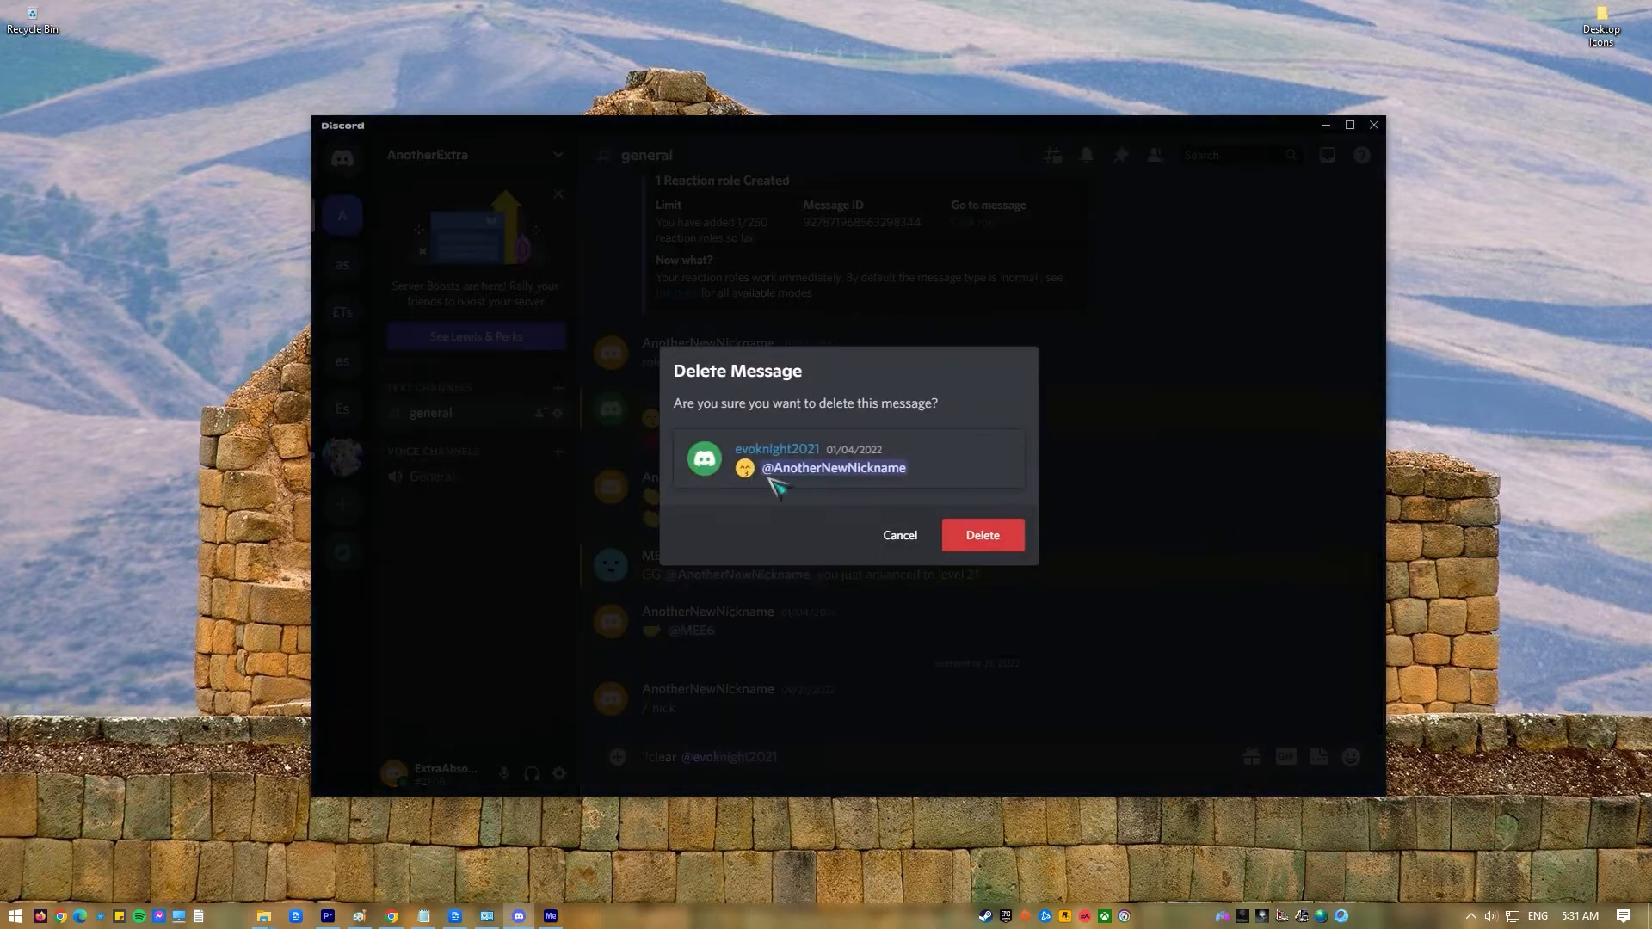
pyautogui.click(981, 535)
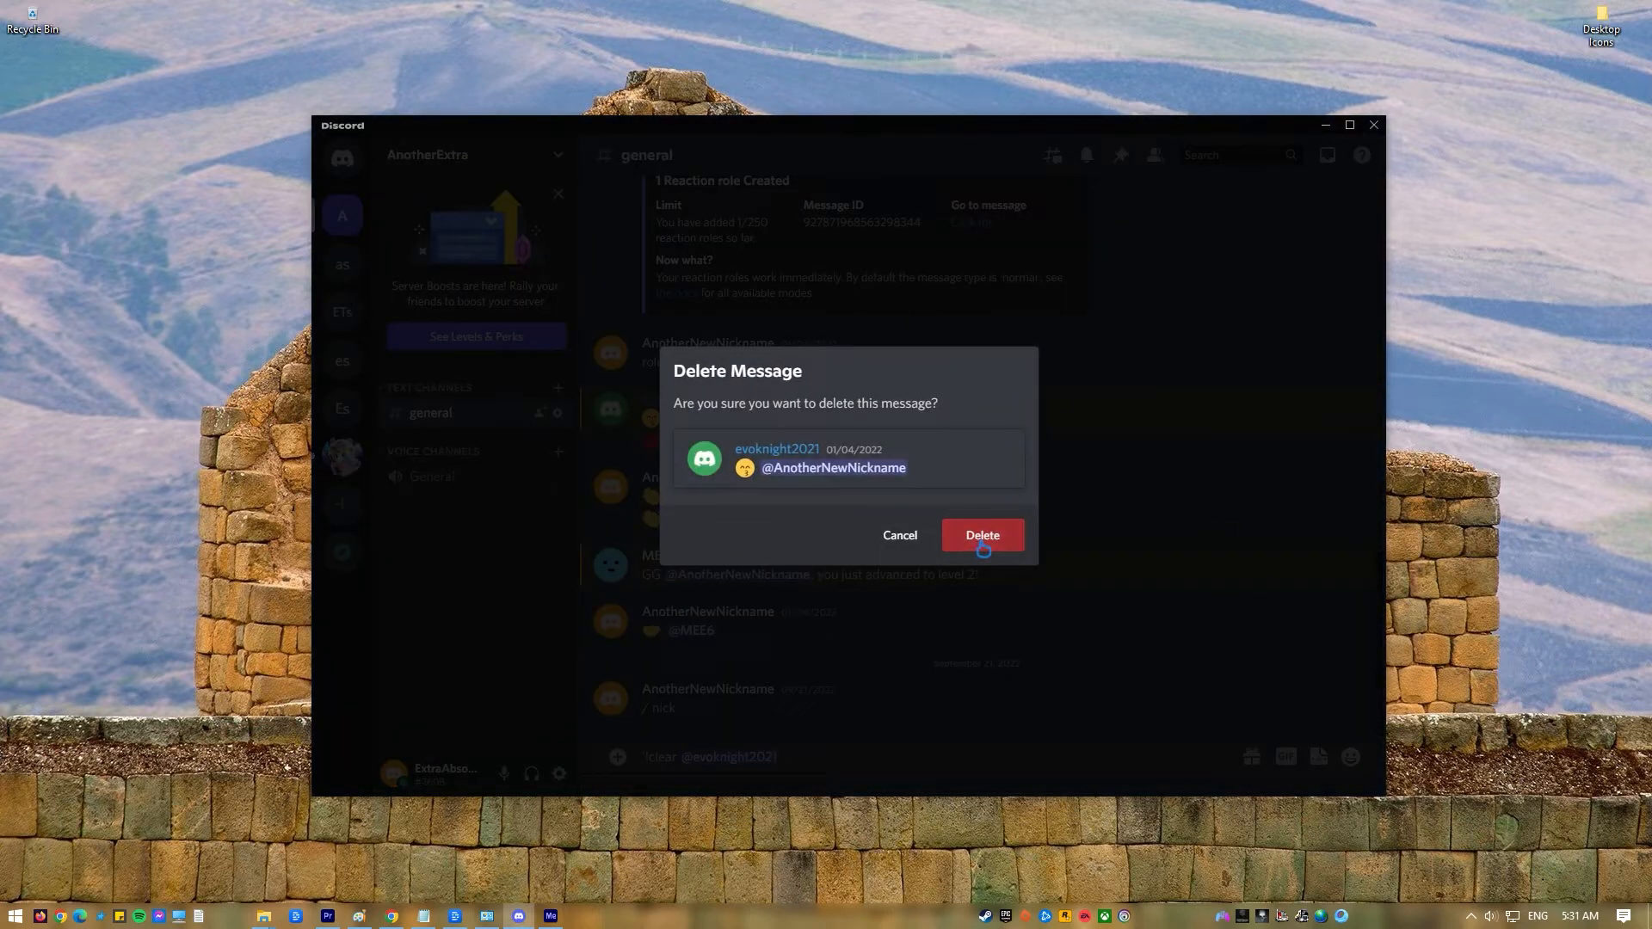
pyautogui.click(982, 535)
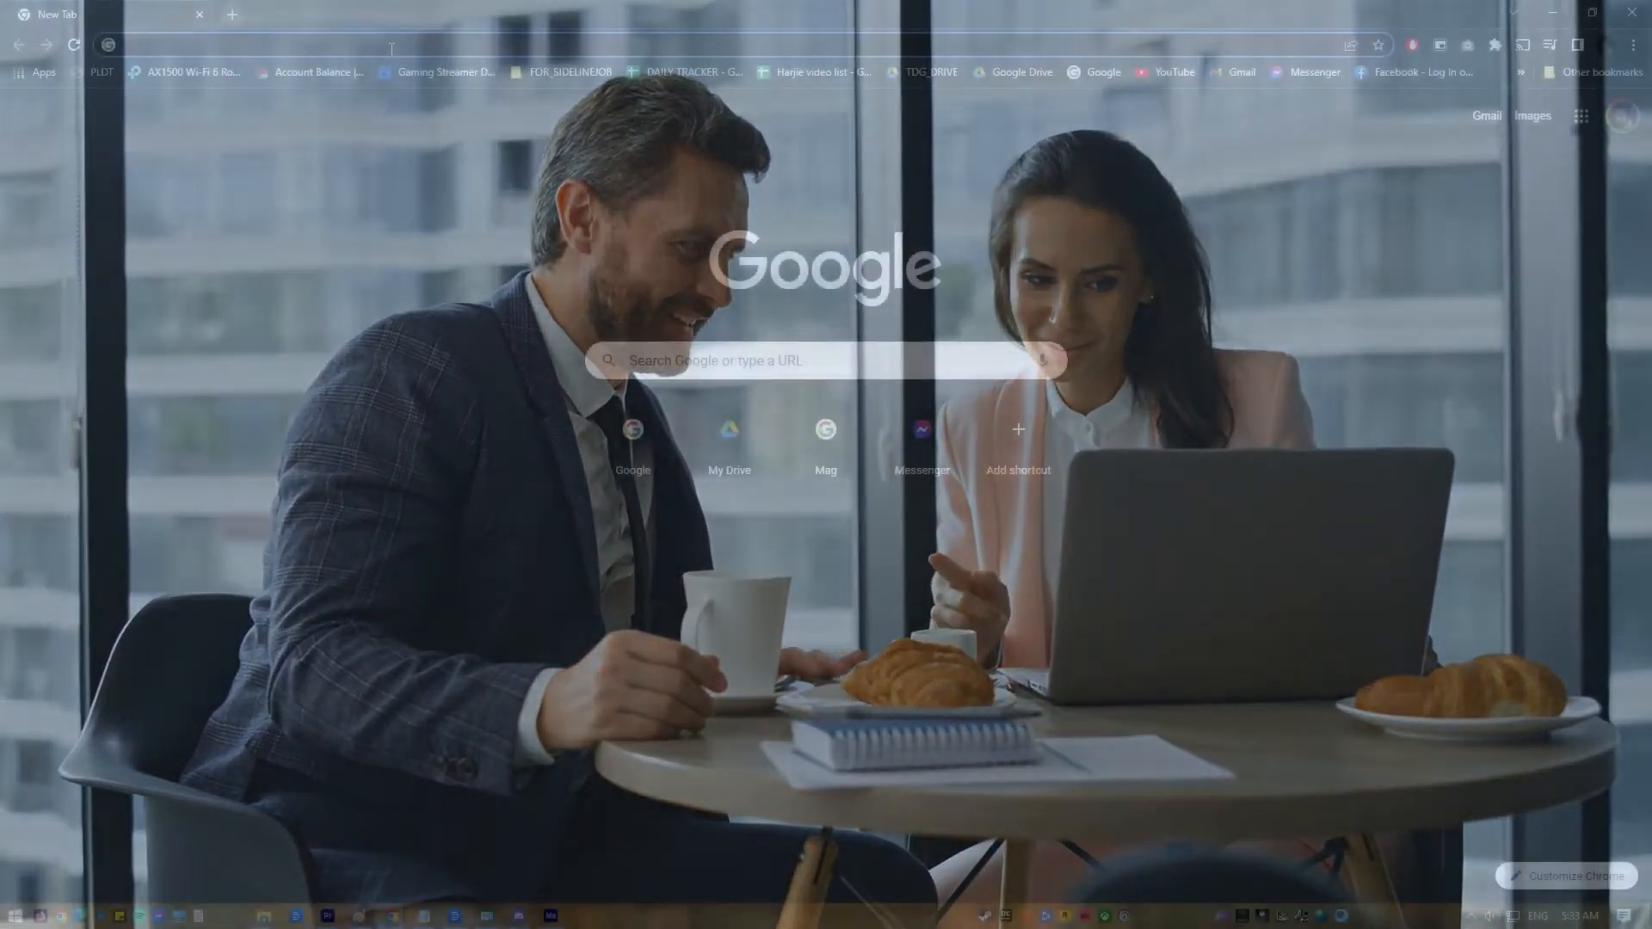
# Step: Find mee6.xyz via Google and start Add to Discord for evoknight2021's server
pyautogui.write('mee6')
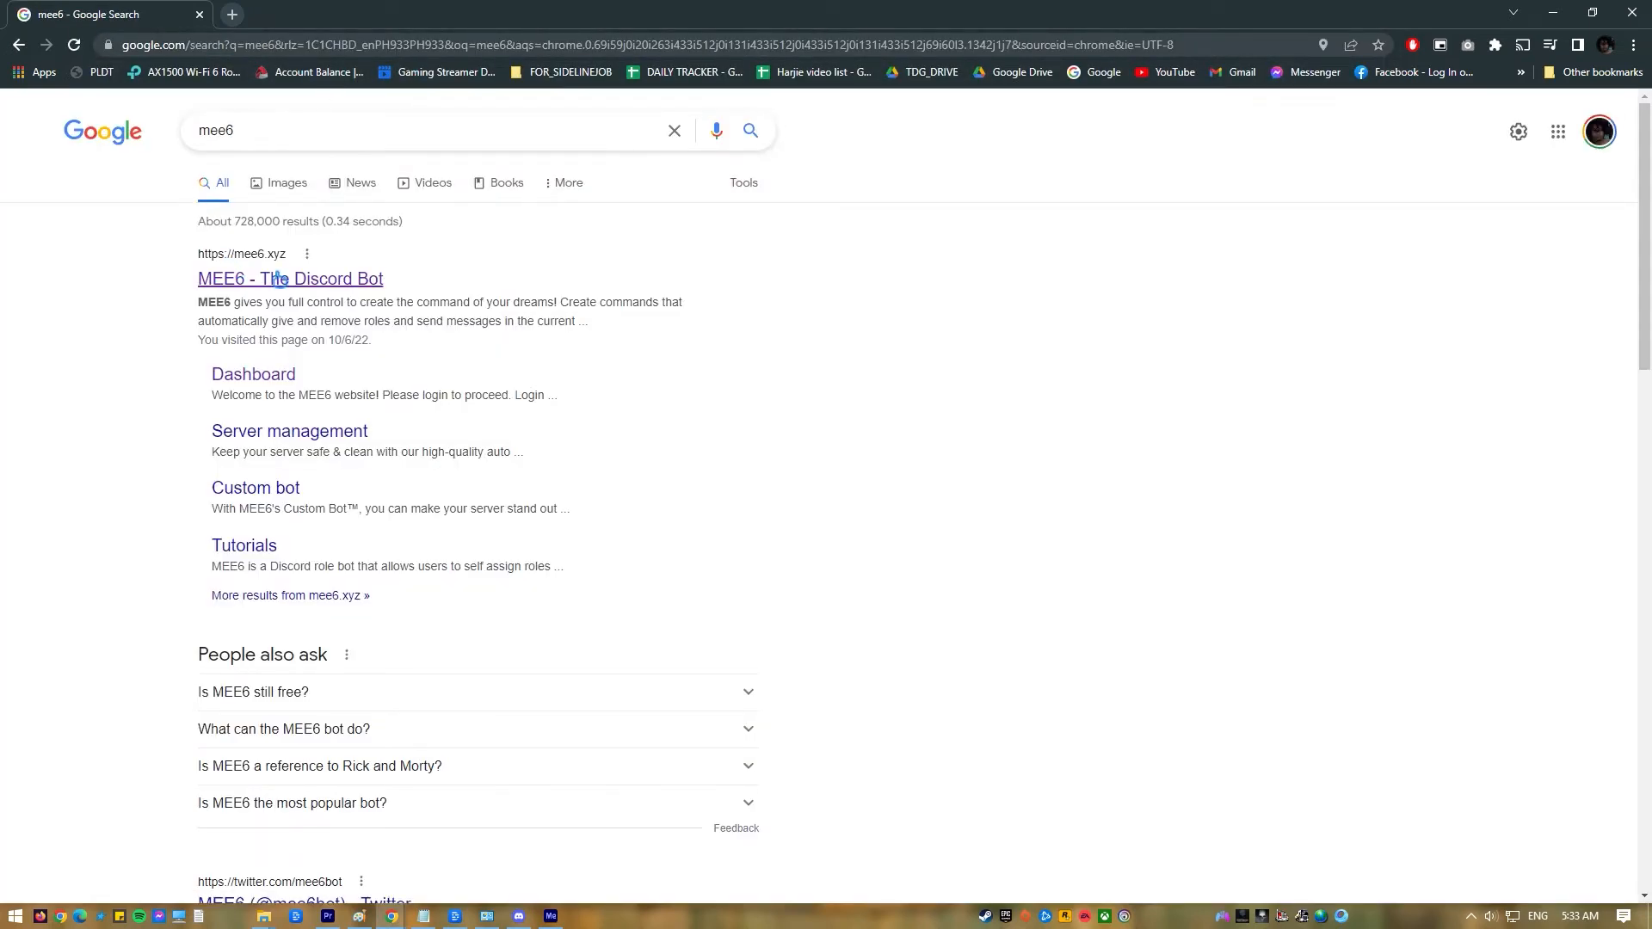
pyautogui.click(290, 278)
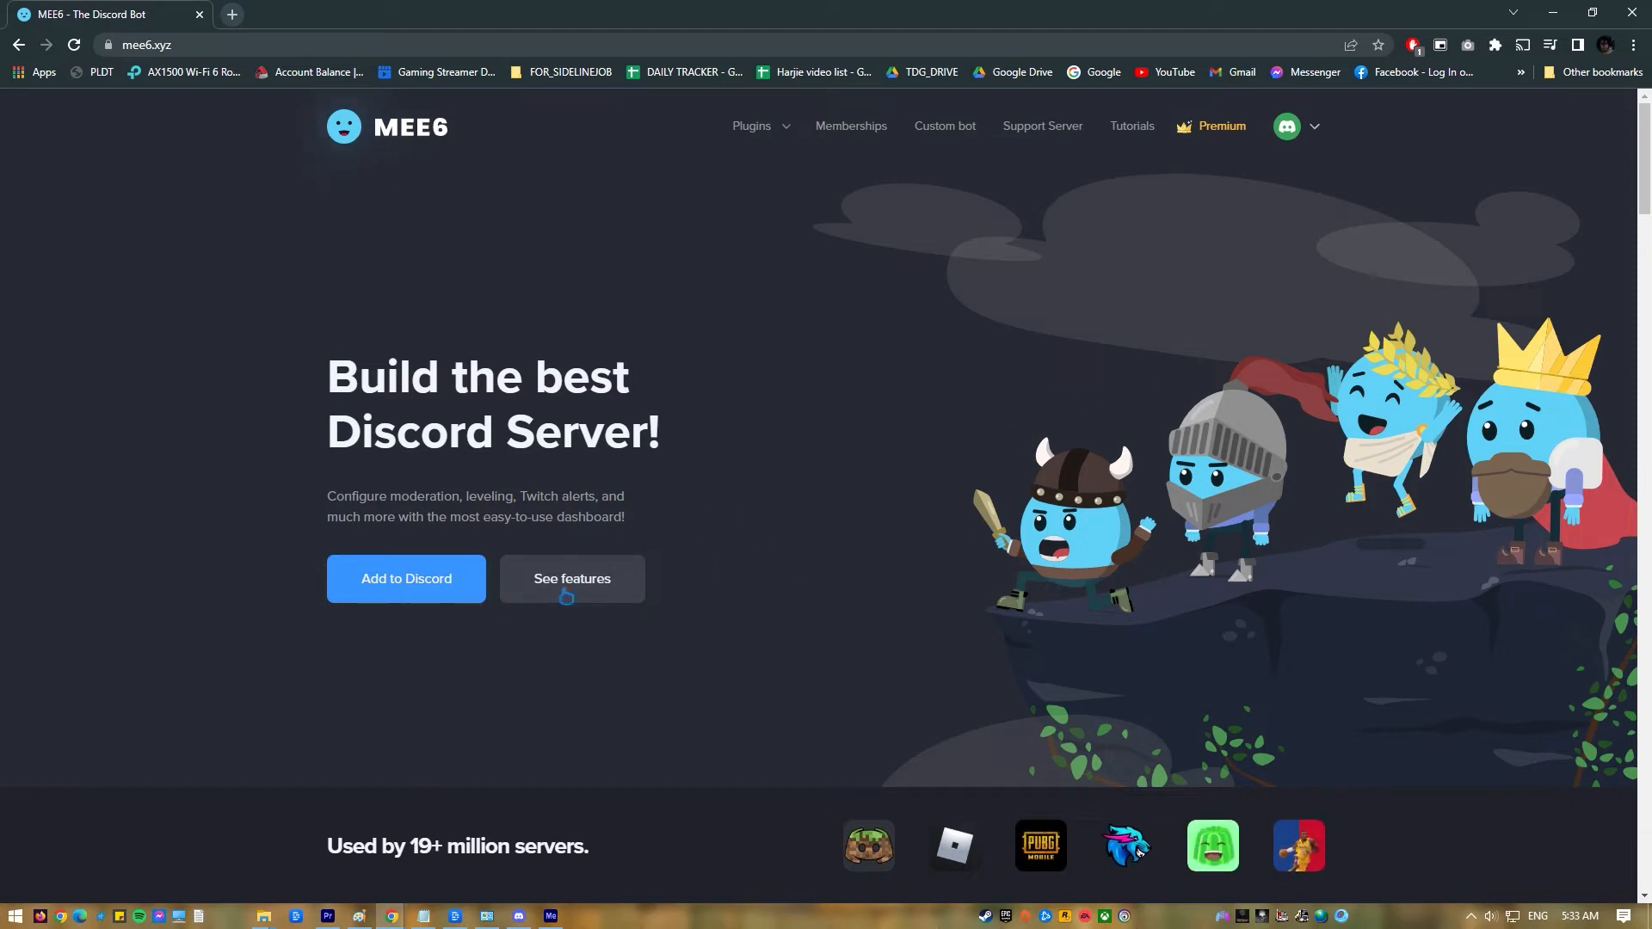
pyautogui.click(405, 578)
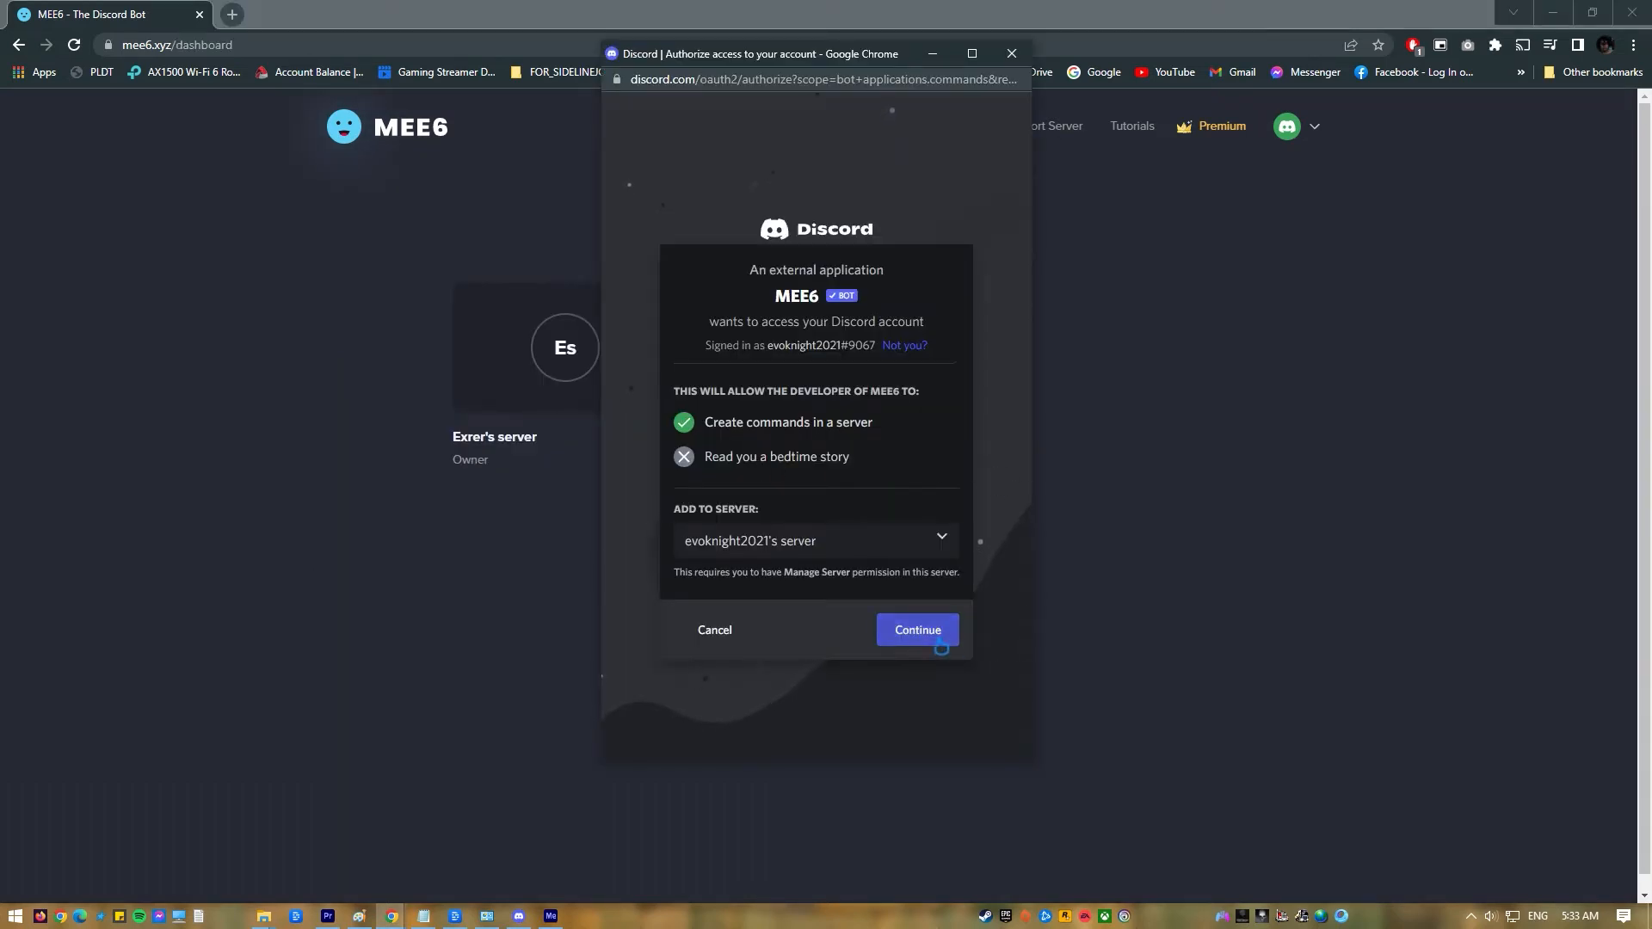
pyautogui.click(916, 630)
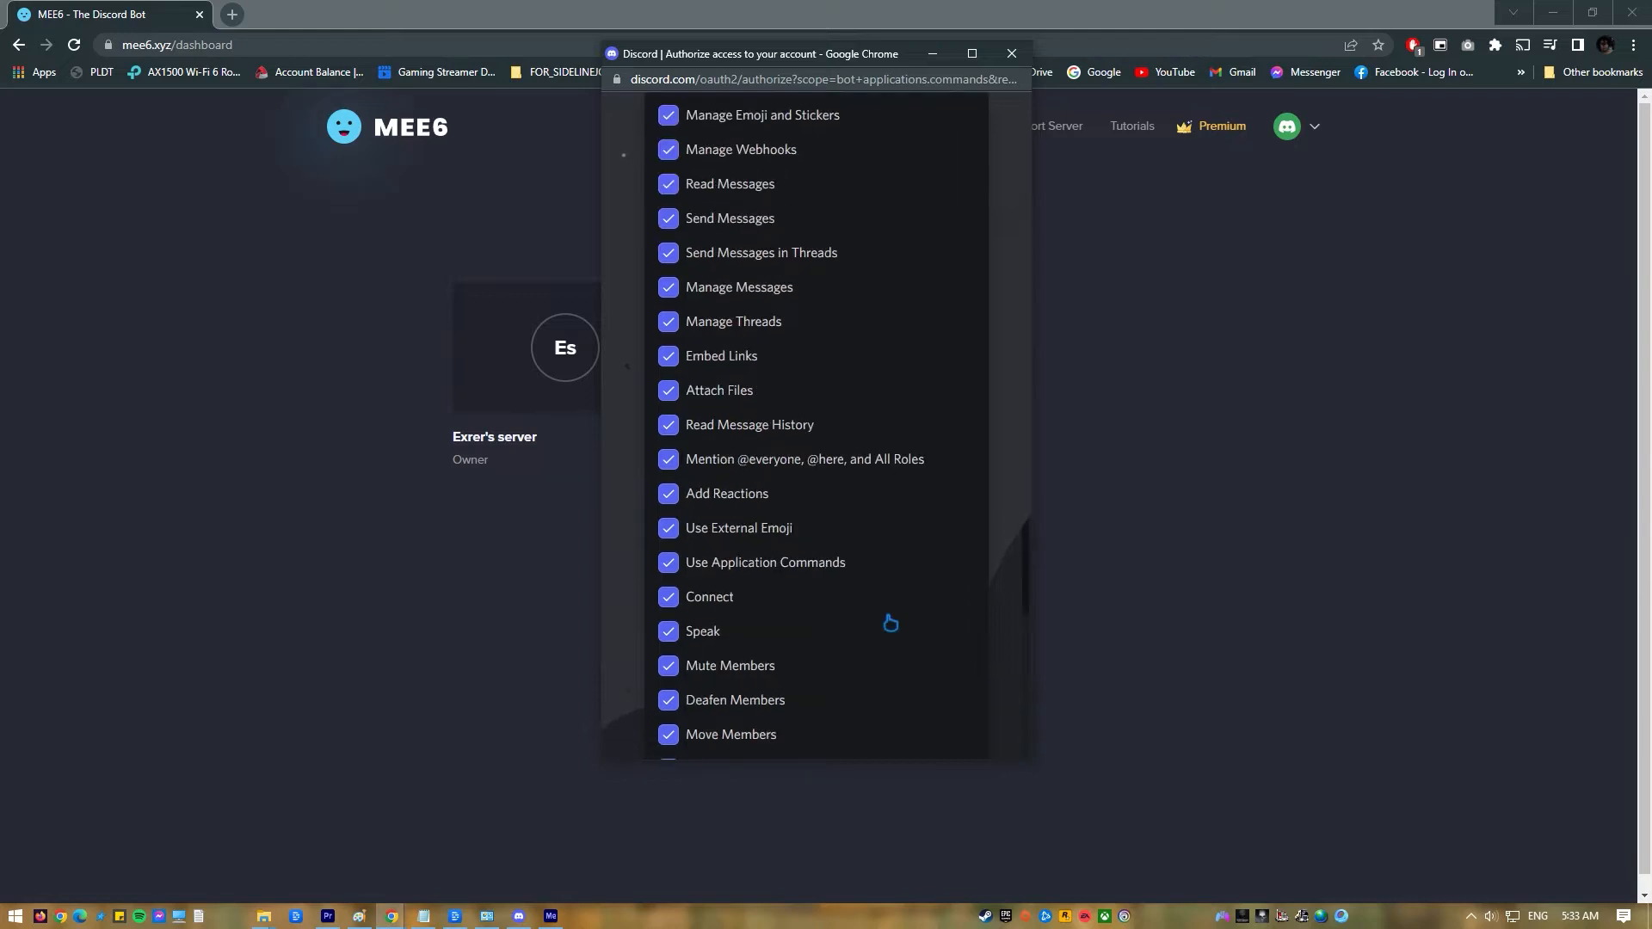
# Step: Authorize MEE6's permissions and pass the hCaptcha check to reach the setup dashboard
pyautogui.scroll(-3)
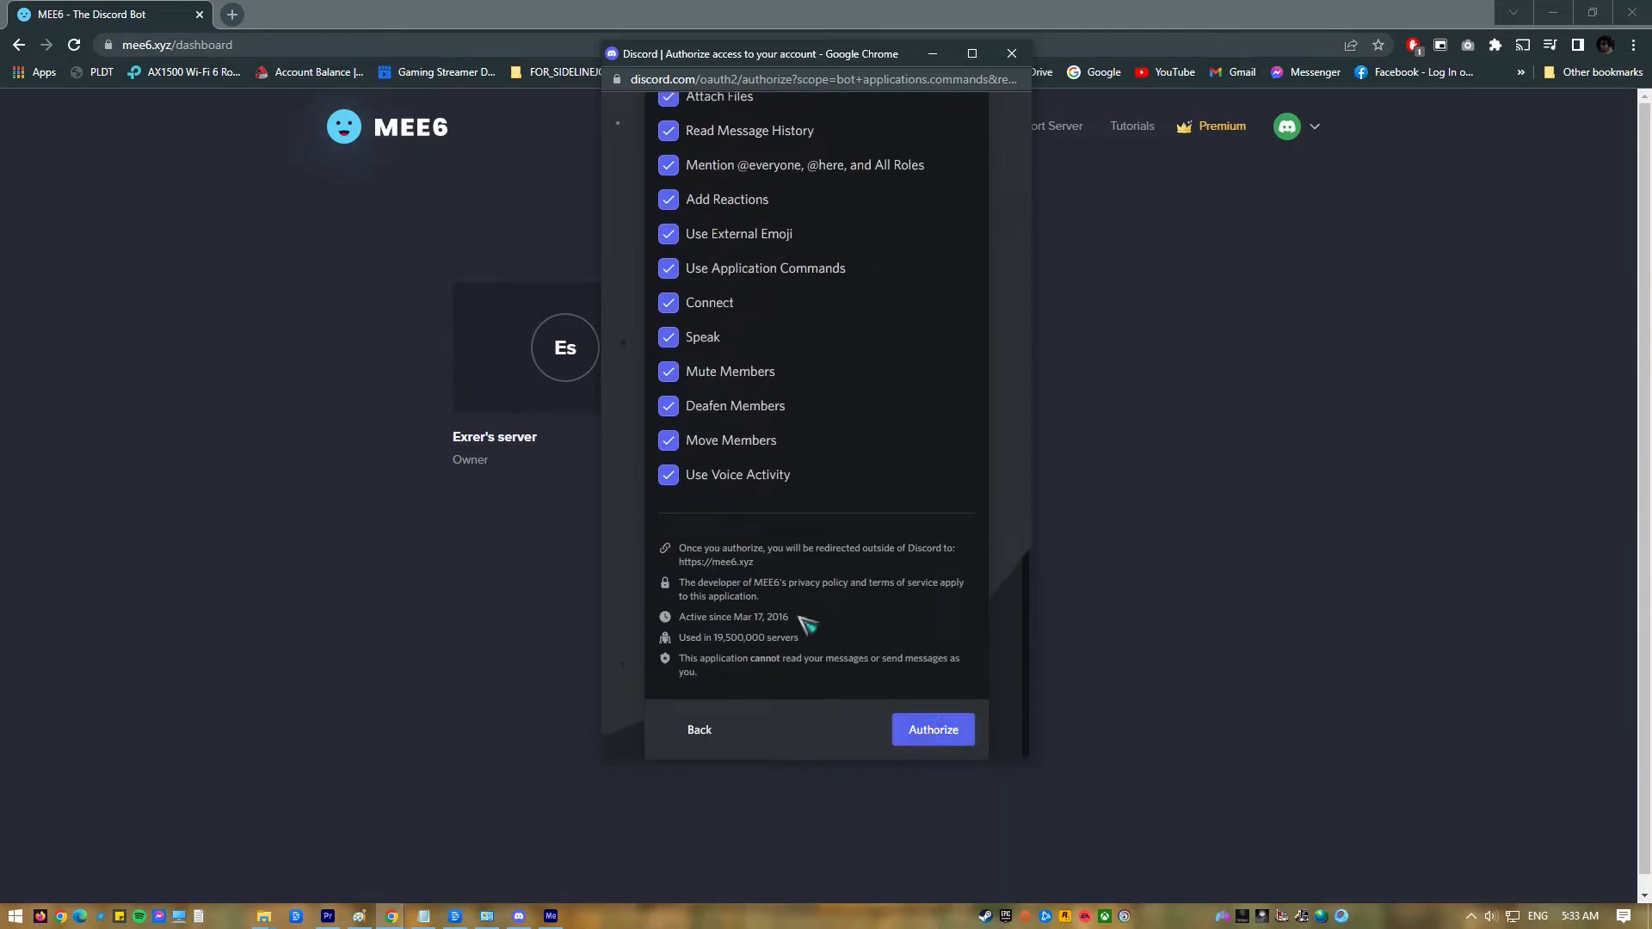
pyautogui.click(931, 729)
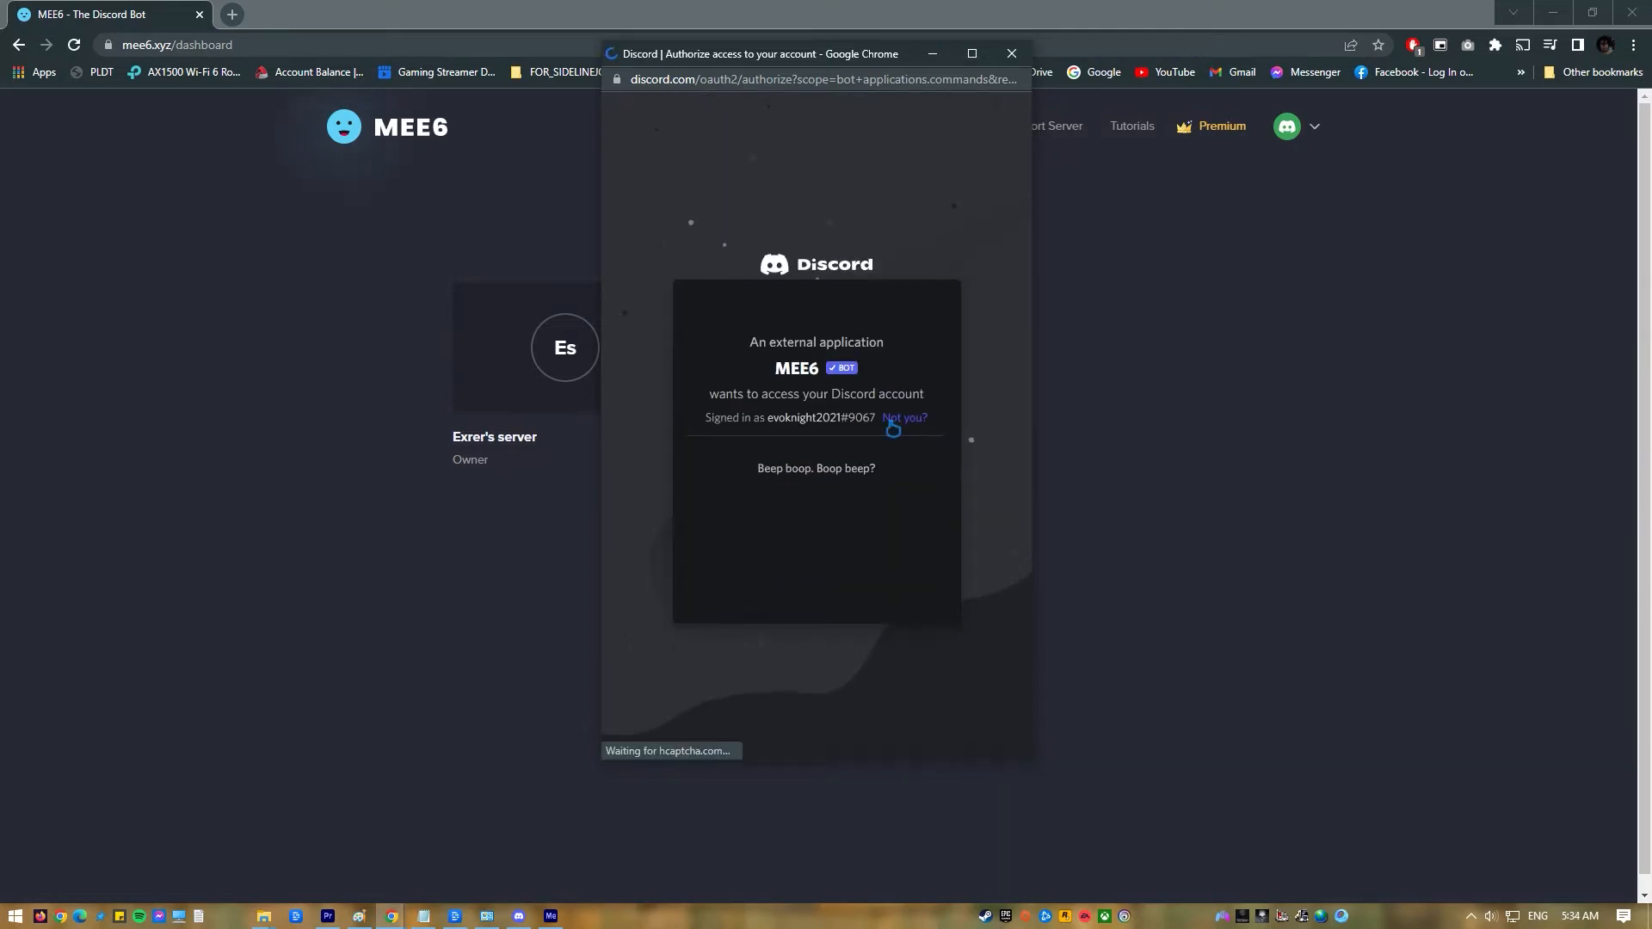
pyautogui.click(713, 526)
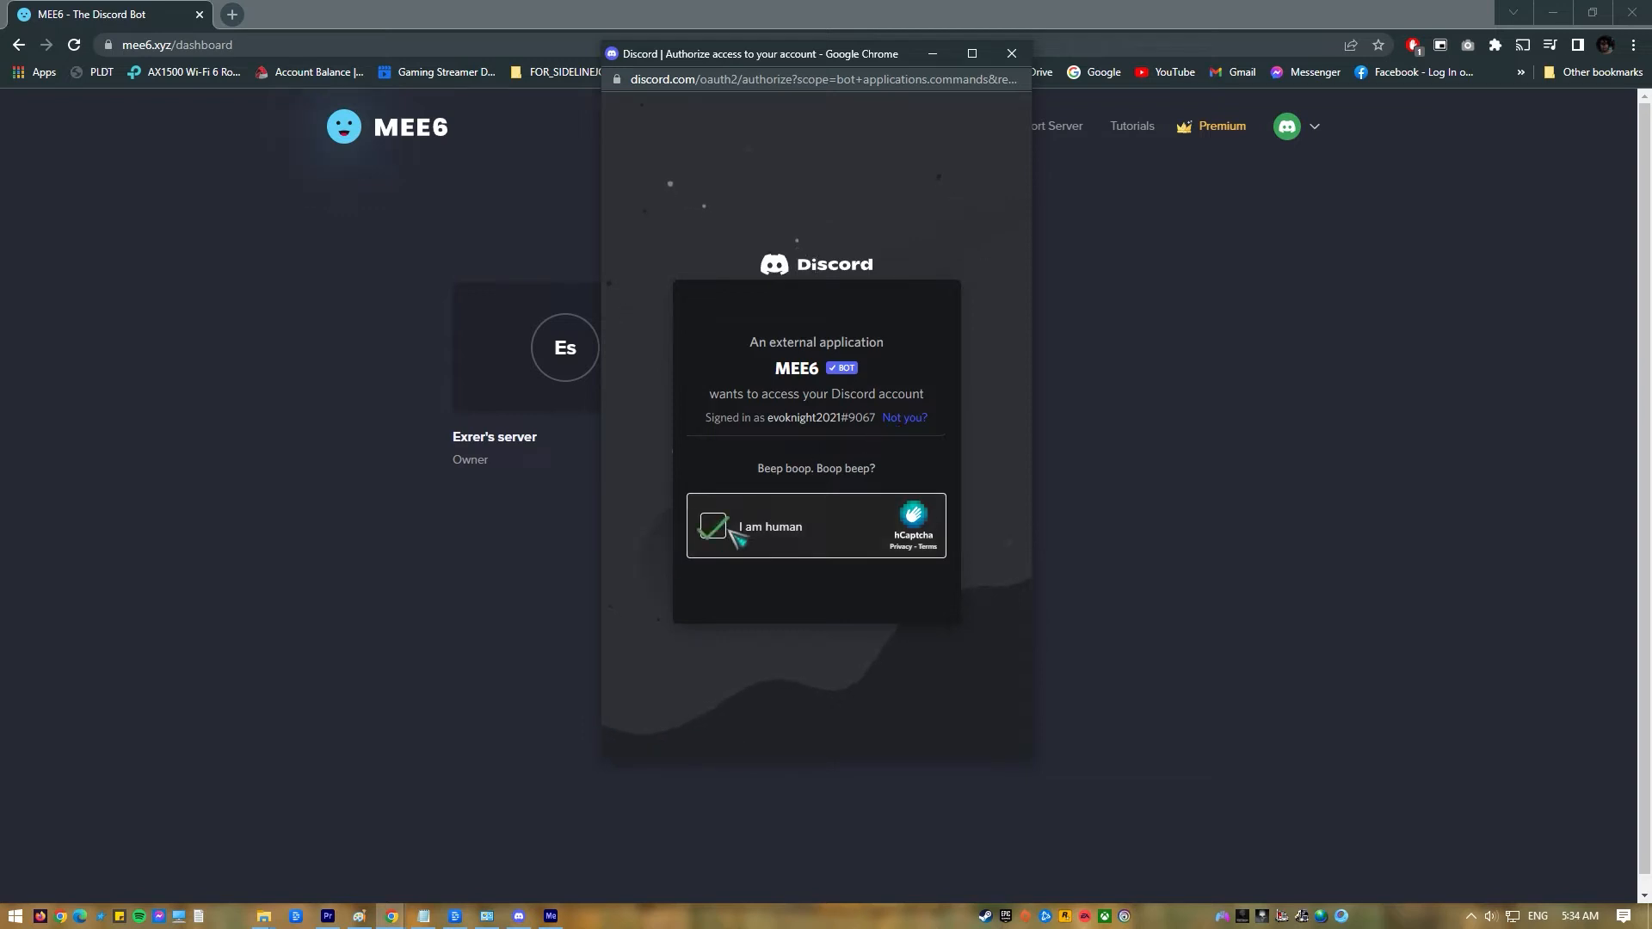
pyautogui.click(713, 526)
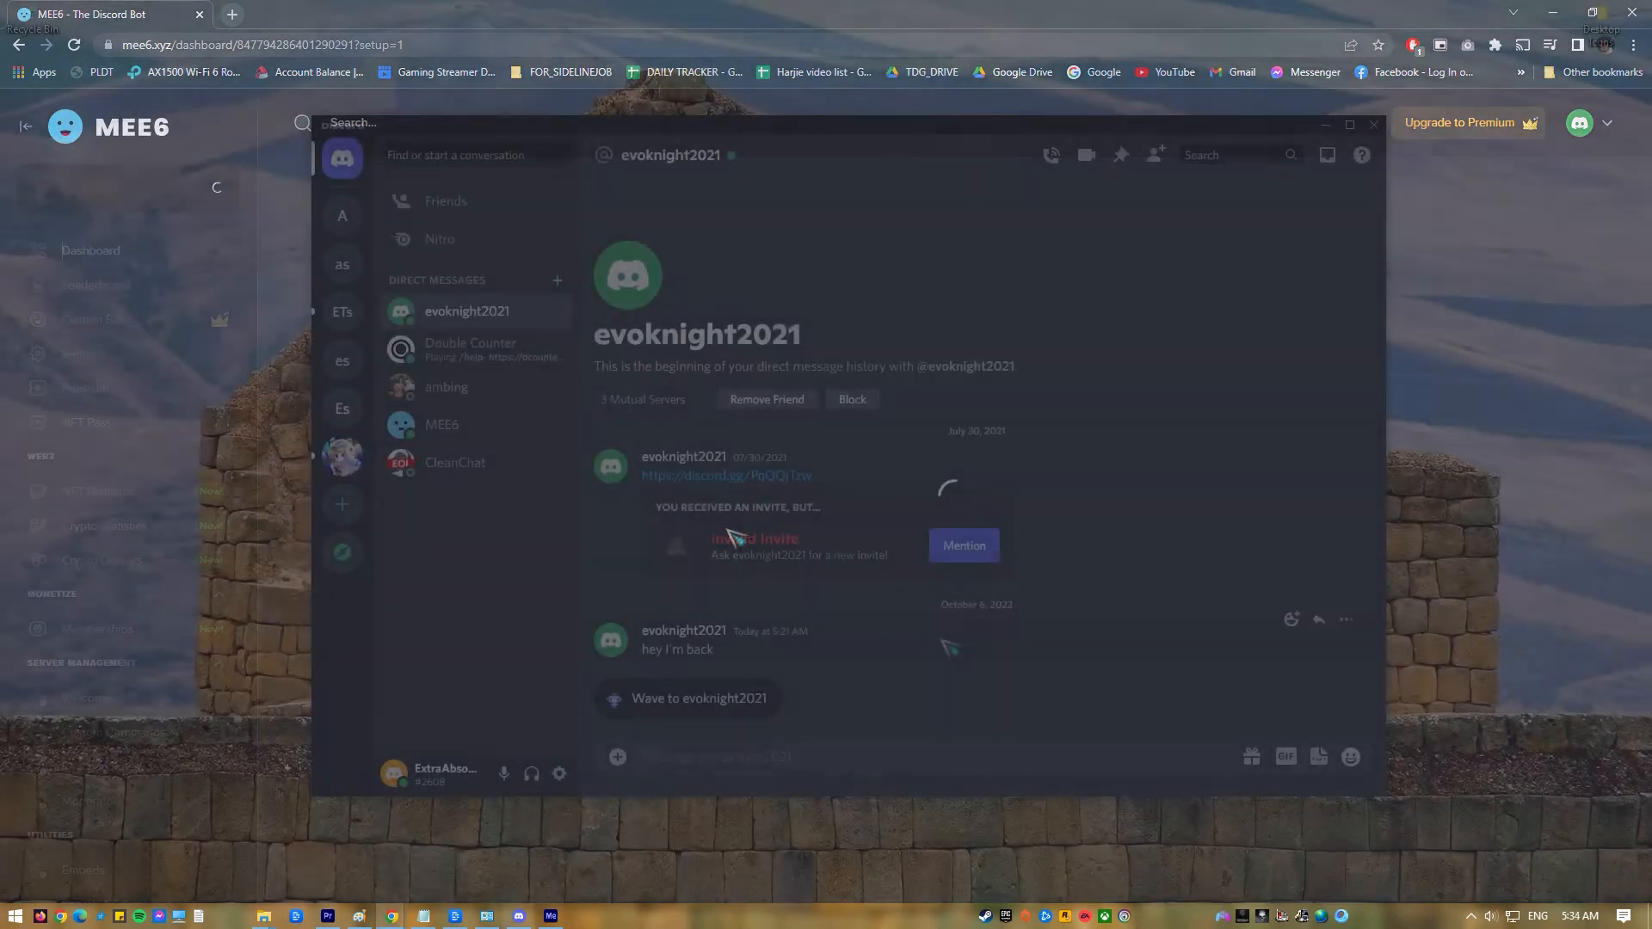
pyautogui.write('!clear')
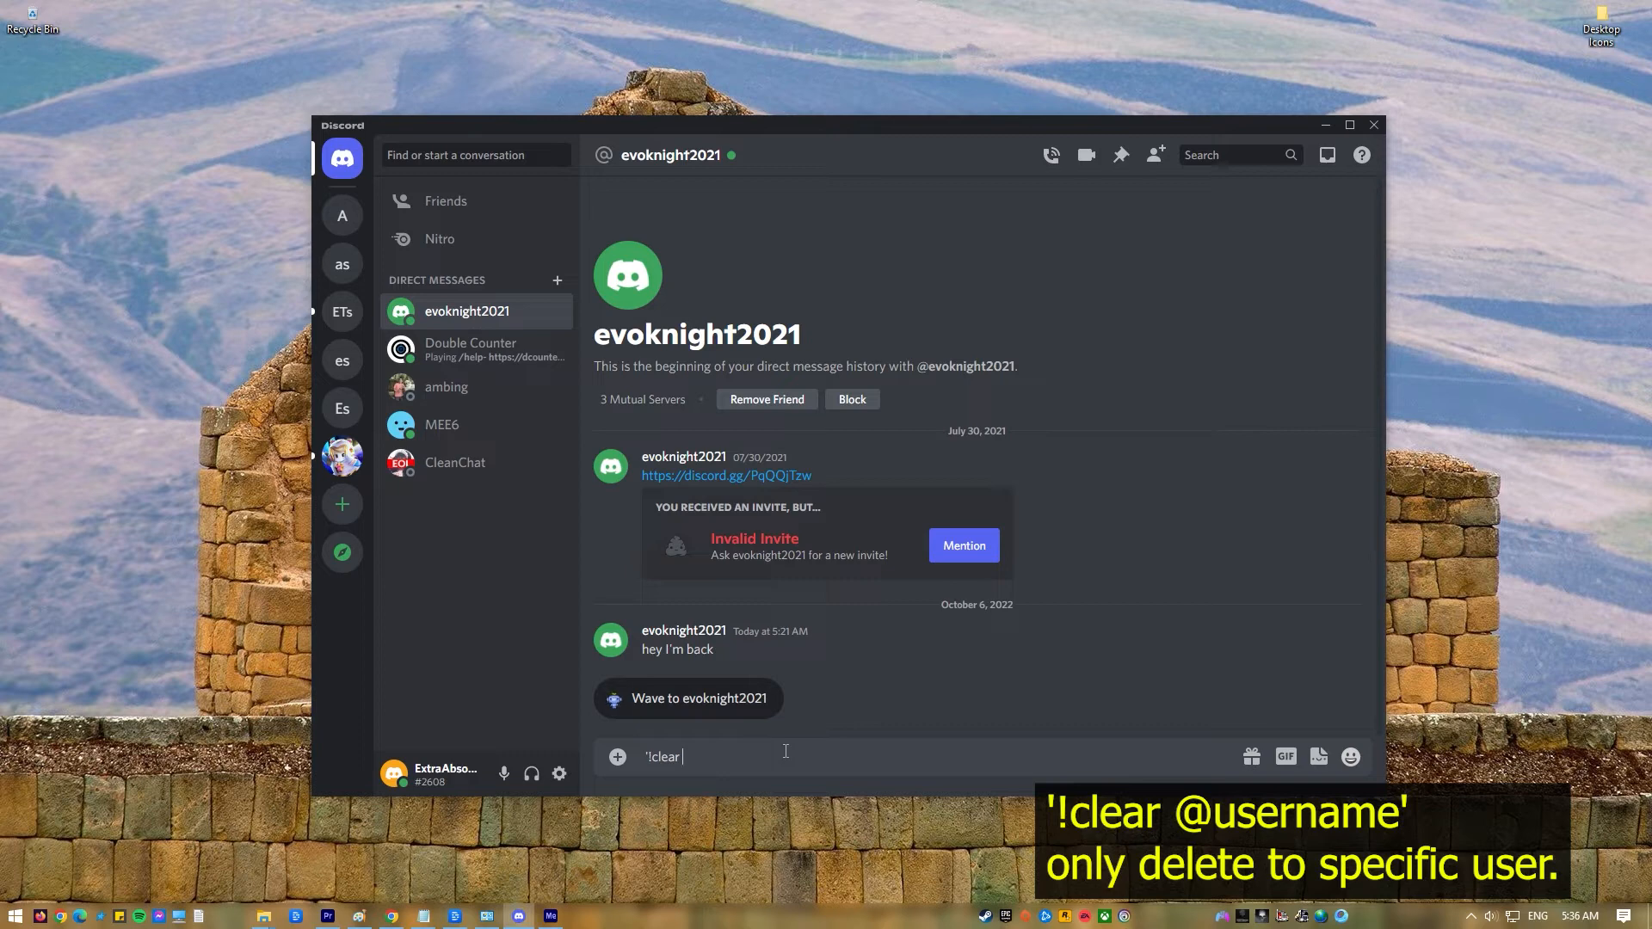
pyautogui.write('@evo')
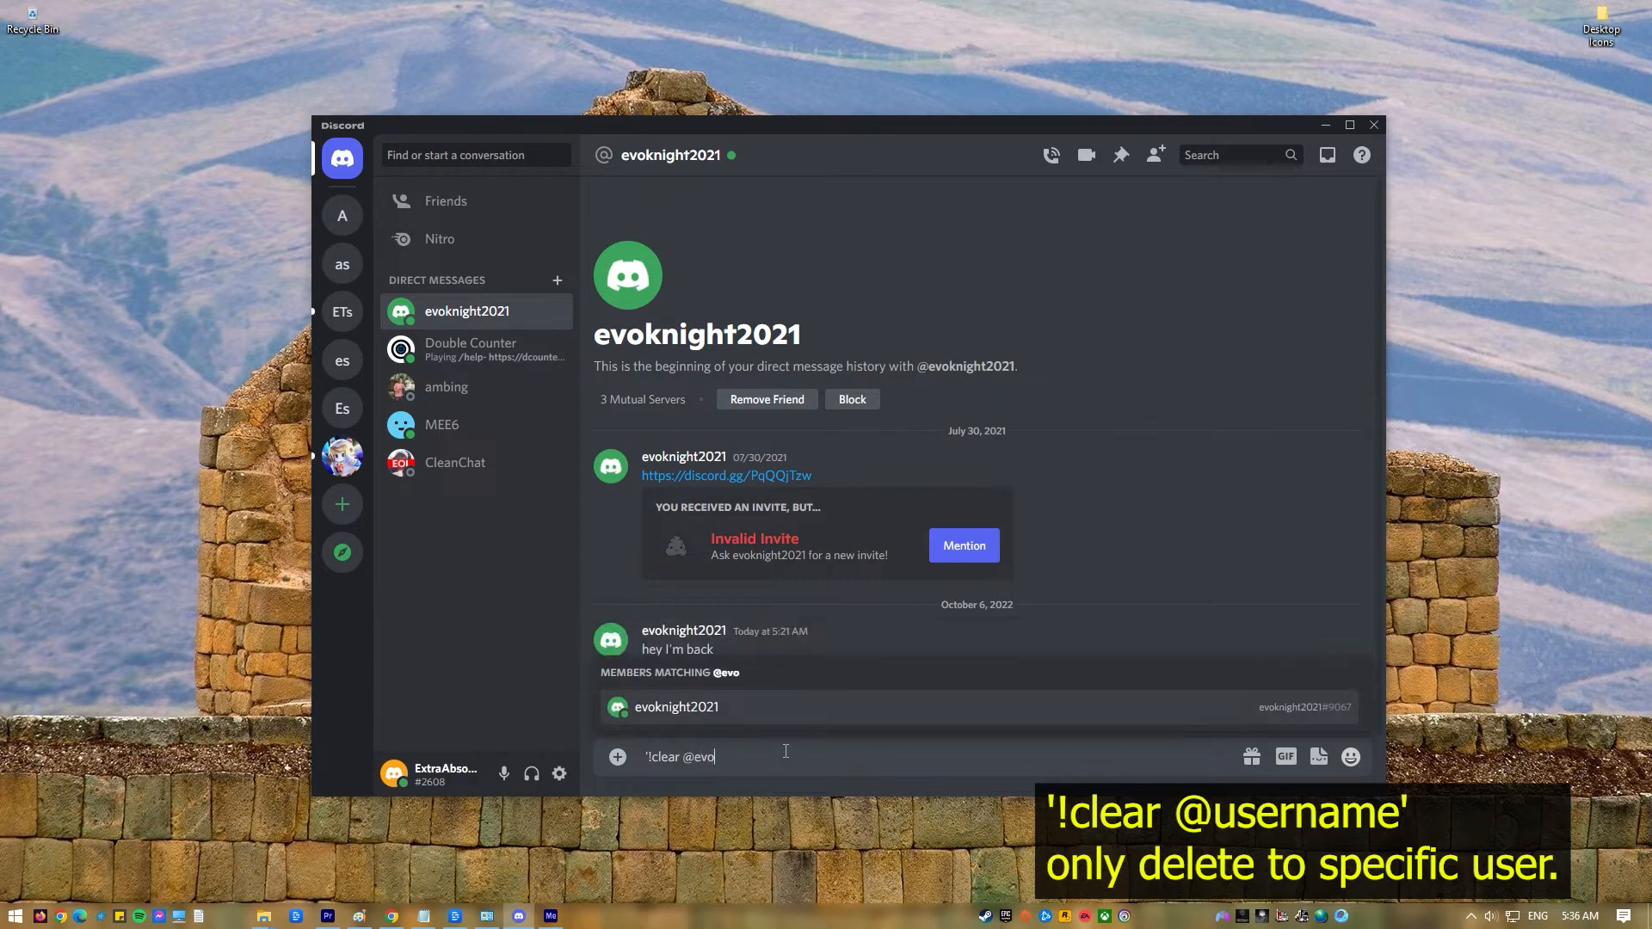
pyautogui.click(677, 706)
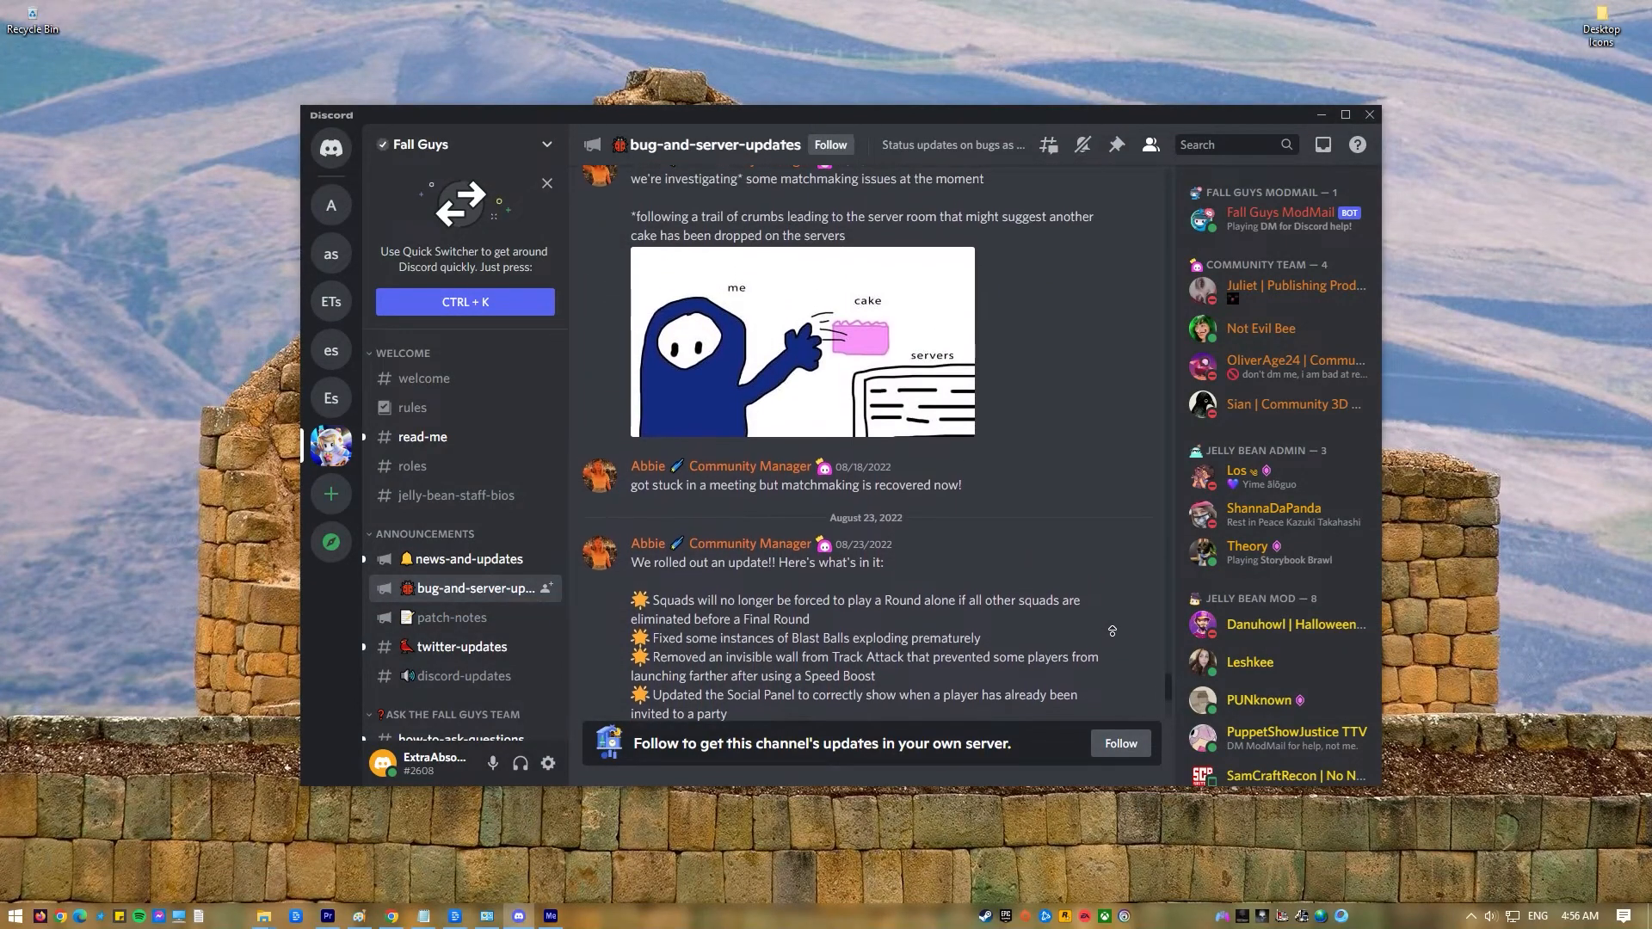
# Step: Switch to the AnotherExtra server's general channel
pyautogui.scroll(-3)
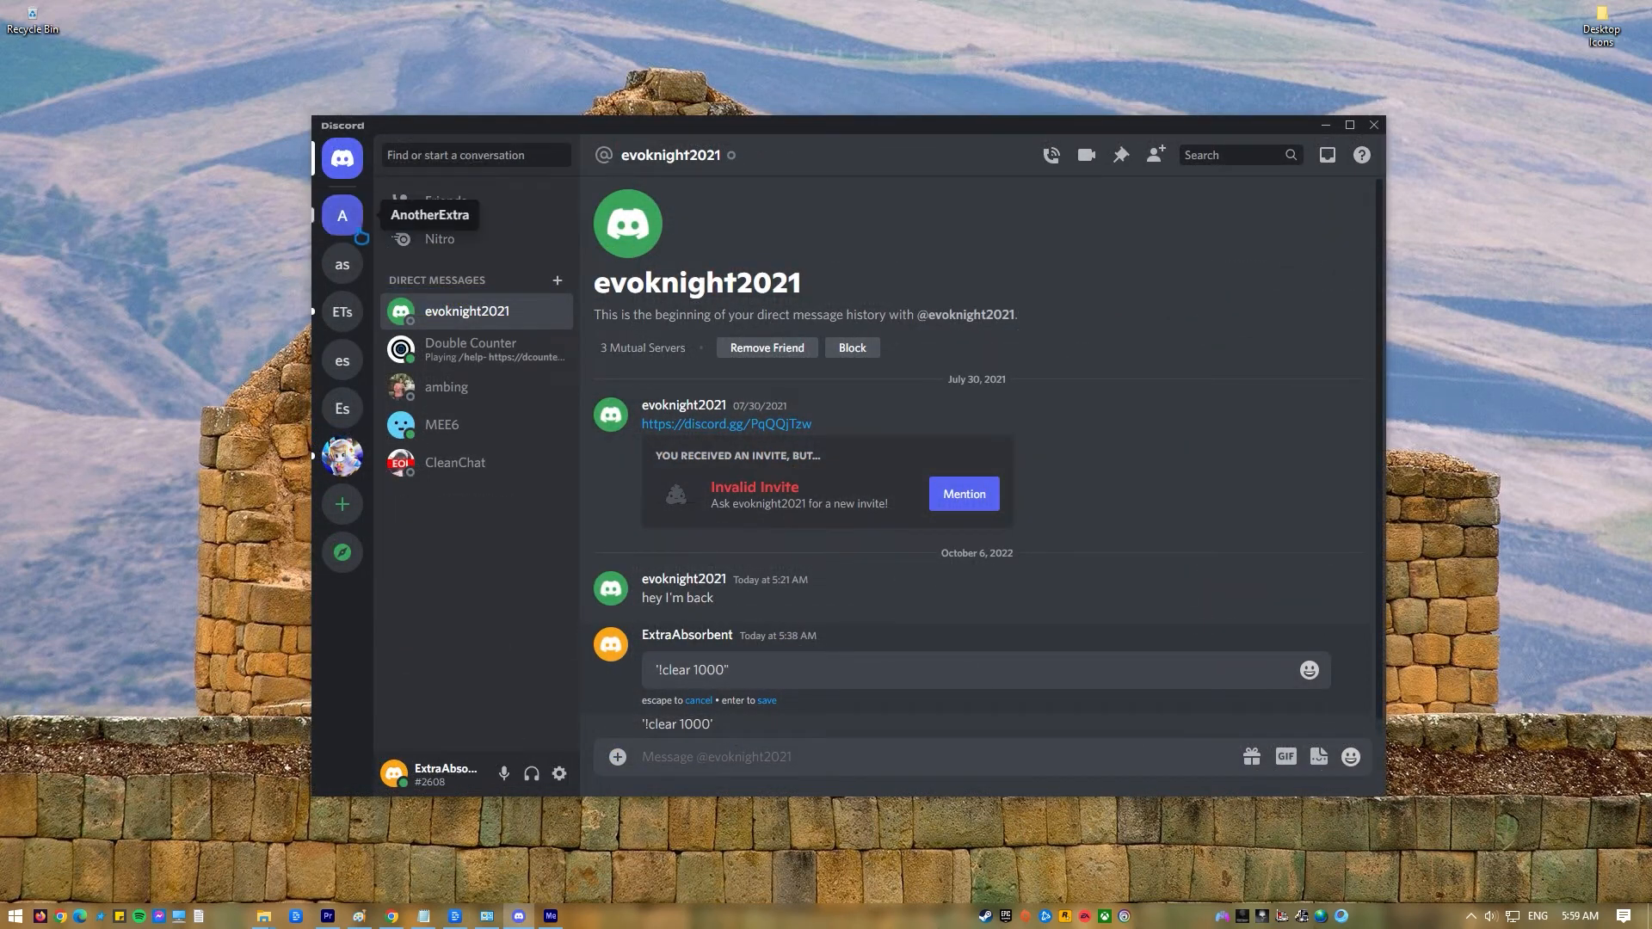
pyautogui.click(341, 215)
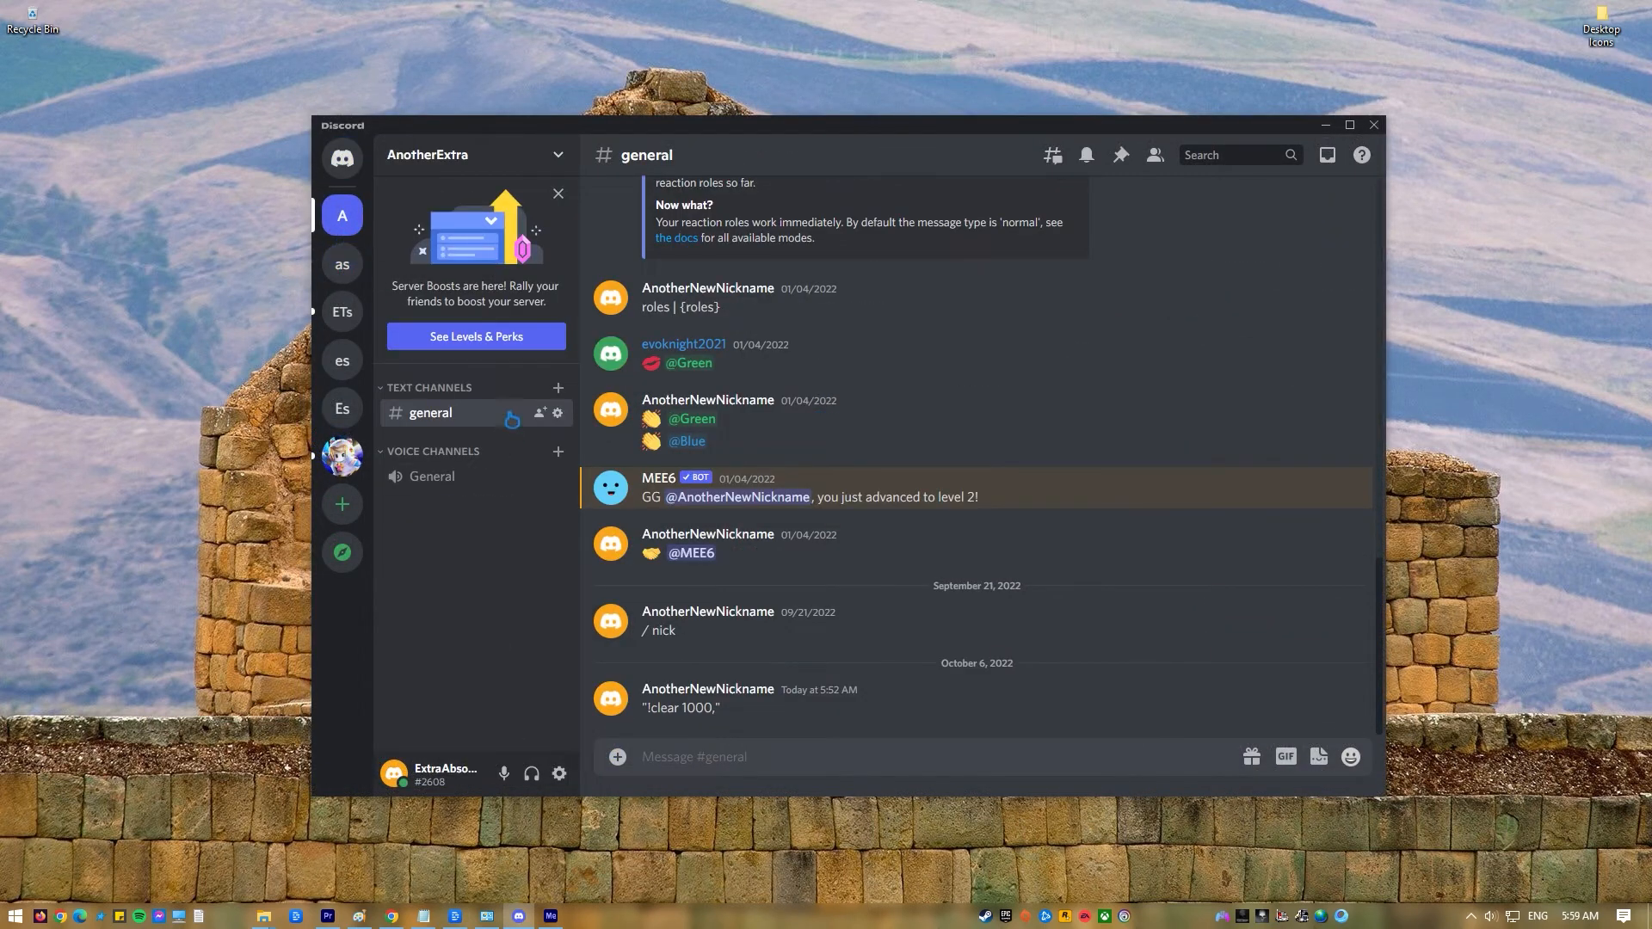
# Step: Clone #general into a new text channel named cloned-channel and create it
pyautogui.rightClick(430, 412)
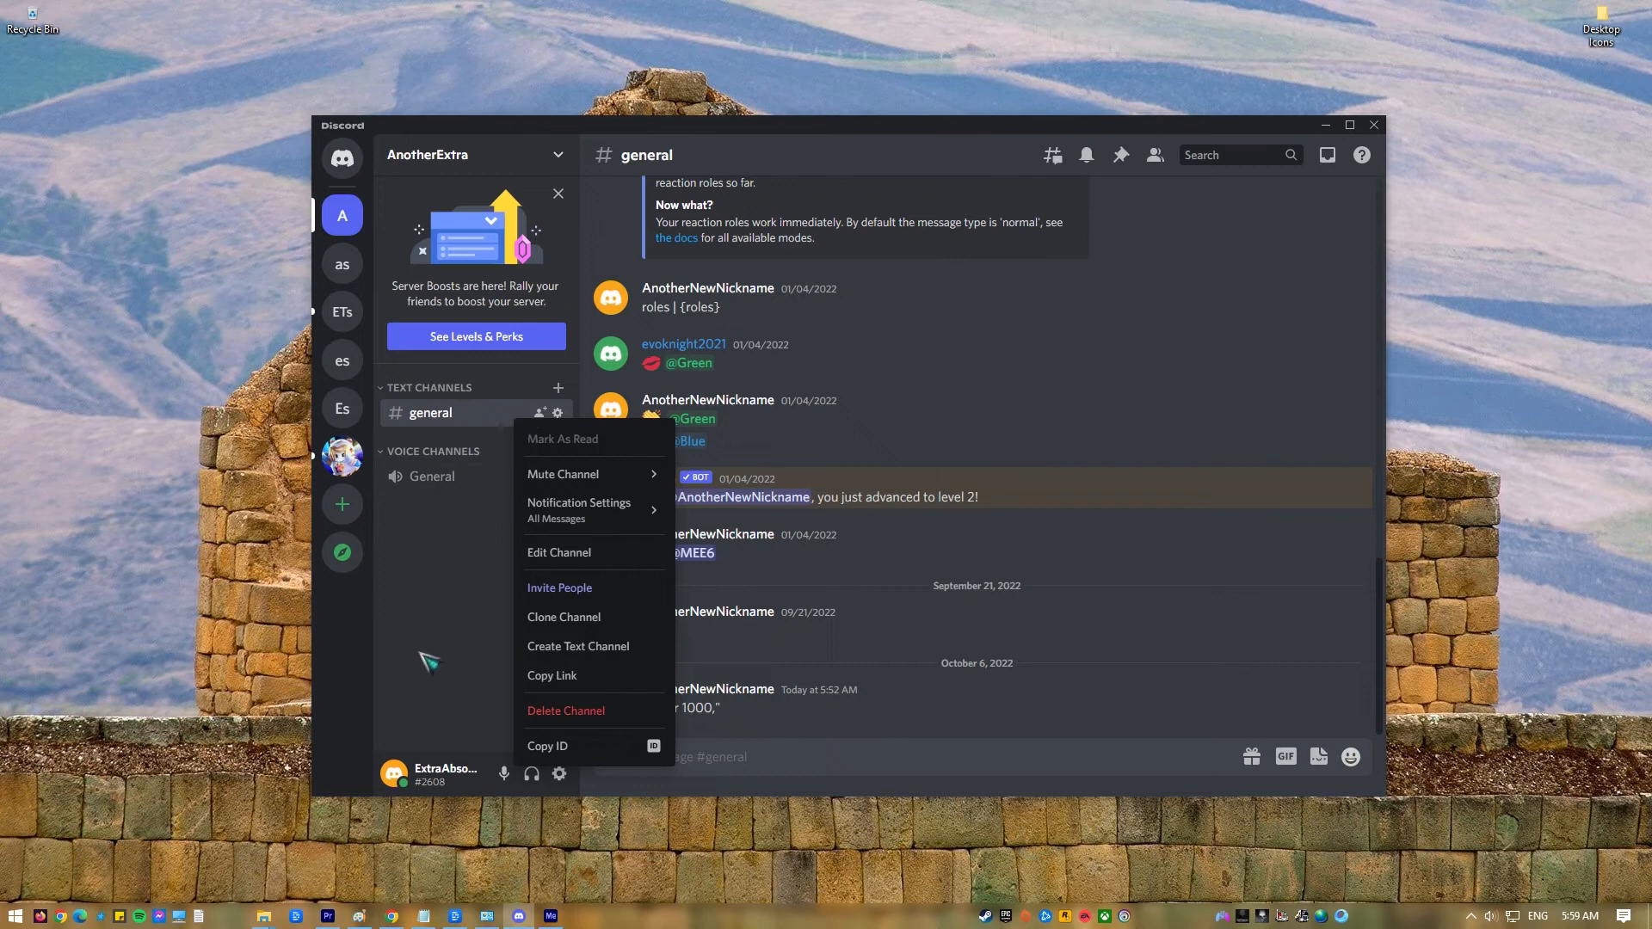
pyautogui.click(564, 616)
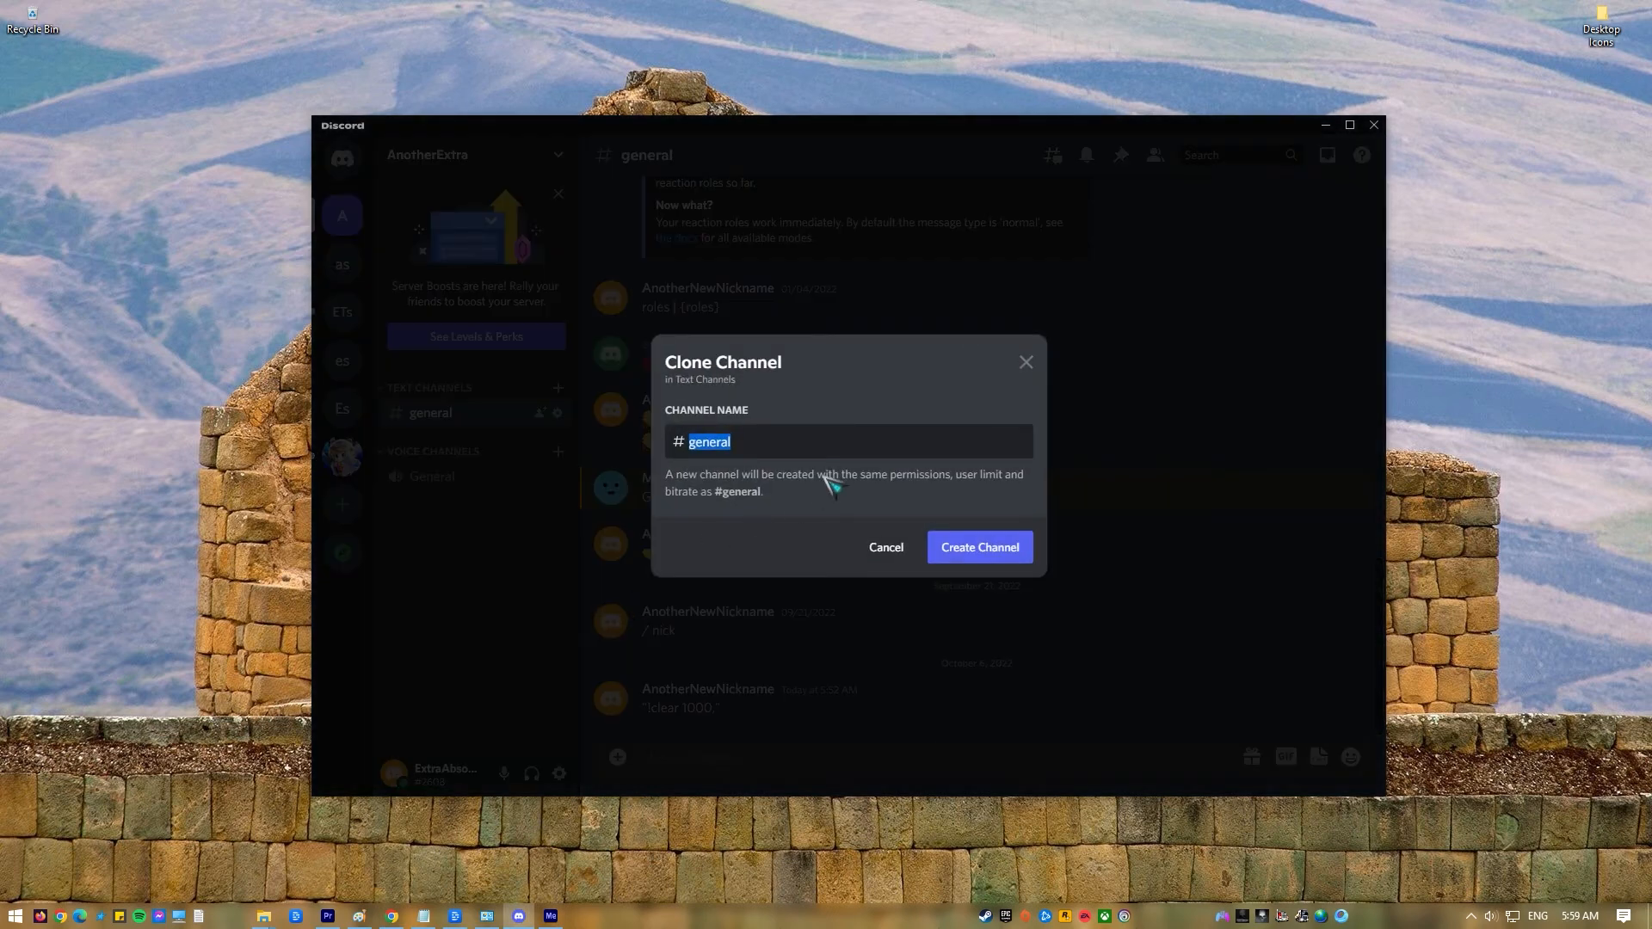
pyautogui.write('cloned-channe')
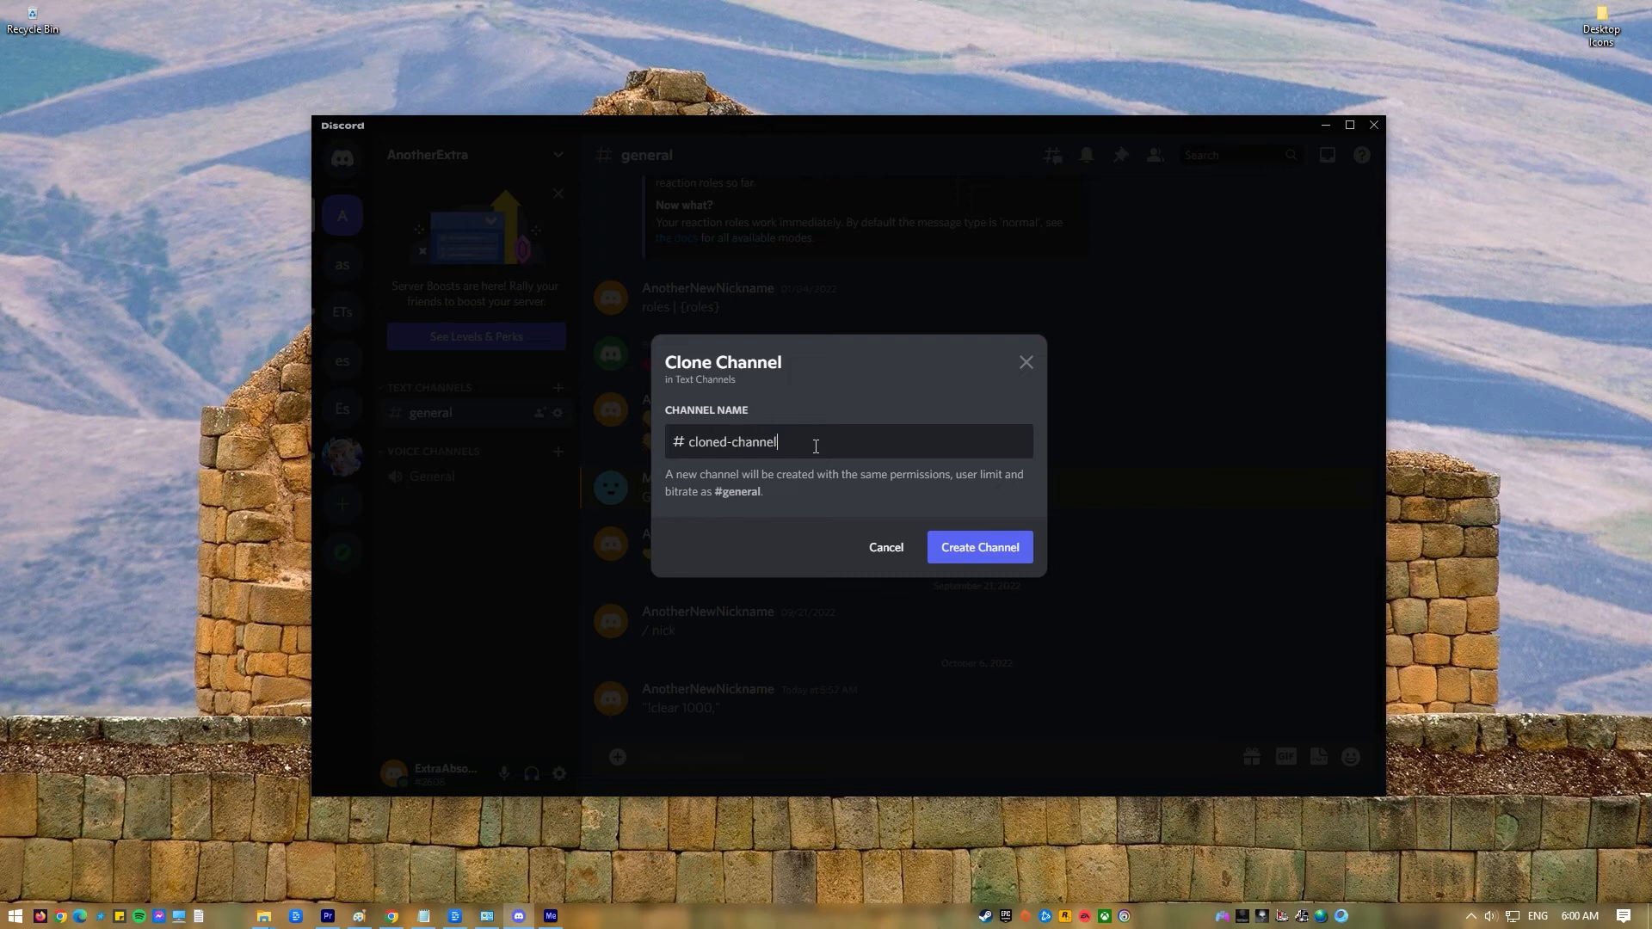
pyautogui.click(978, 547)
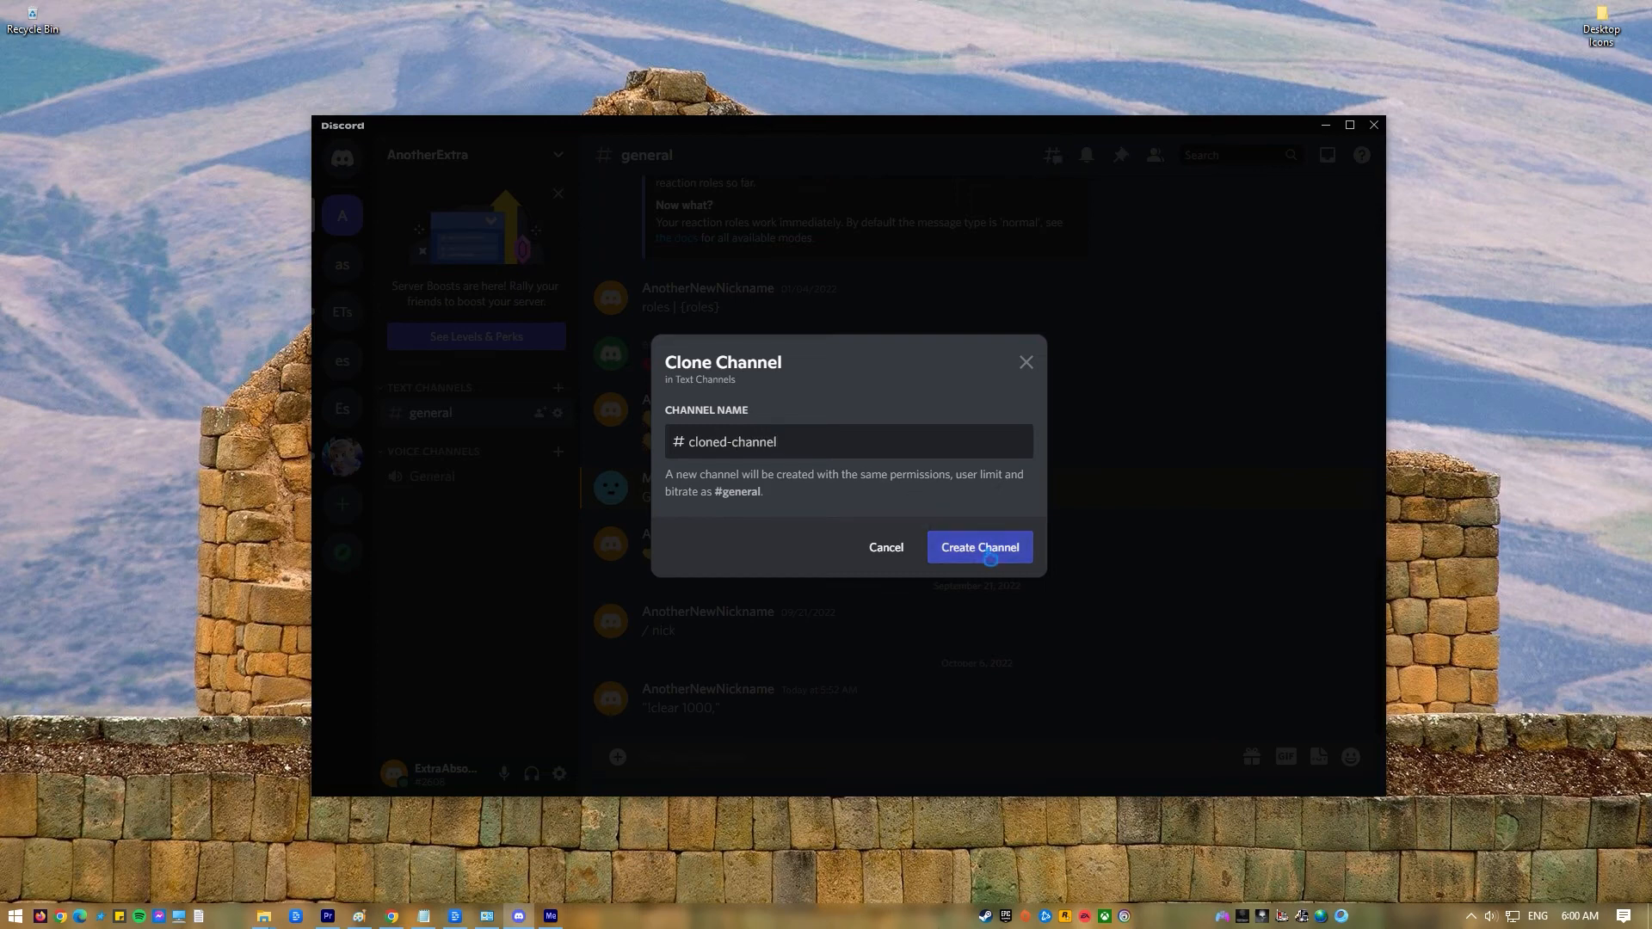
pyautogui.click(976, 547)
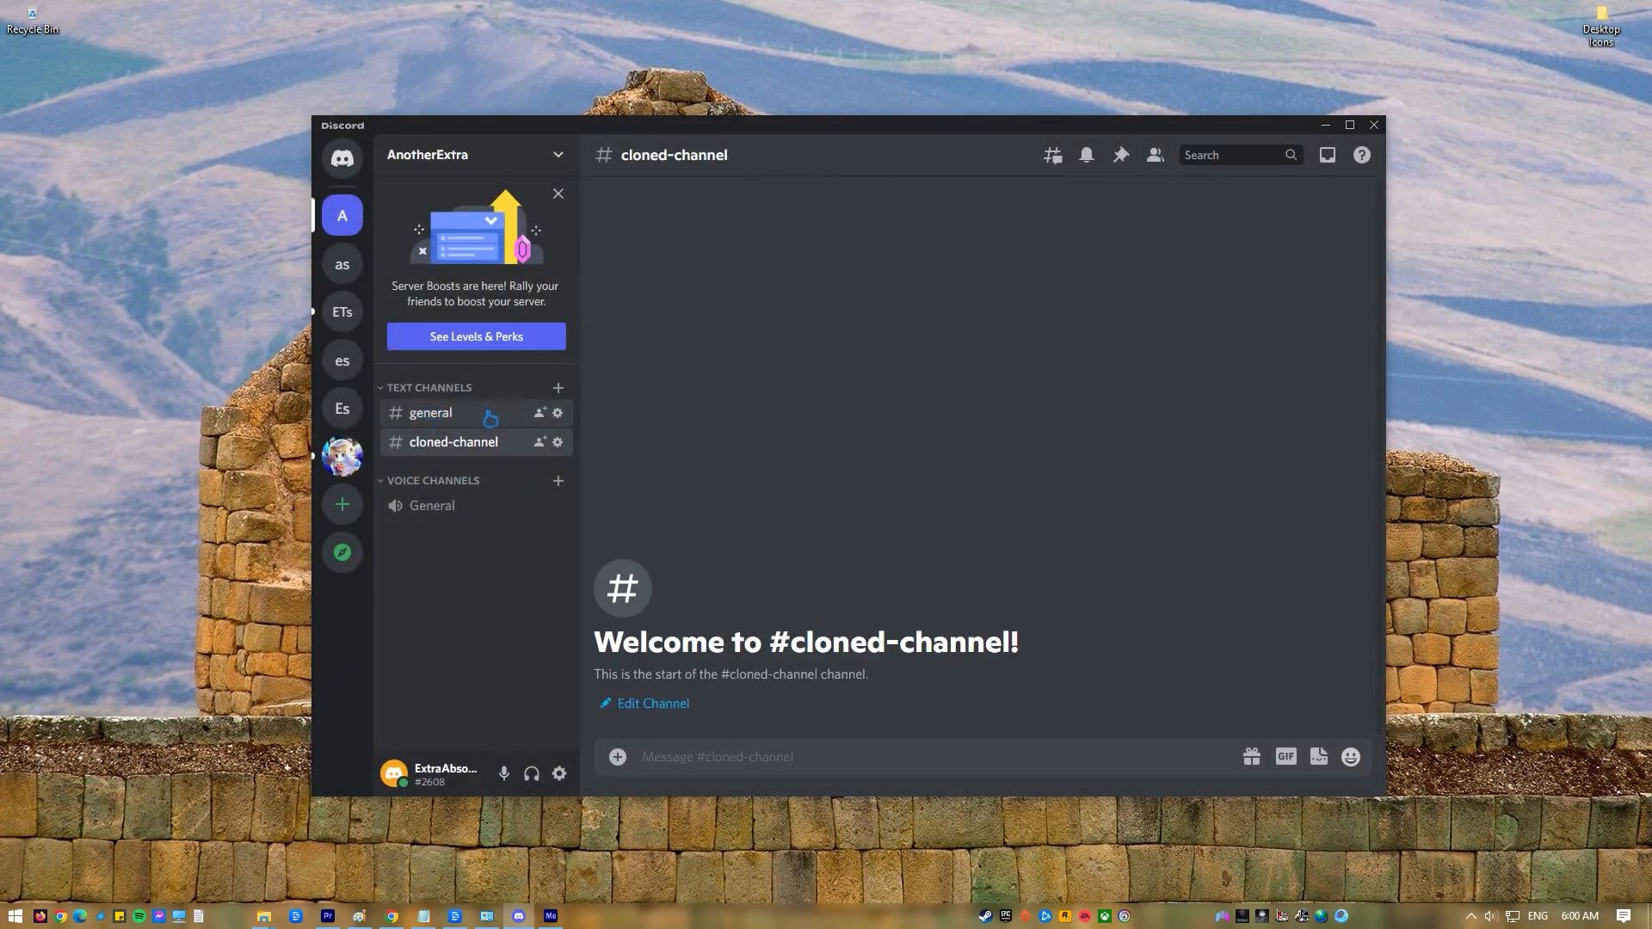
# Step: Choose Delete Channel on the original #general channel
pyautogui.rightClick(430, 412)
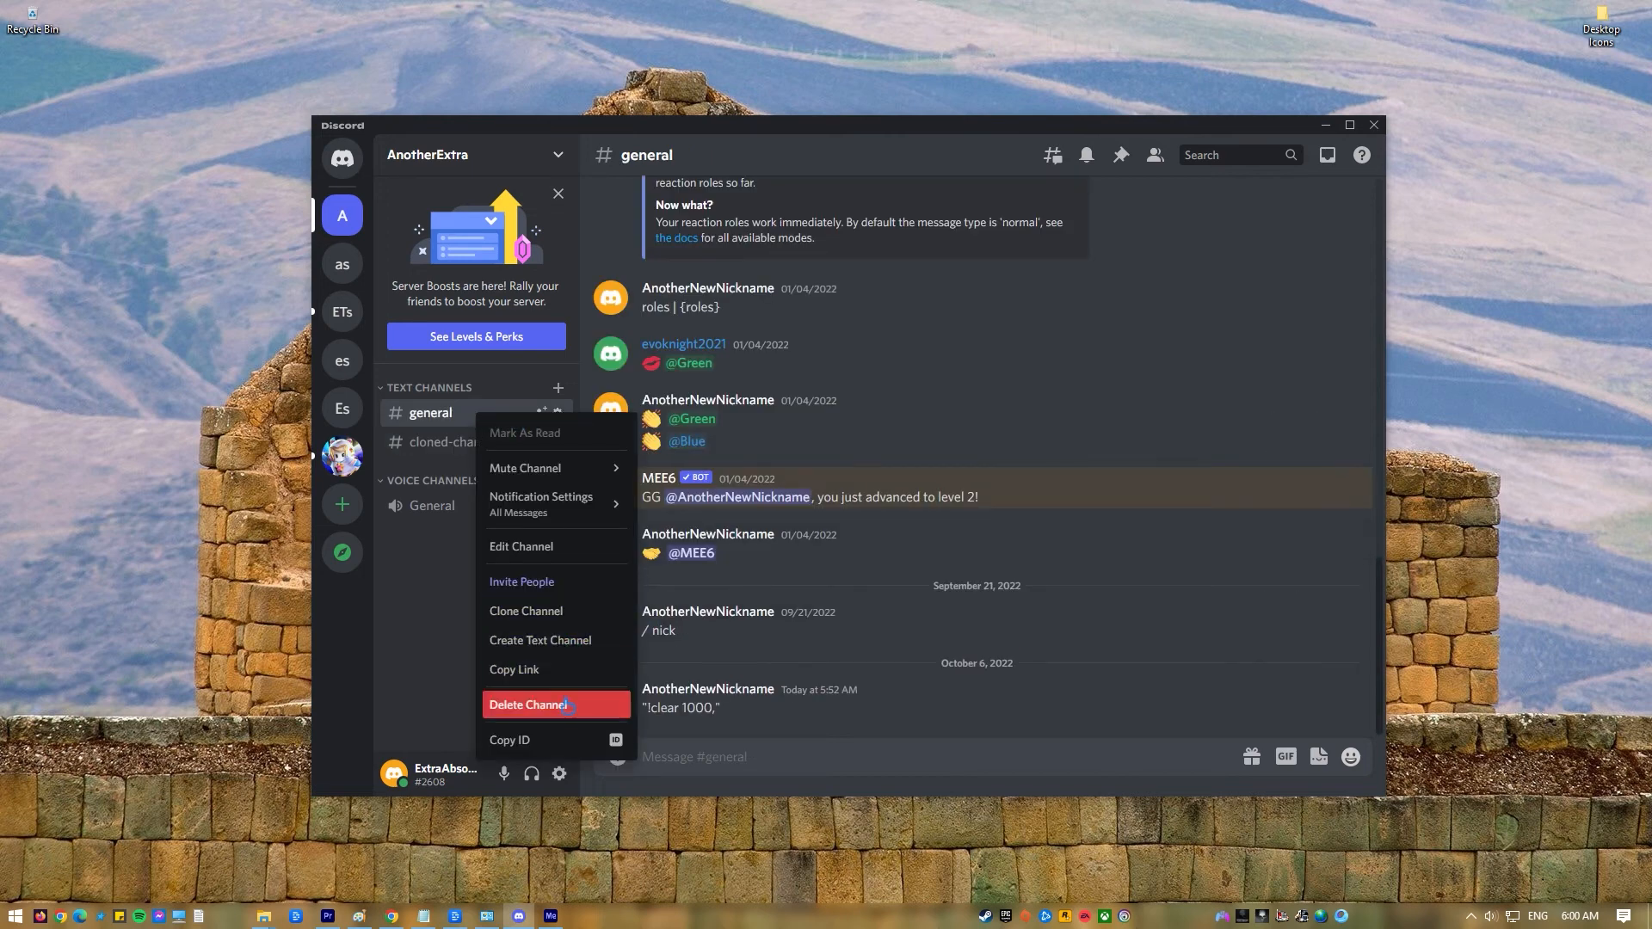
pyautogui.click(526, 704)
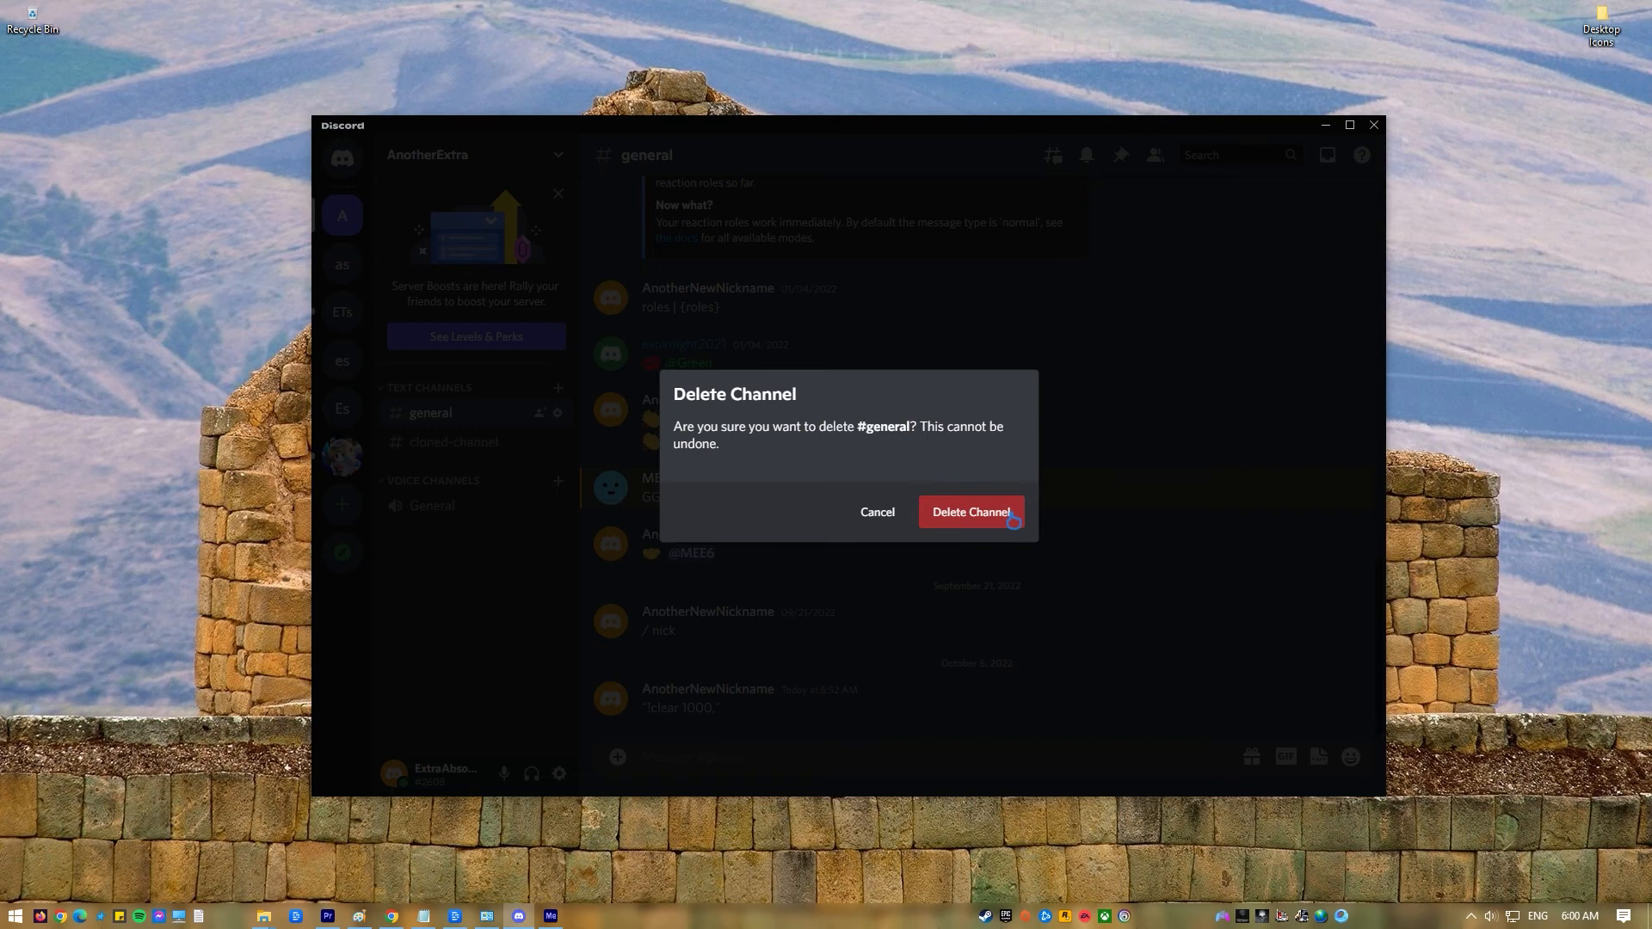